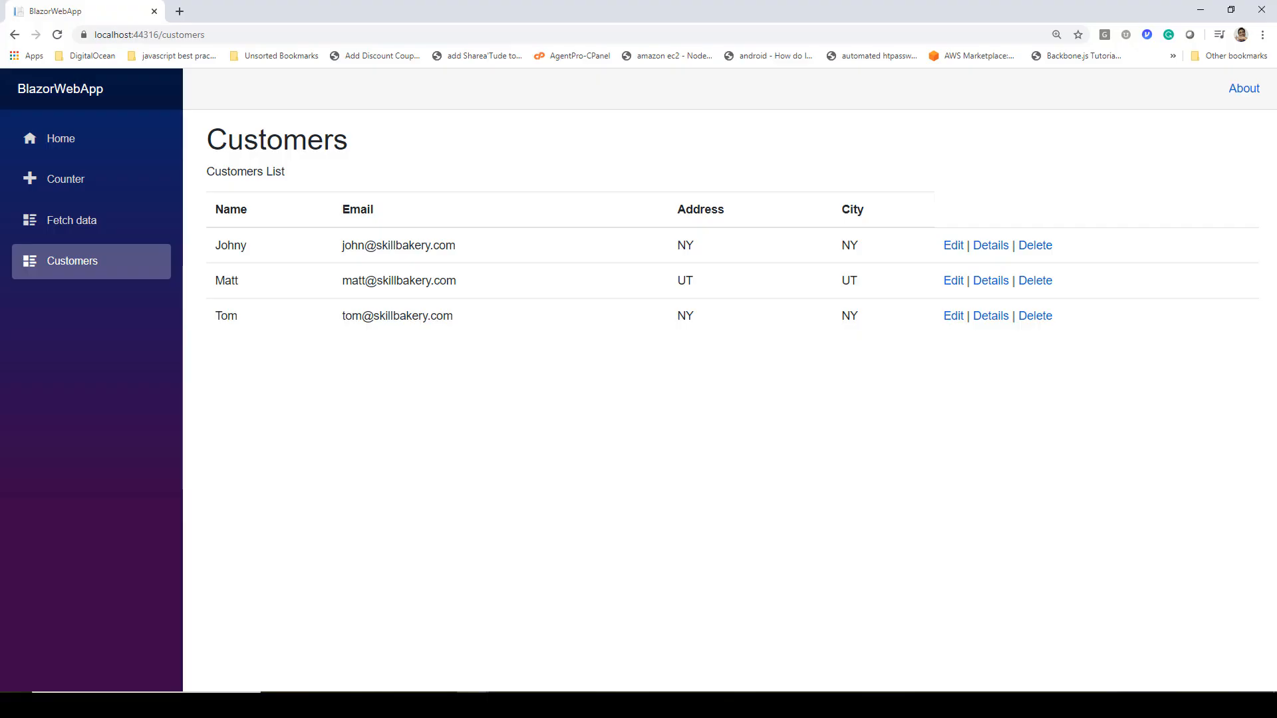
mouse_move(777, 302)
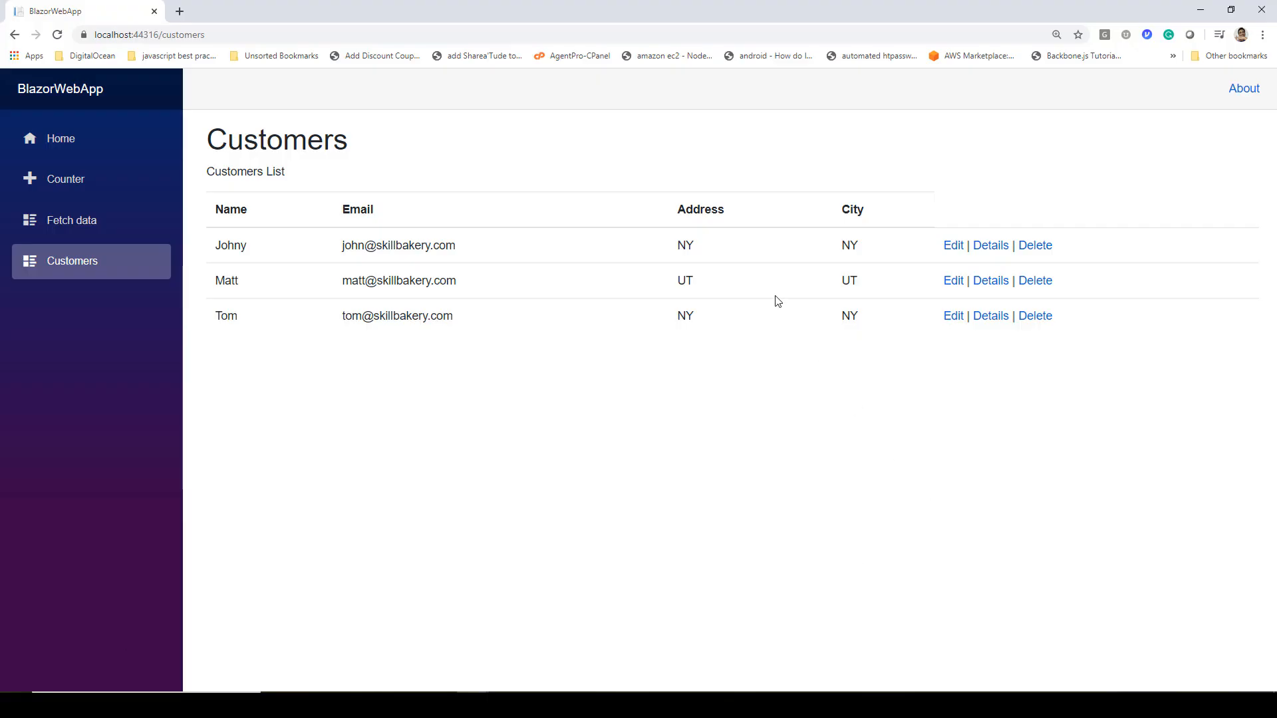
mouse_move(826, 261)
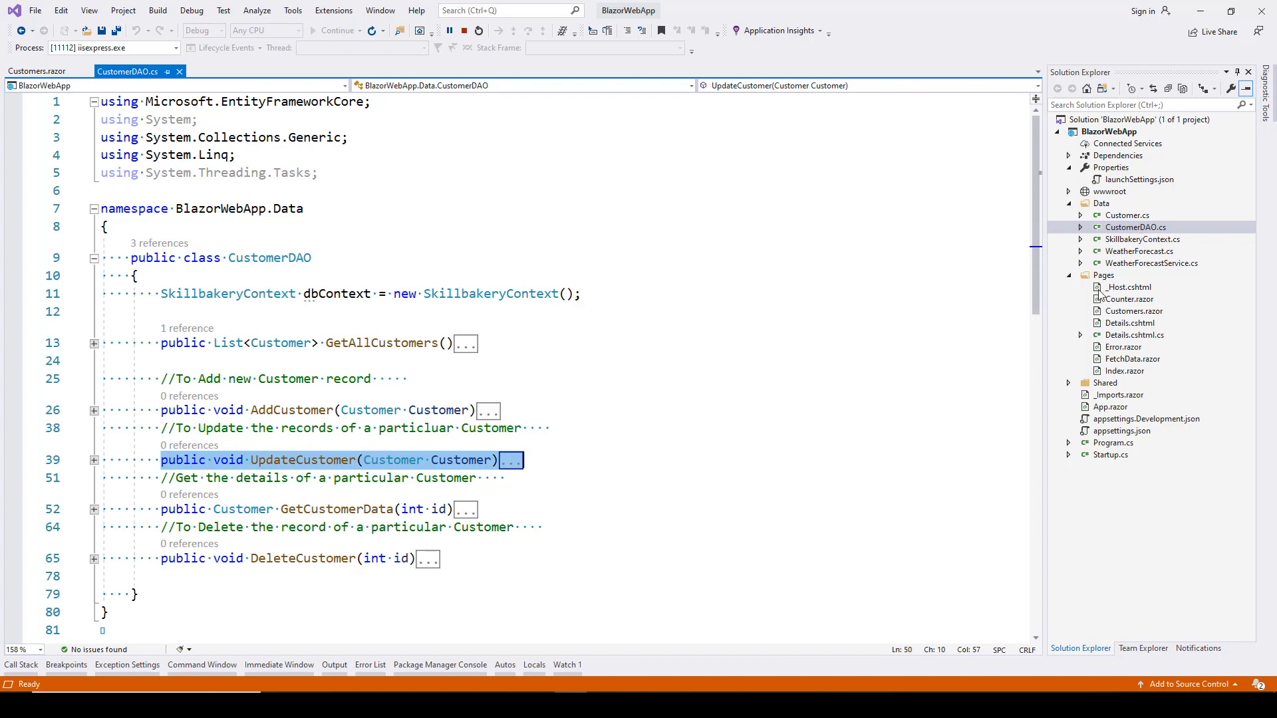
Step: Add a new Razor Component named Edit.razor to the Pages folder
click(1104, 275)
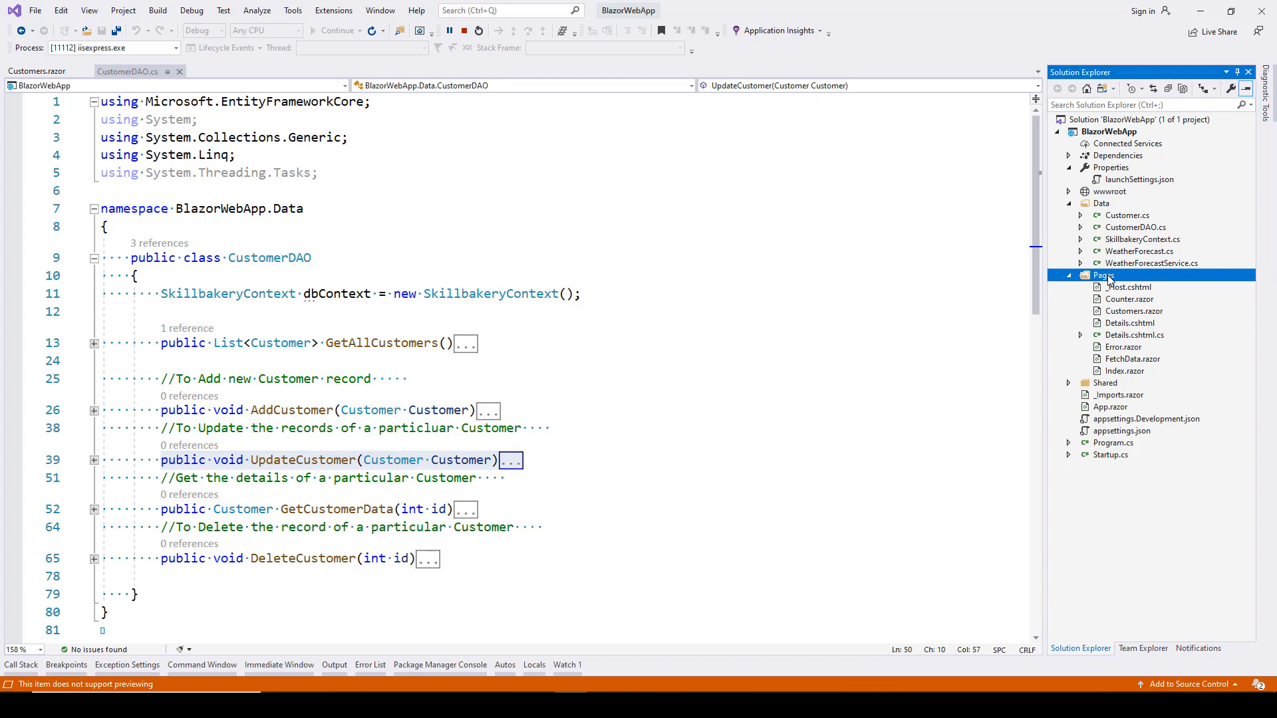
right_click(1104, 276)
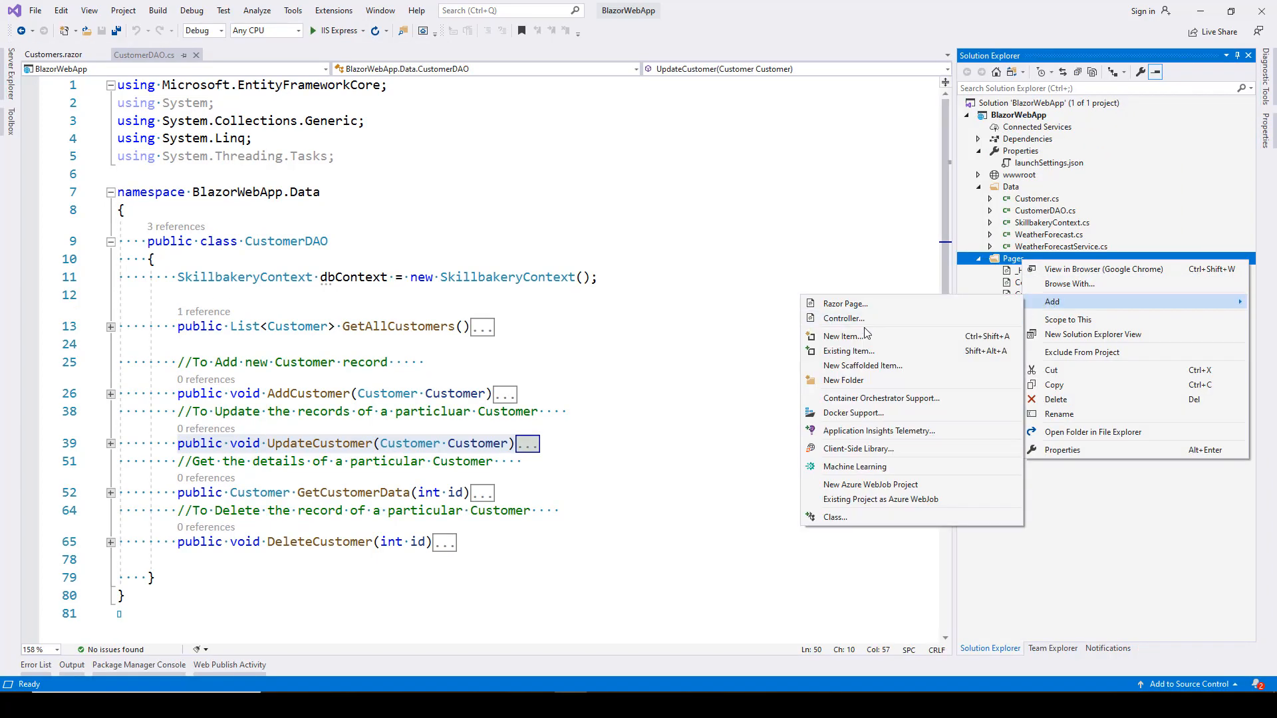
click(843, 336)
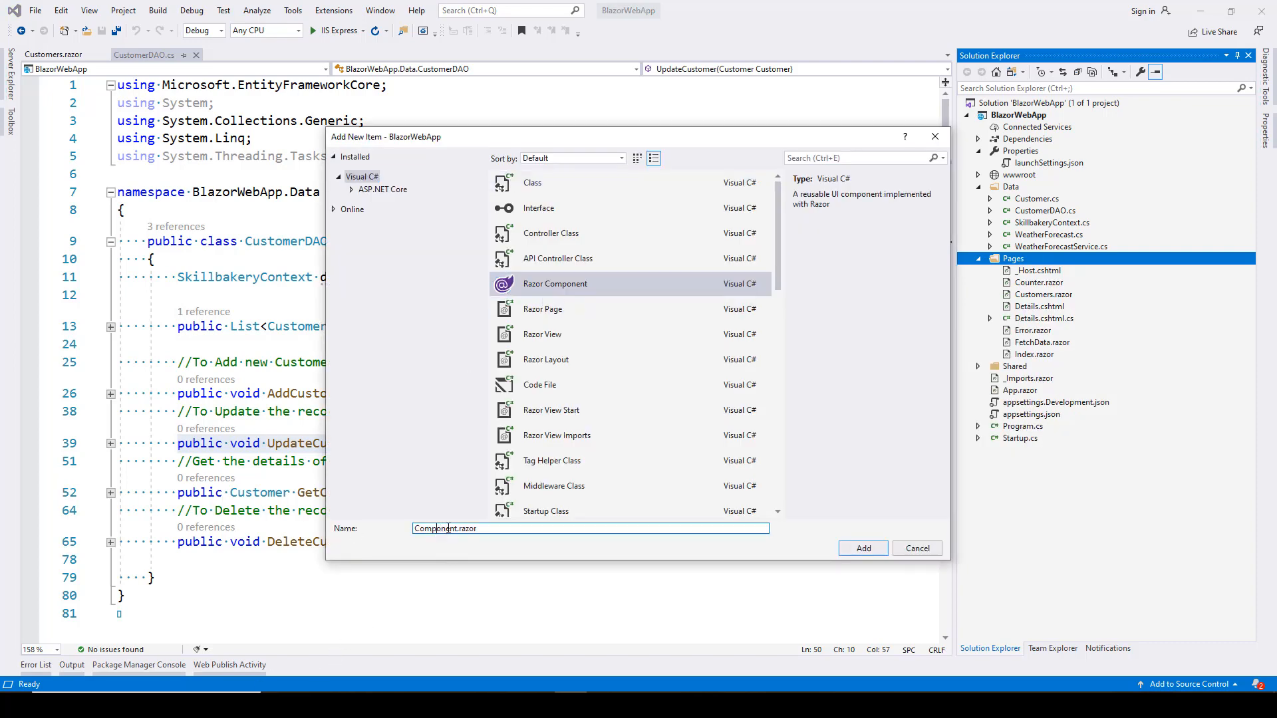
double_click(435, 528)
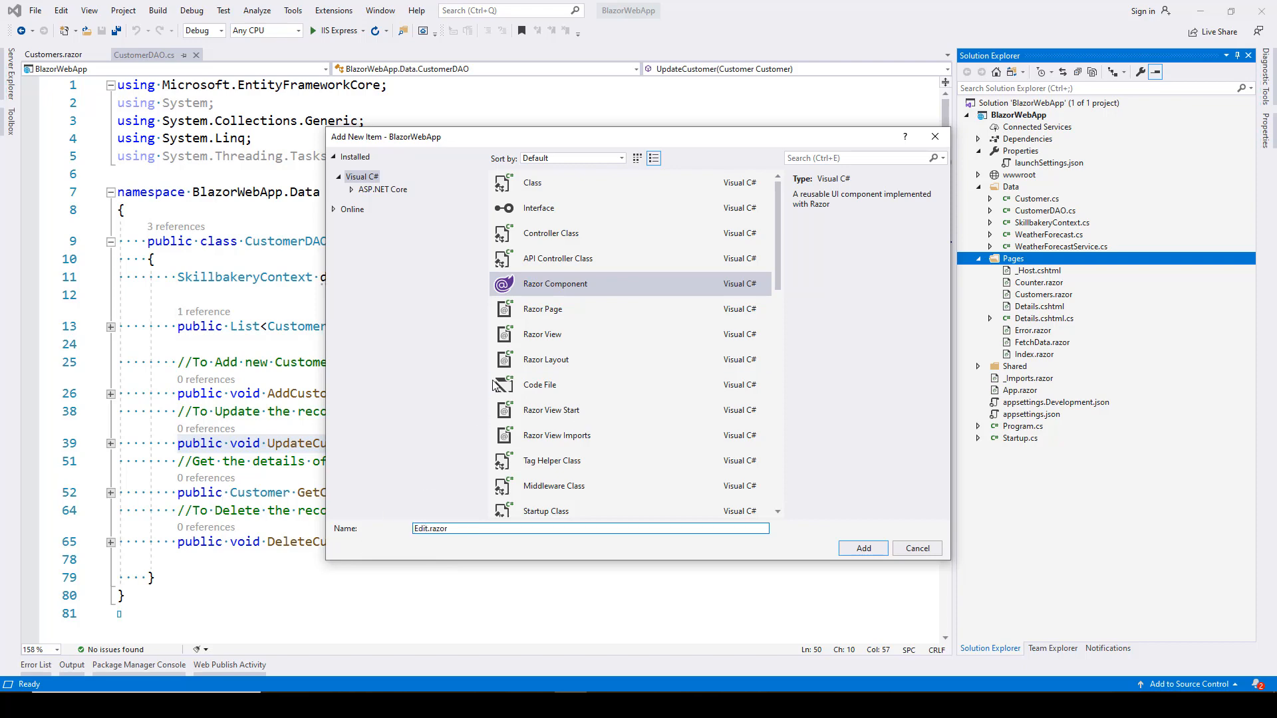
click(915, 547)
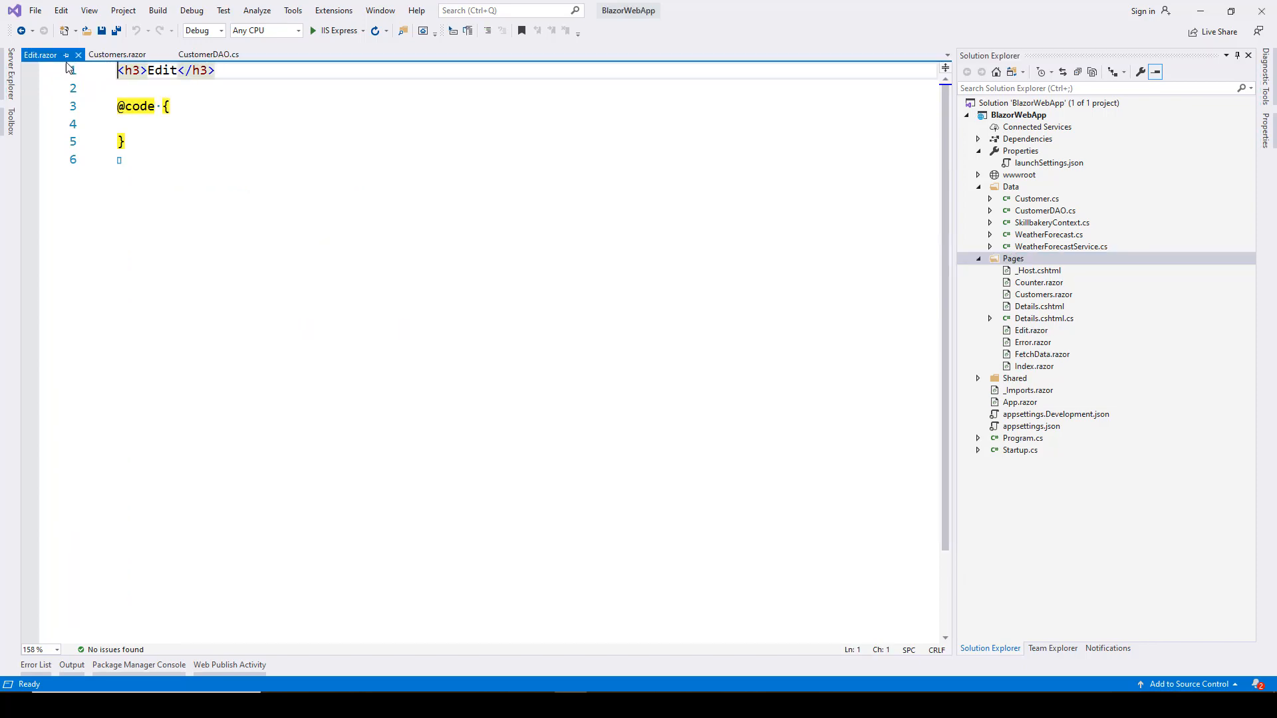
Step: Check the Edit link route in Customers.razor, then change Edit.razor's heading to Edit Customer
click(117, 53)
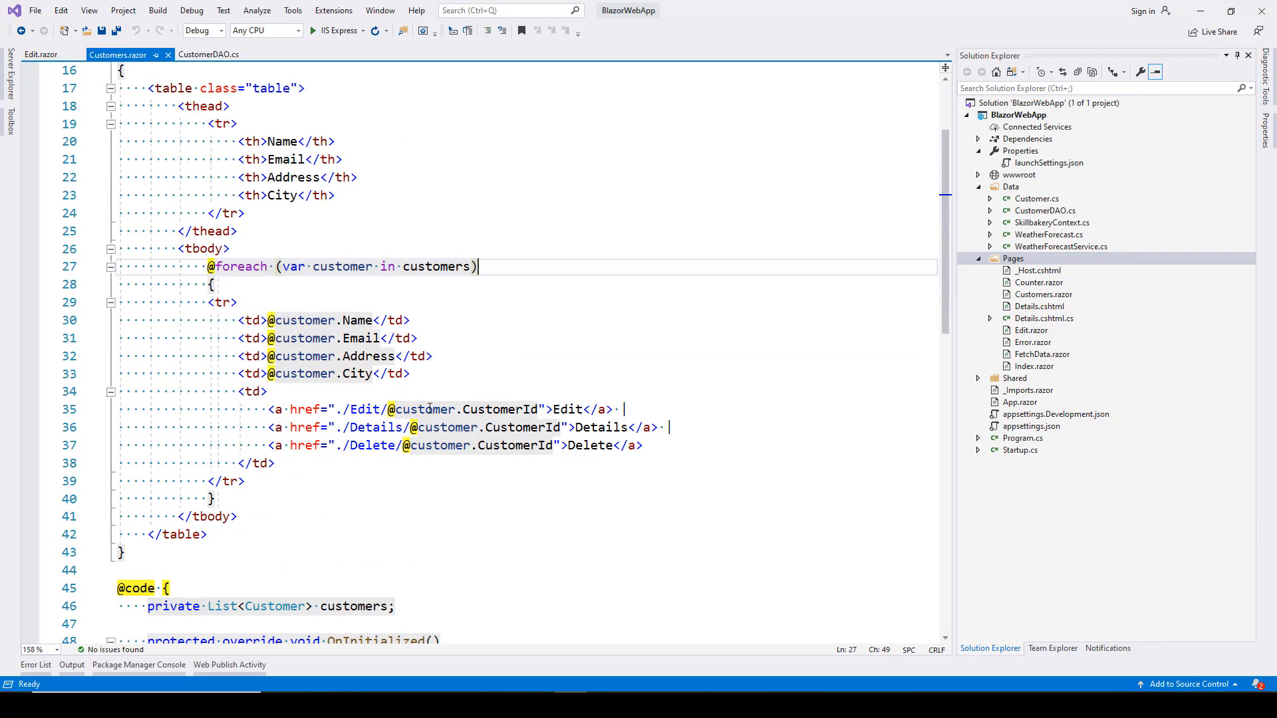
double_click(365, 409)
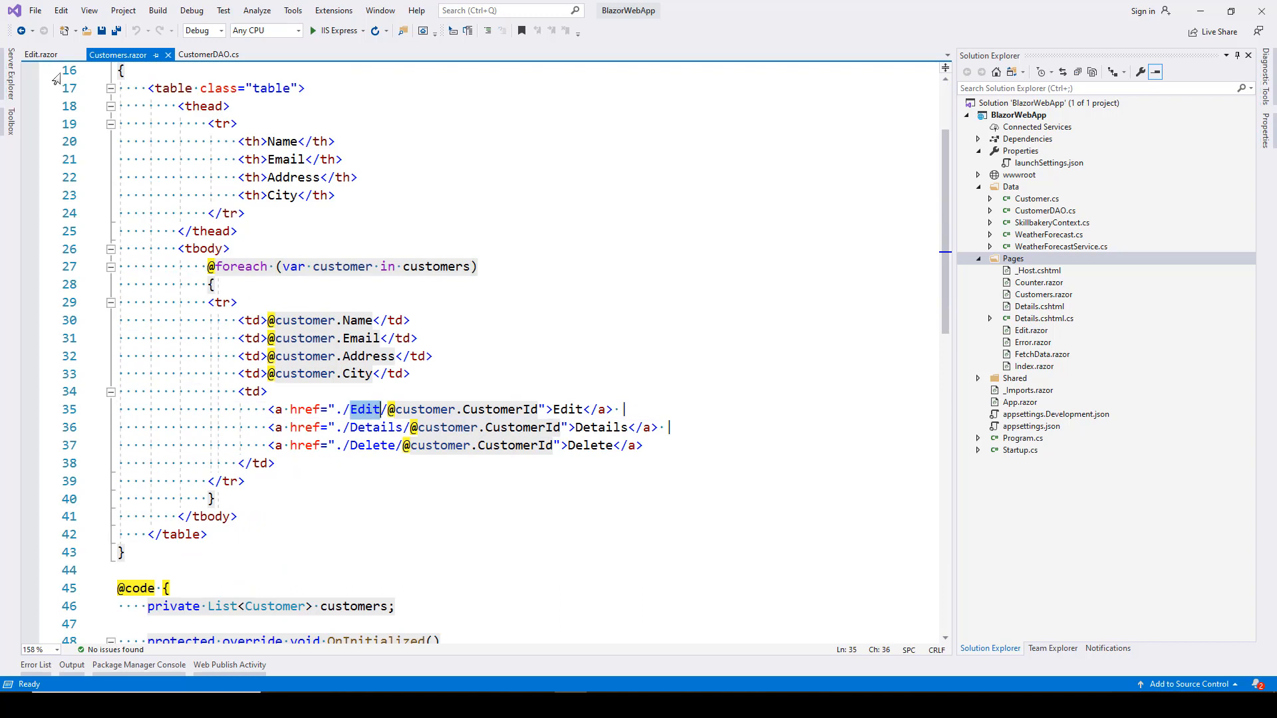
click(40, 53)
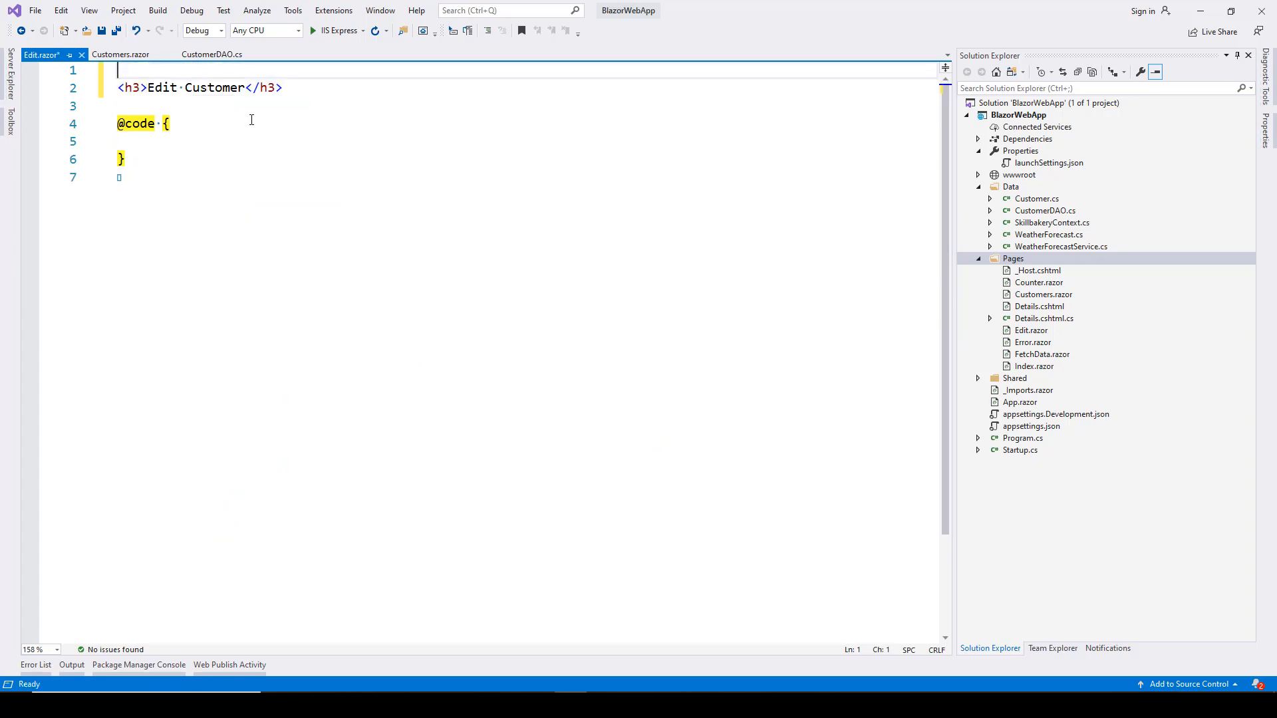
text(@p)
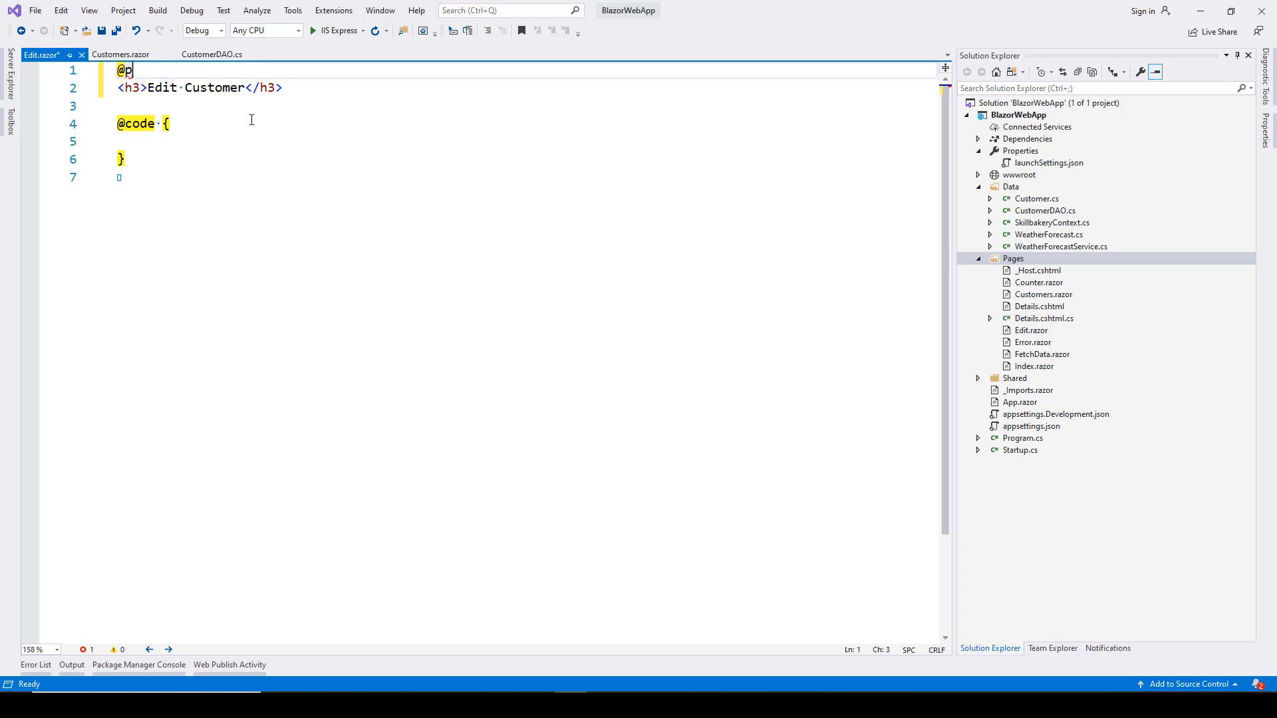
text(age "")
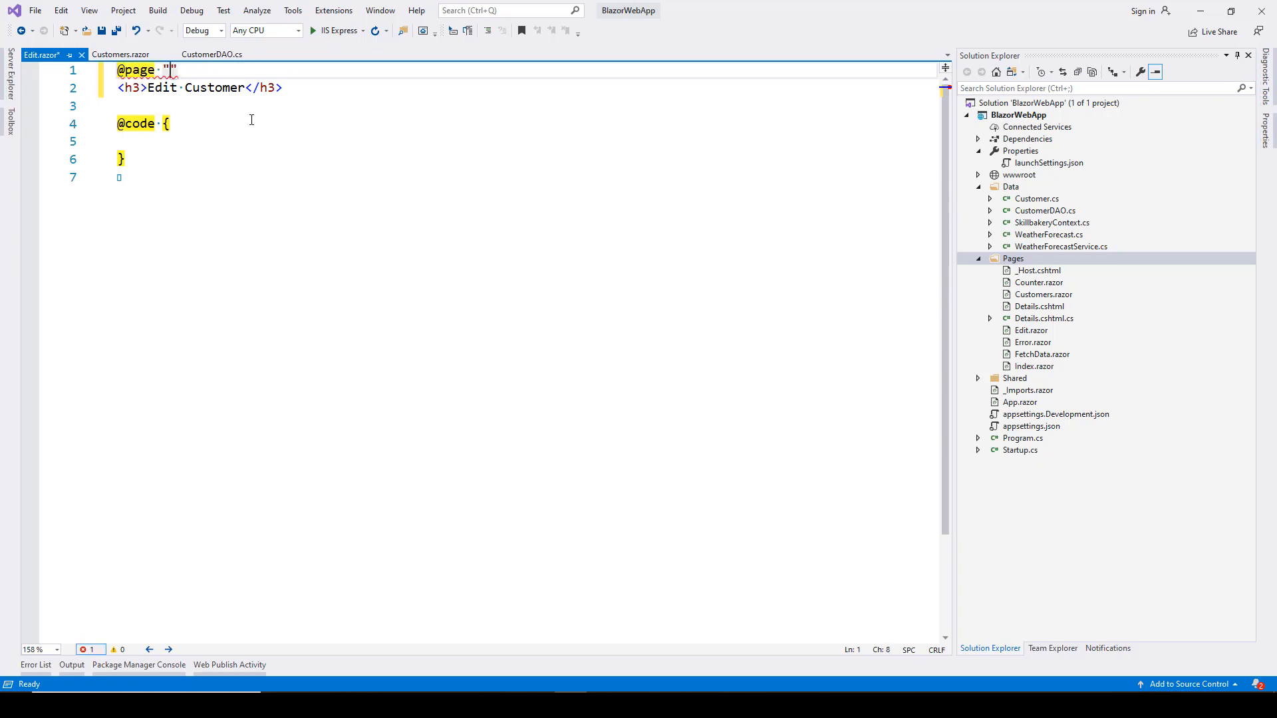
text(/Edit/)
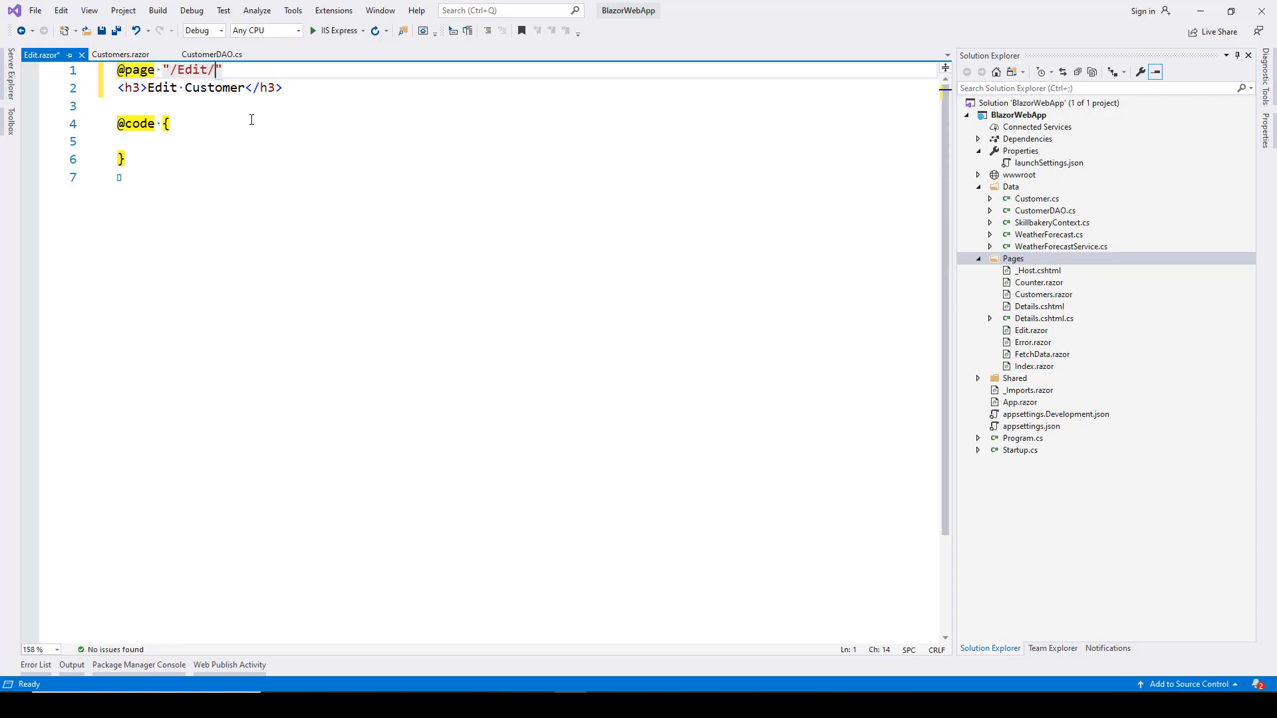
text({)
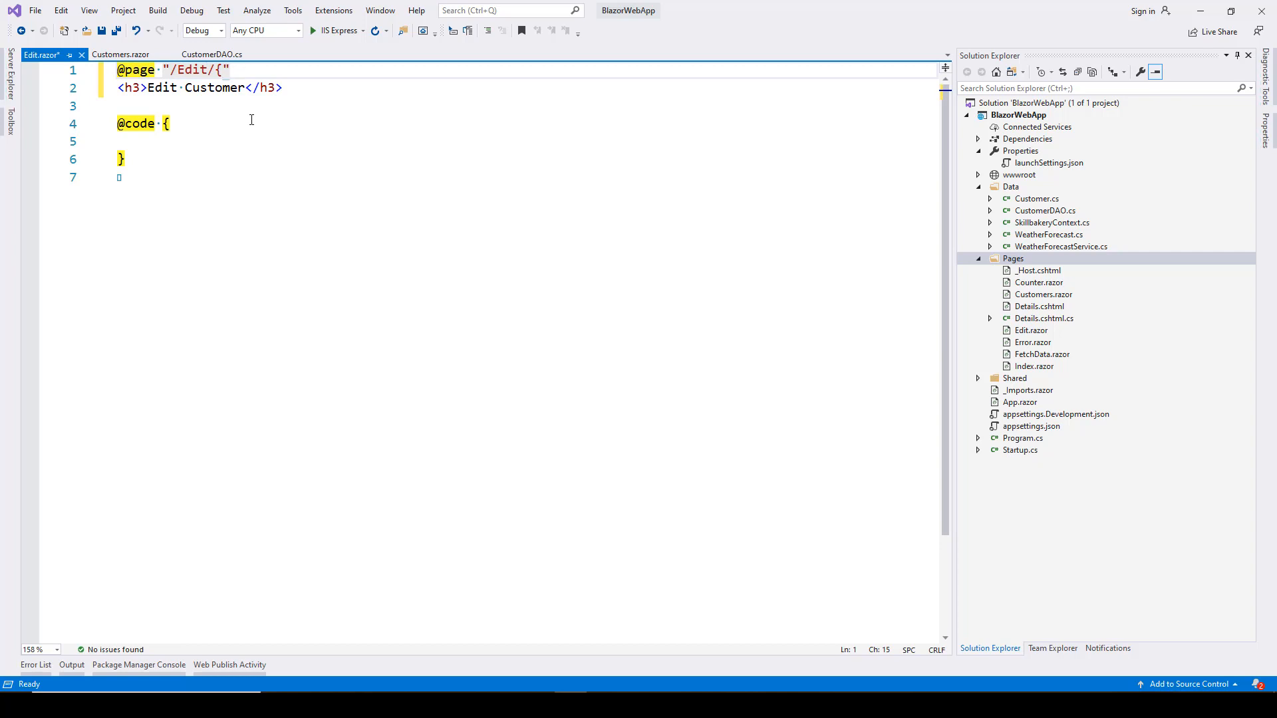
text(id)
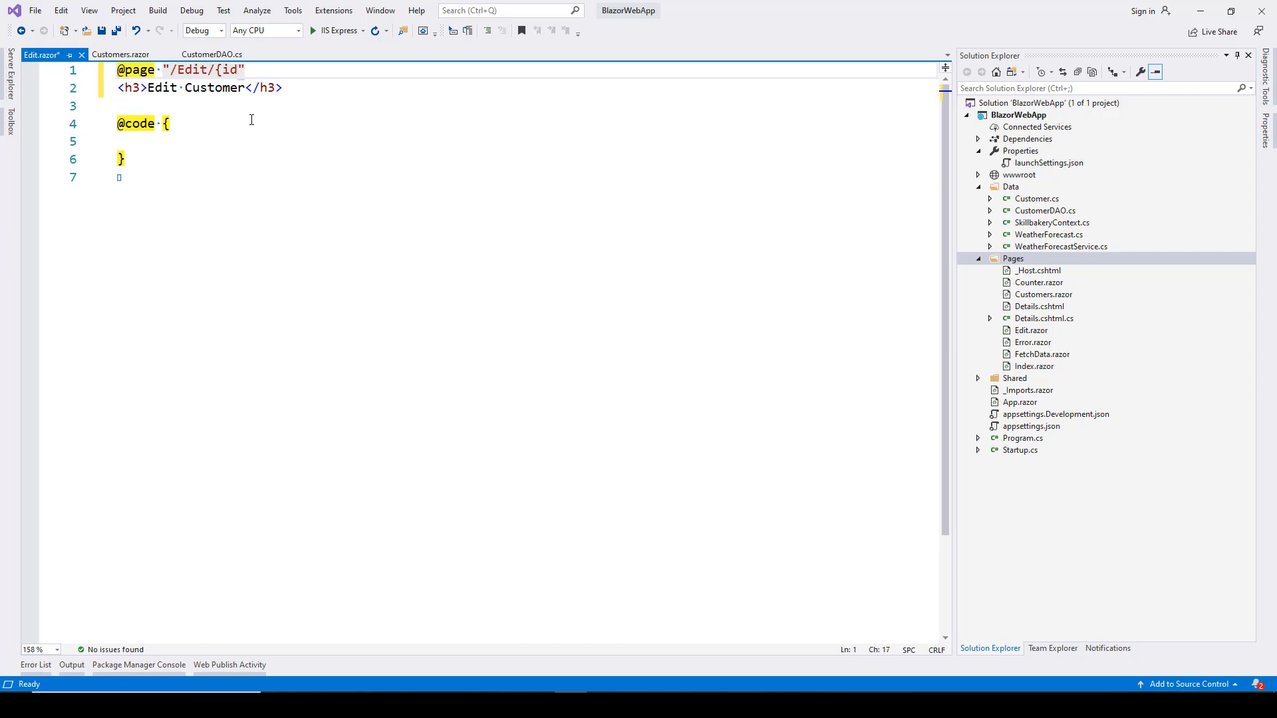
text(})
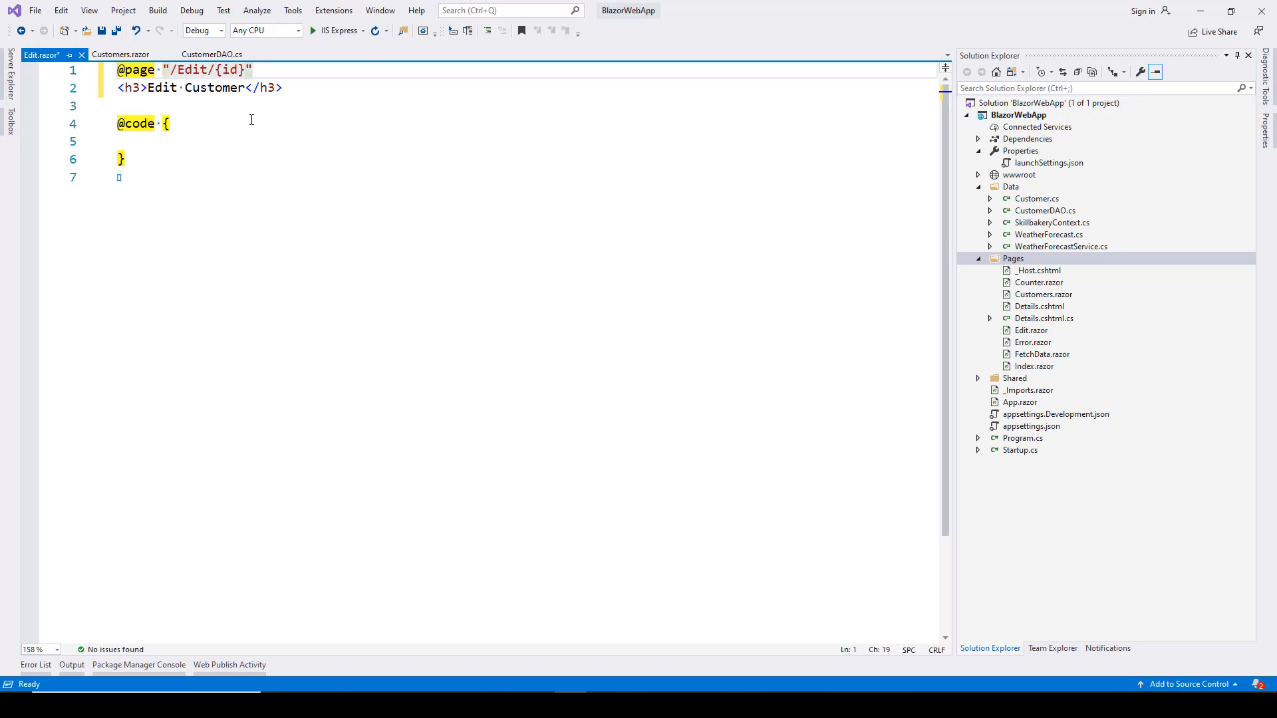
key(Enter)
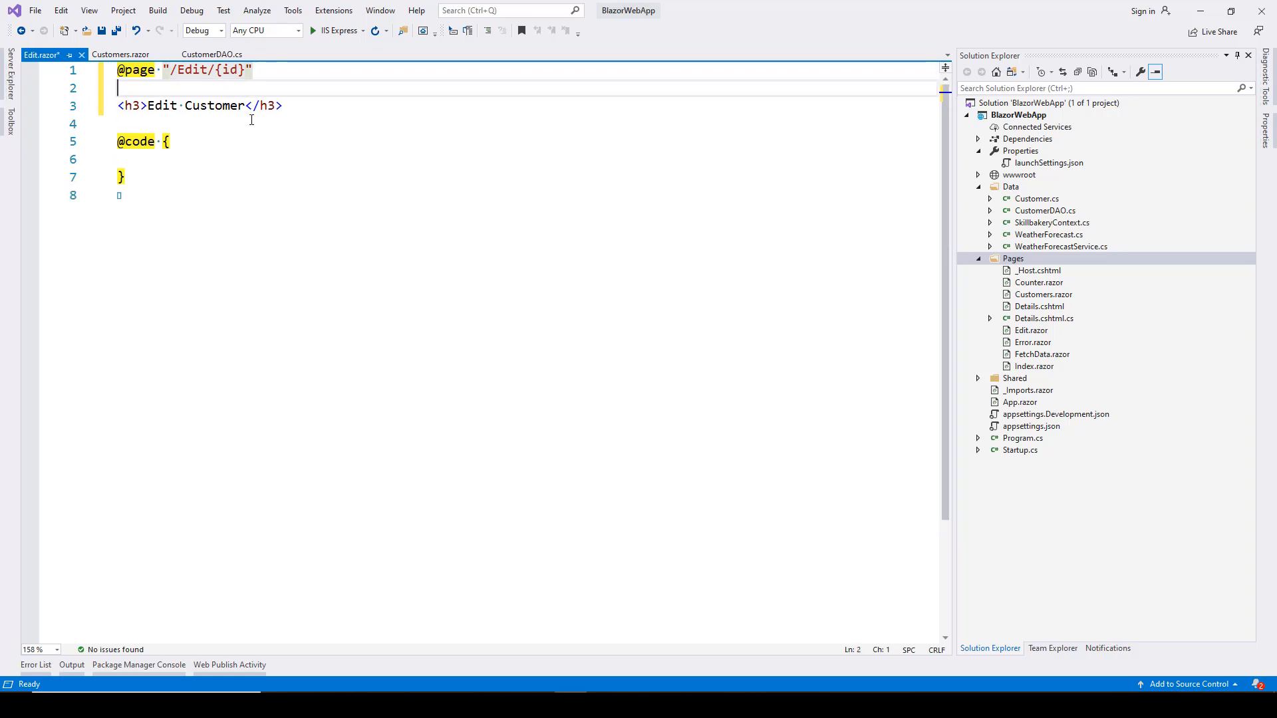
text(@using)
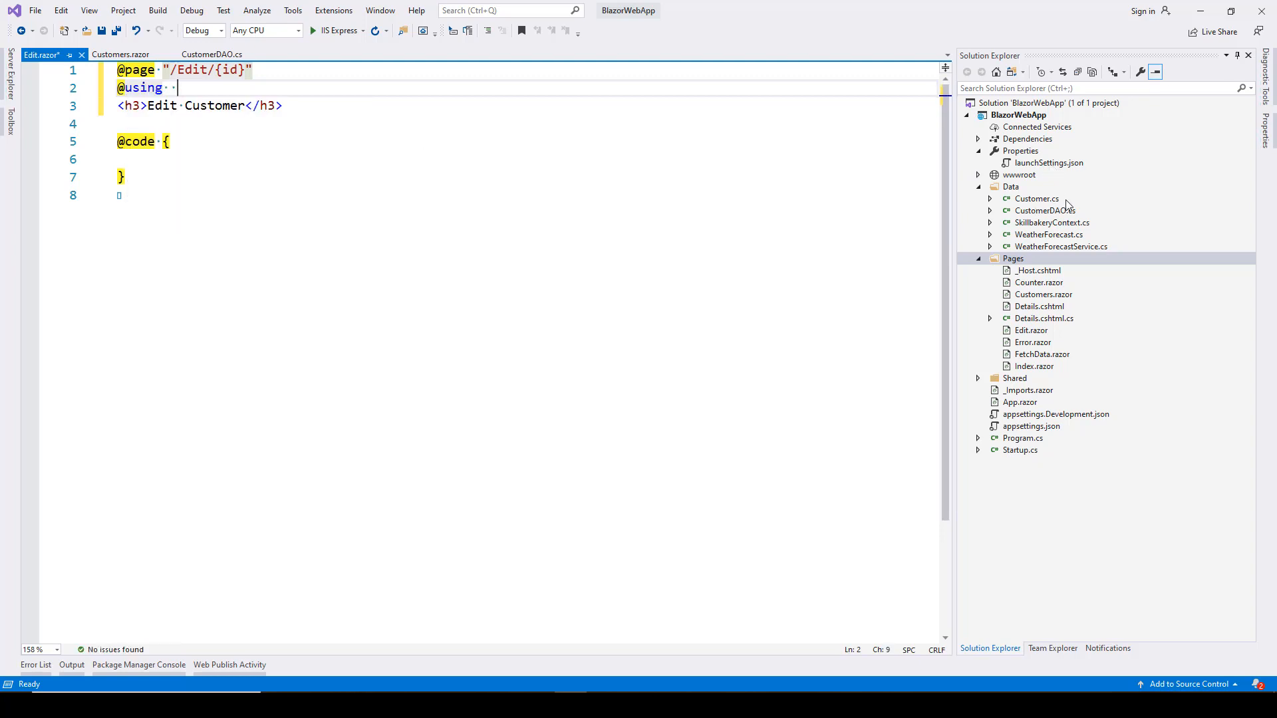
mouse_move(1039, 214)
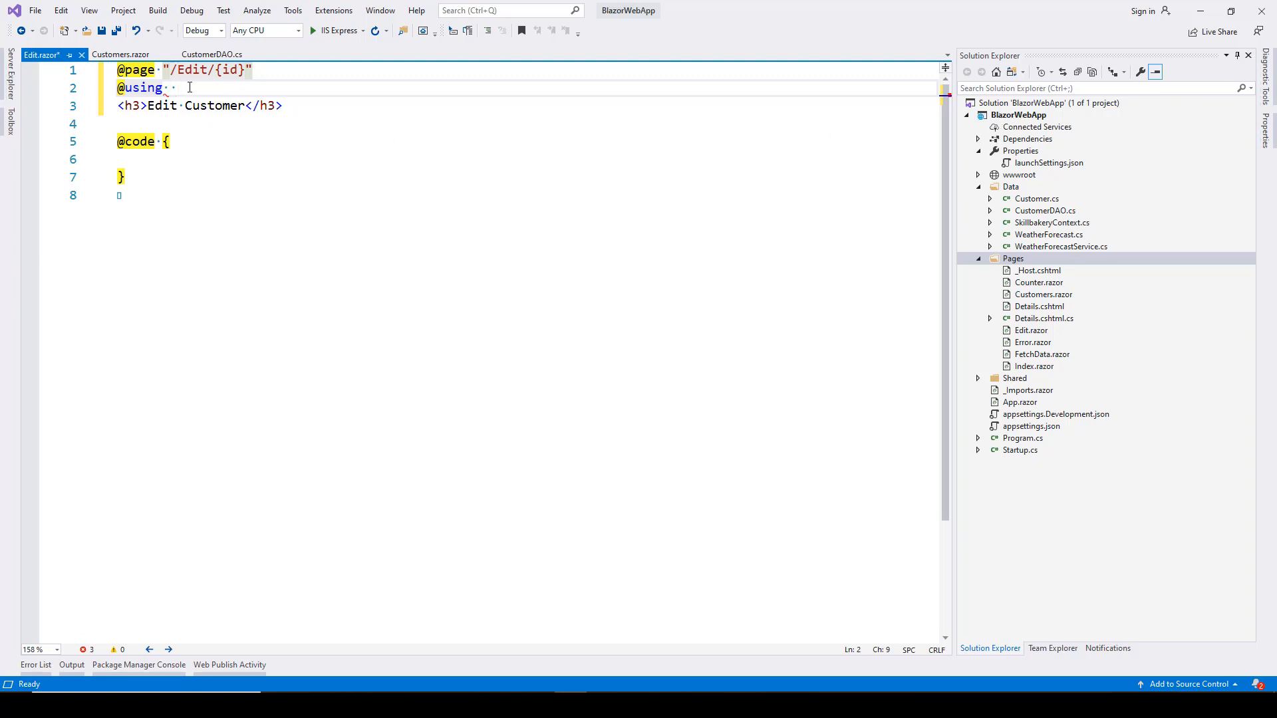
text(Blazor)
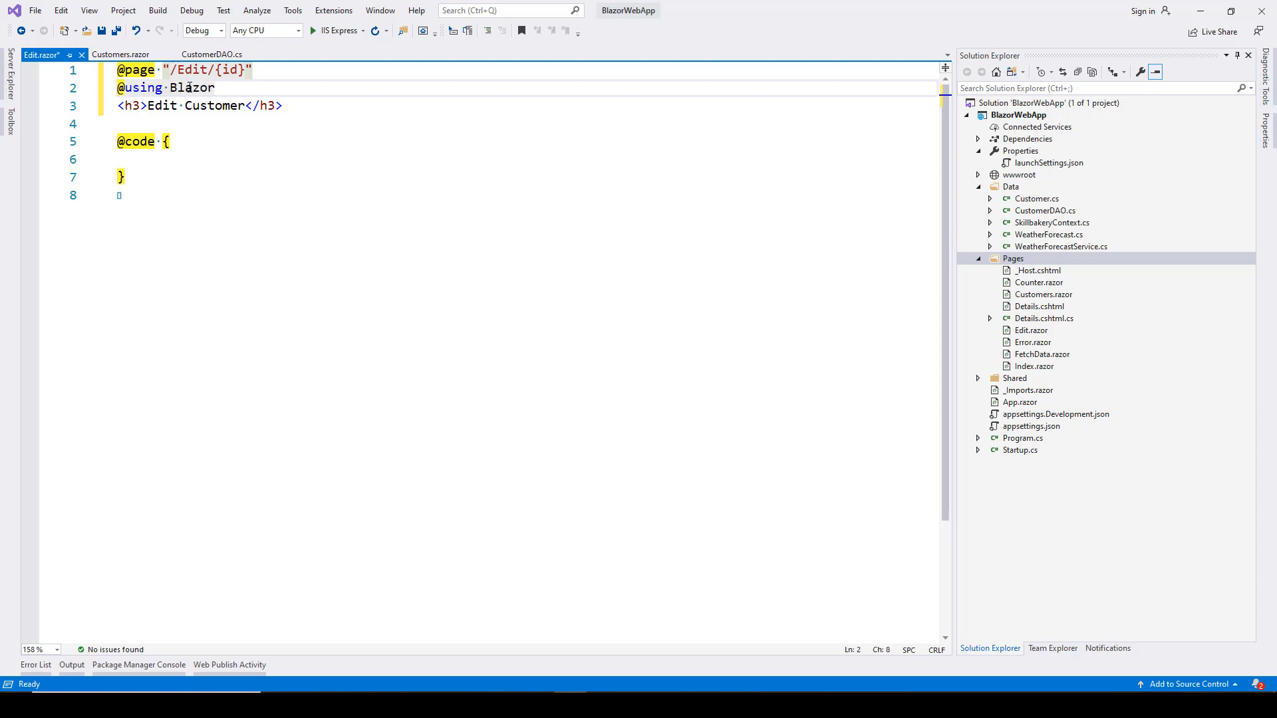
text(WebApp)
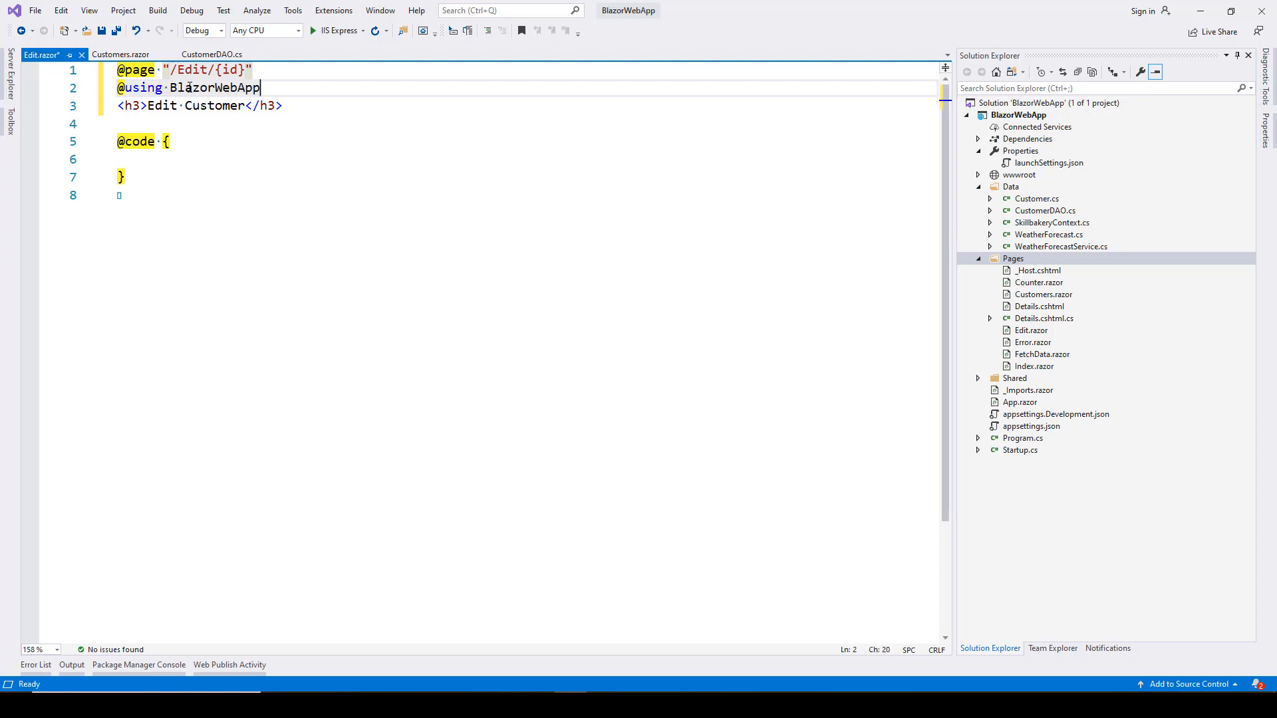
text(.Data)
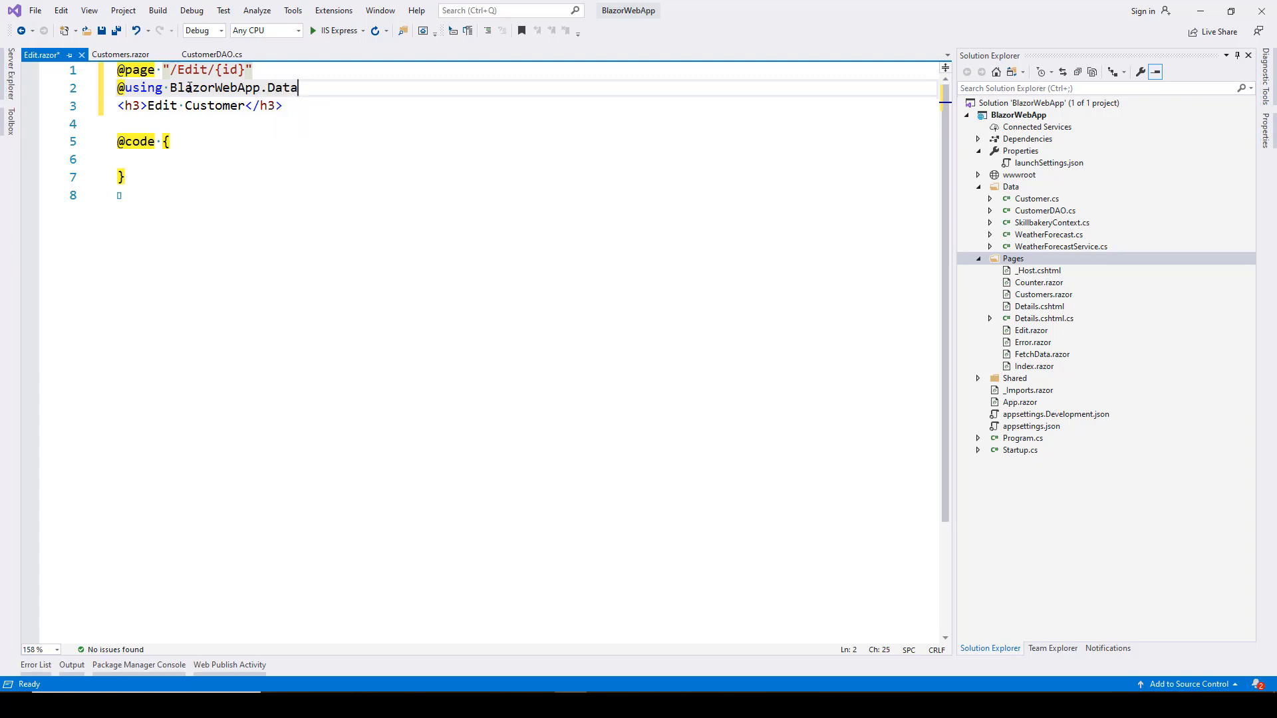
key(Enter)
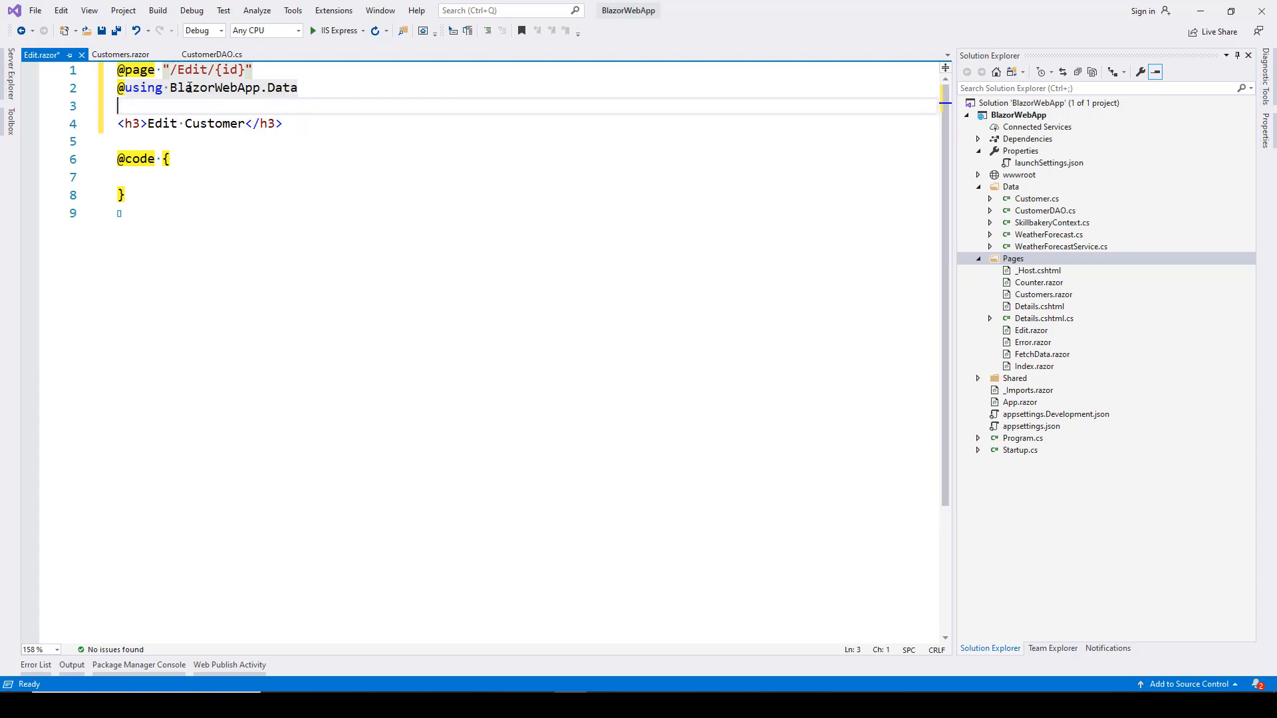
mouse_move(861, 150)
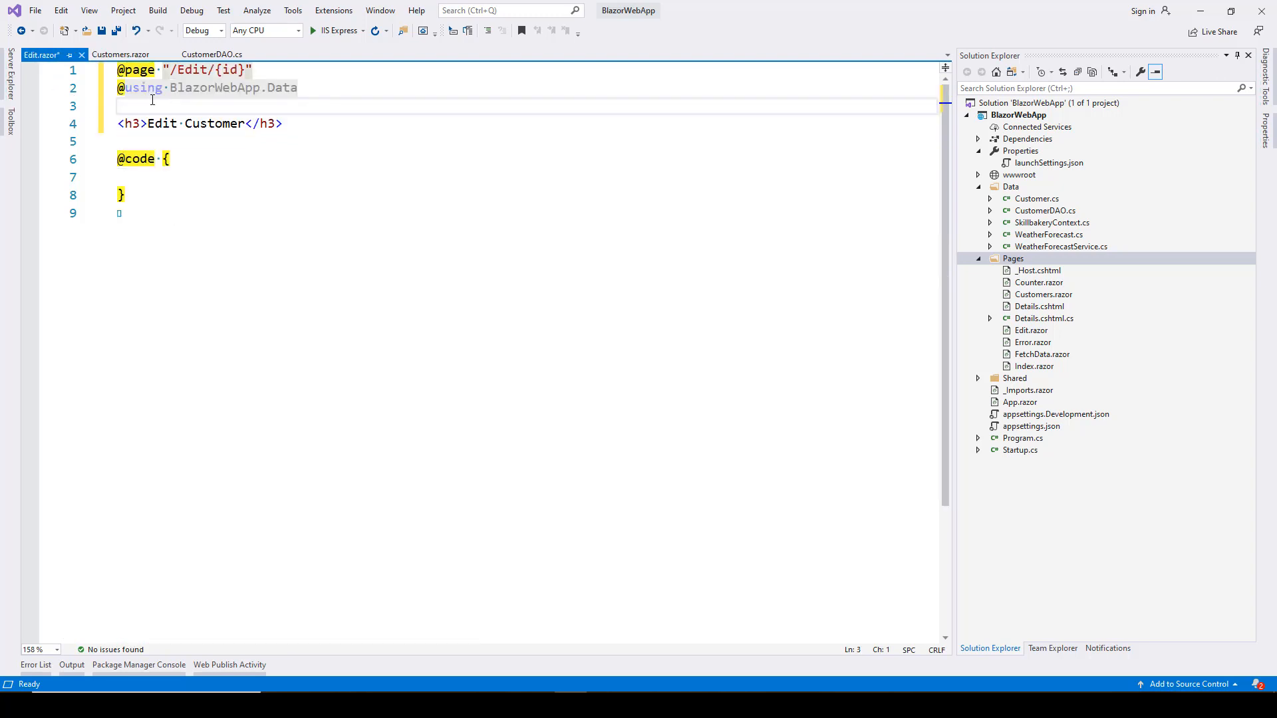
Step: Inject CustomerDAO as CustomerServices into Edit.razor
text(@inject CustomerDAO CustomerServices)
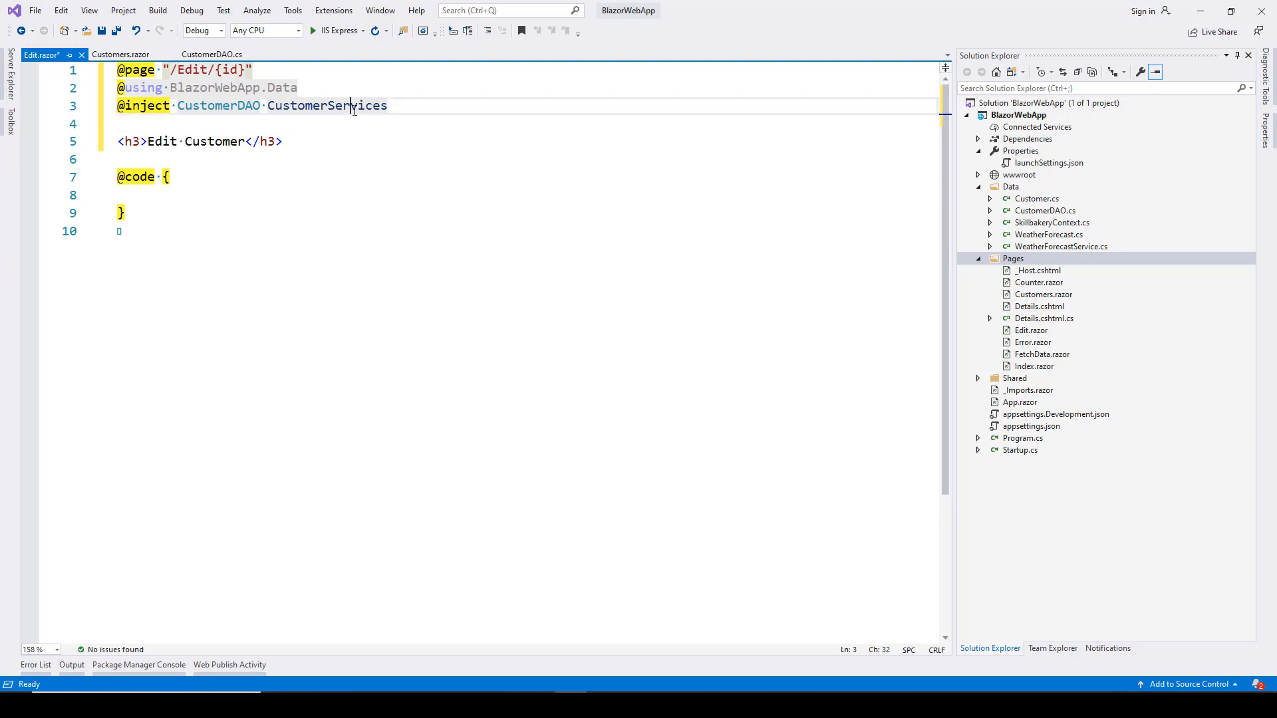
double_click(327, 105)
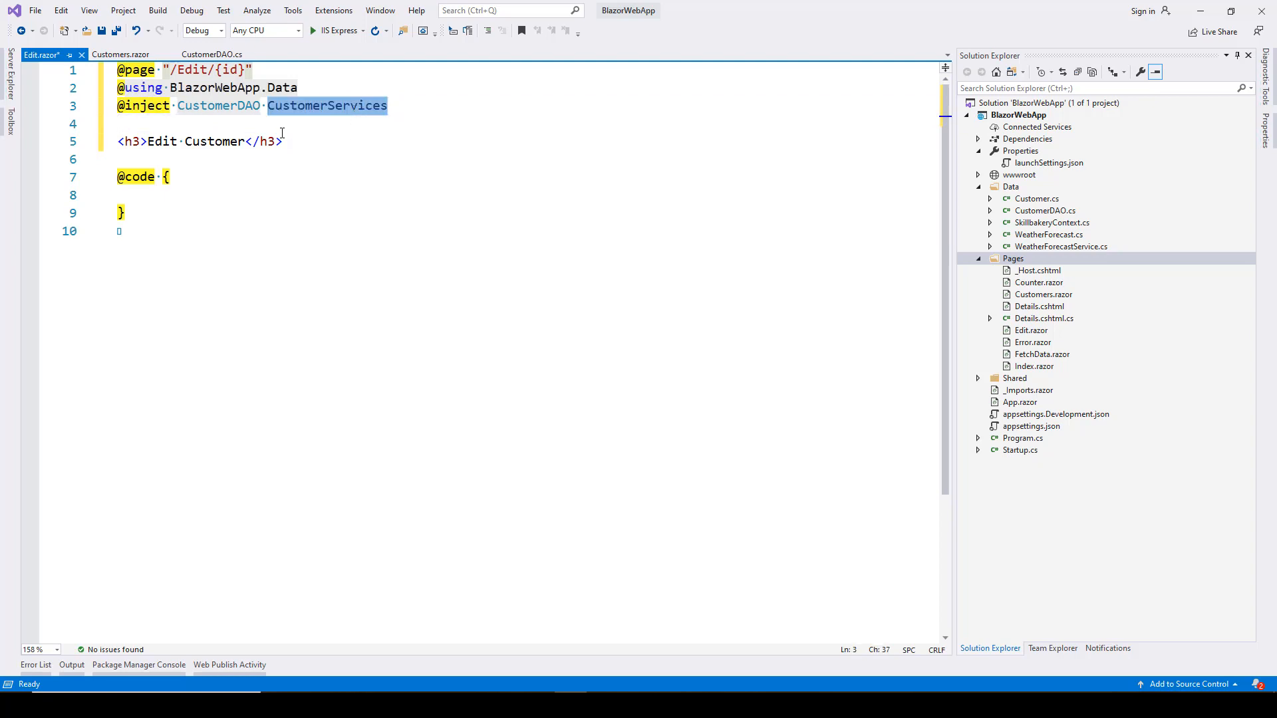
click(123, 124)
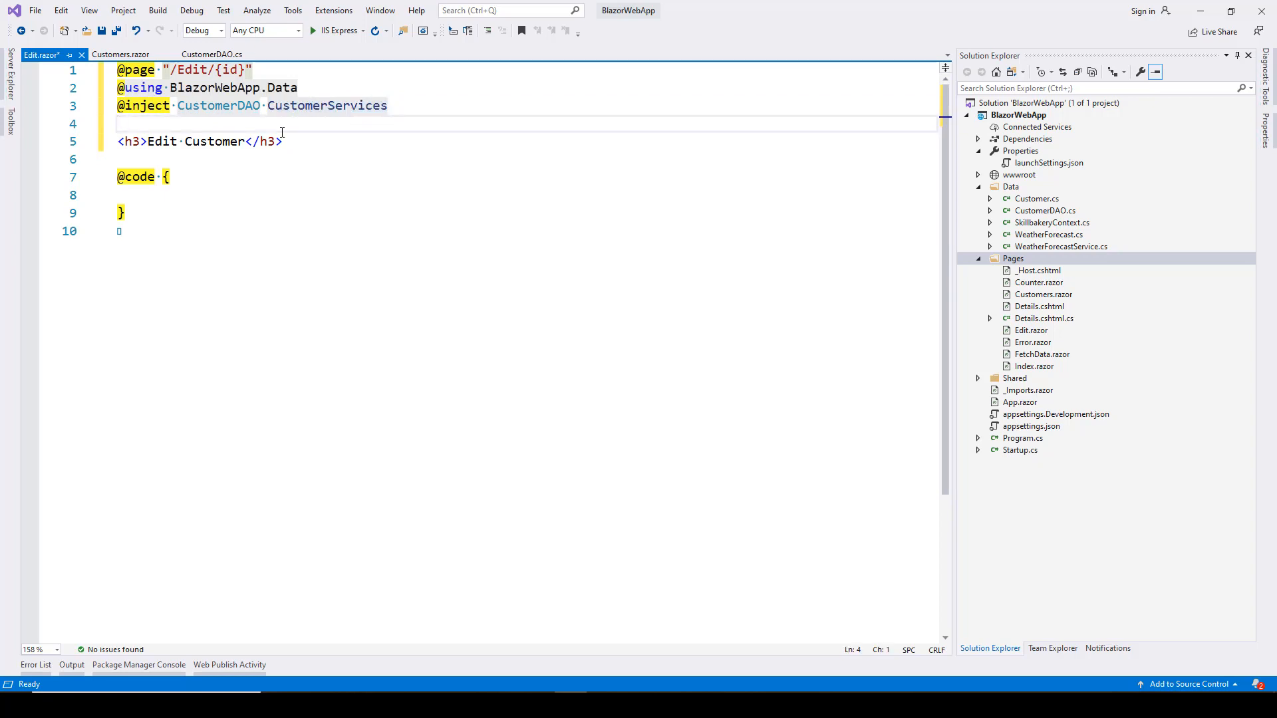
mouse_move(455, 157)
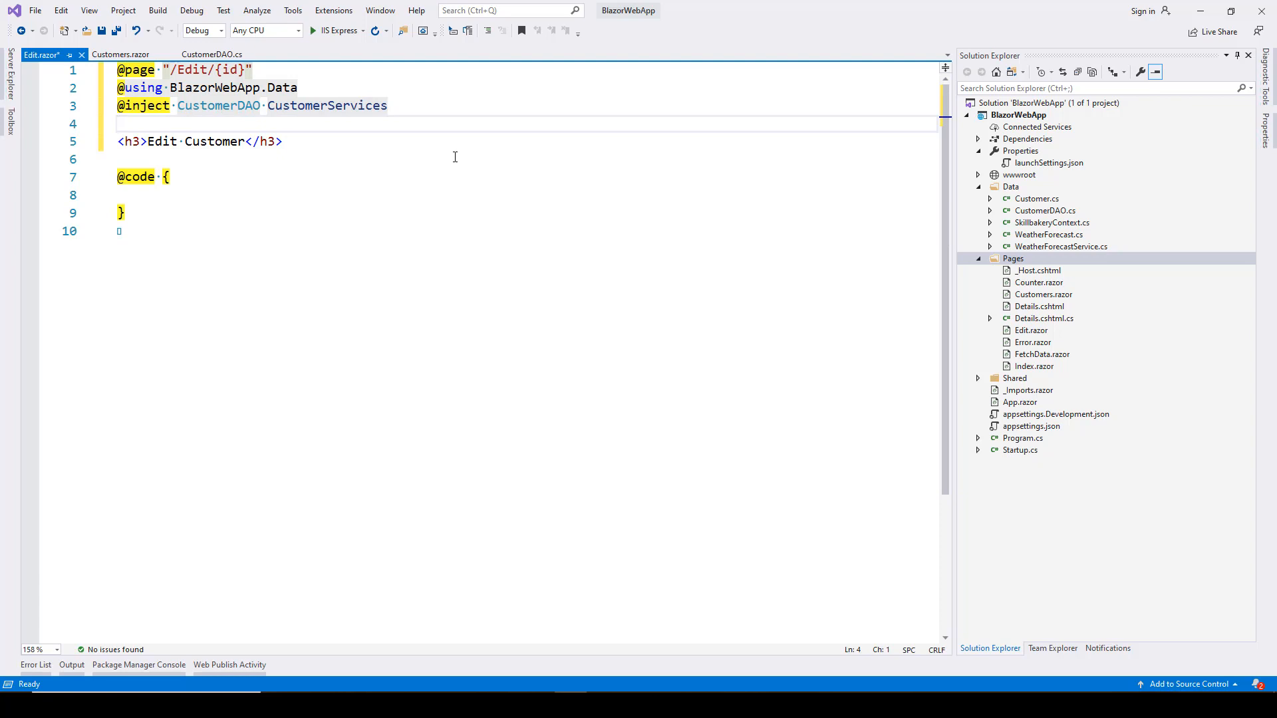
click(118, 123)
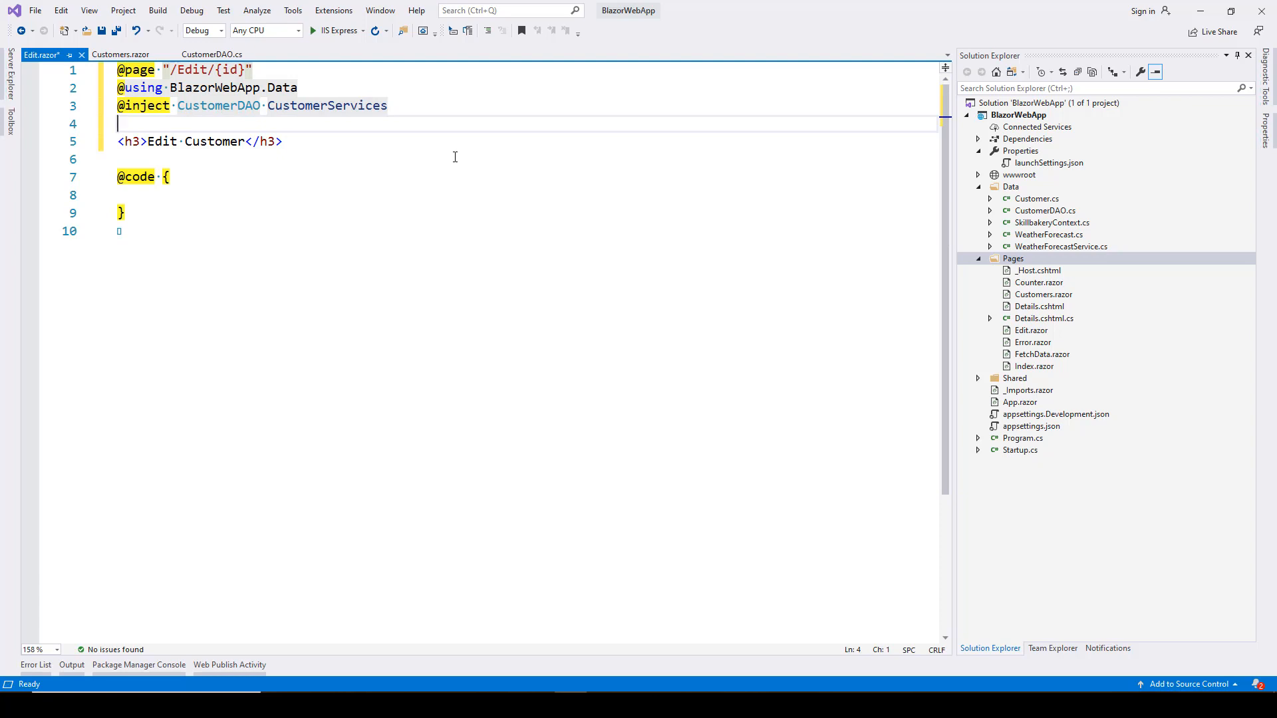
Step: Inject NavigationManager as NavigationManager on the following line
text(@)
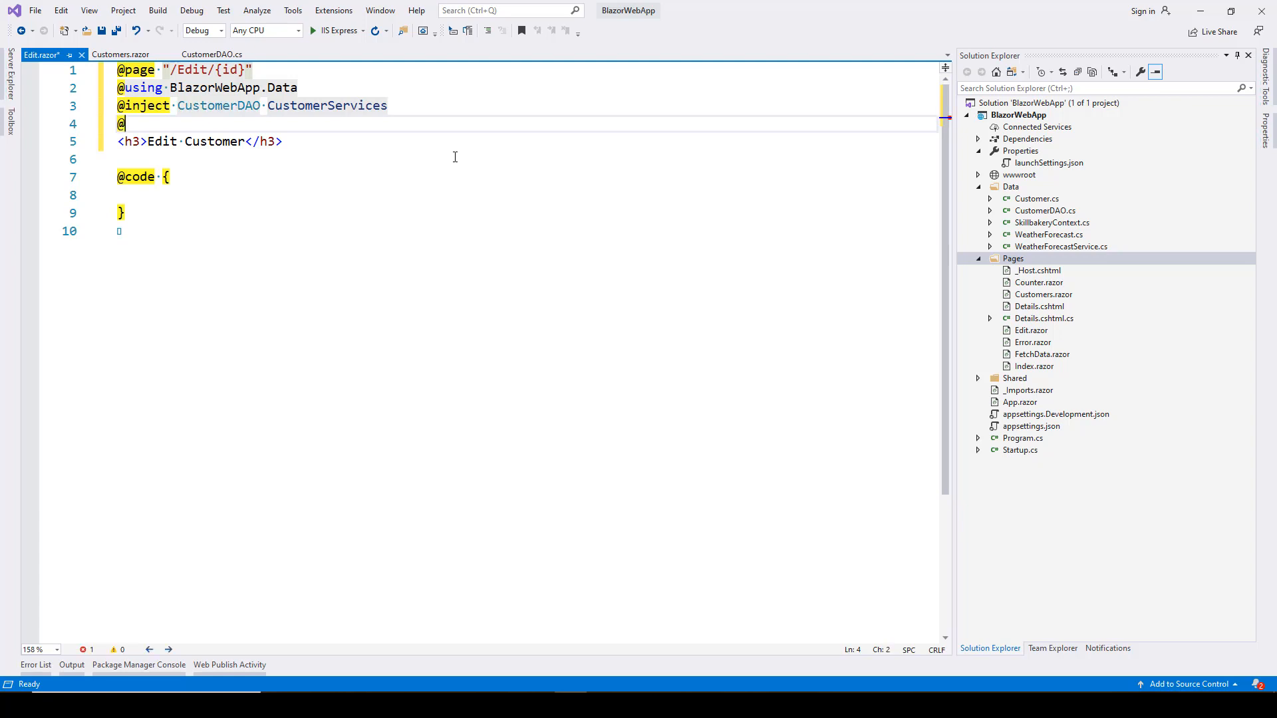
text(inject)
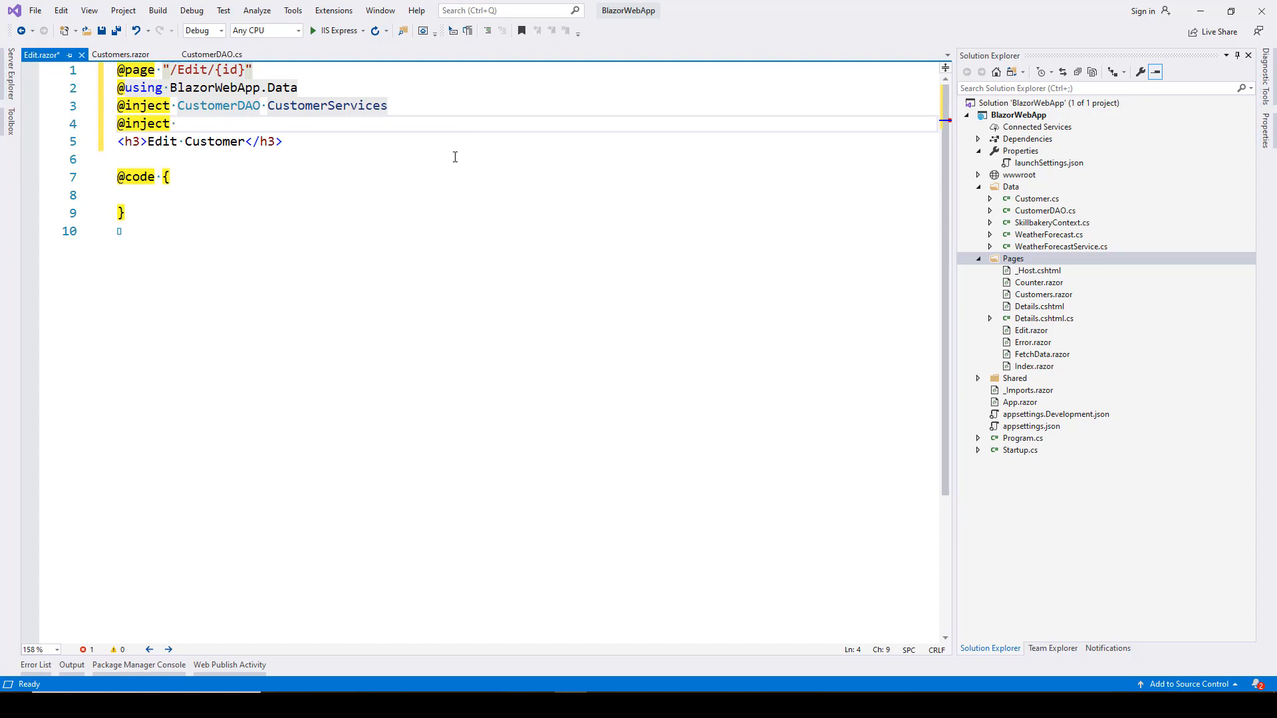
text(N)
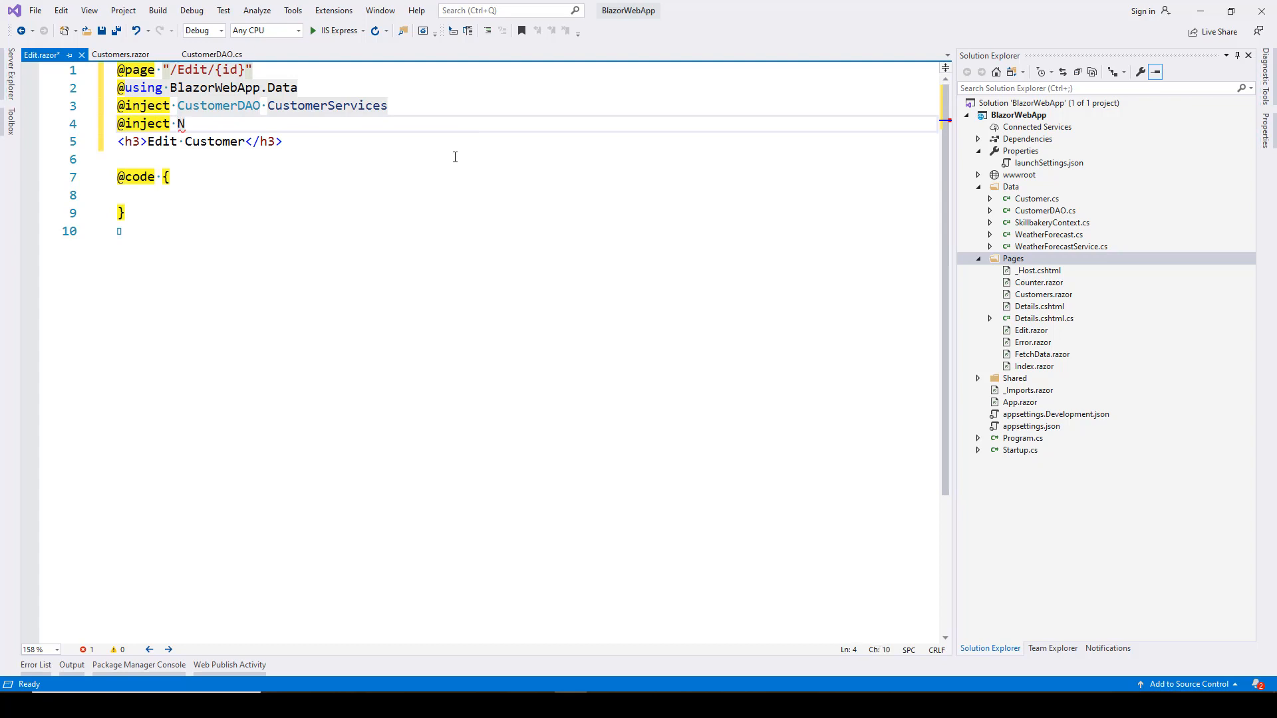
text(avigationManager)
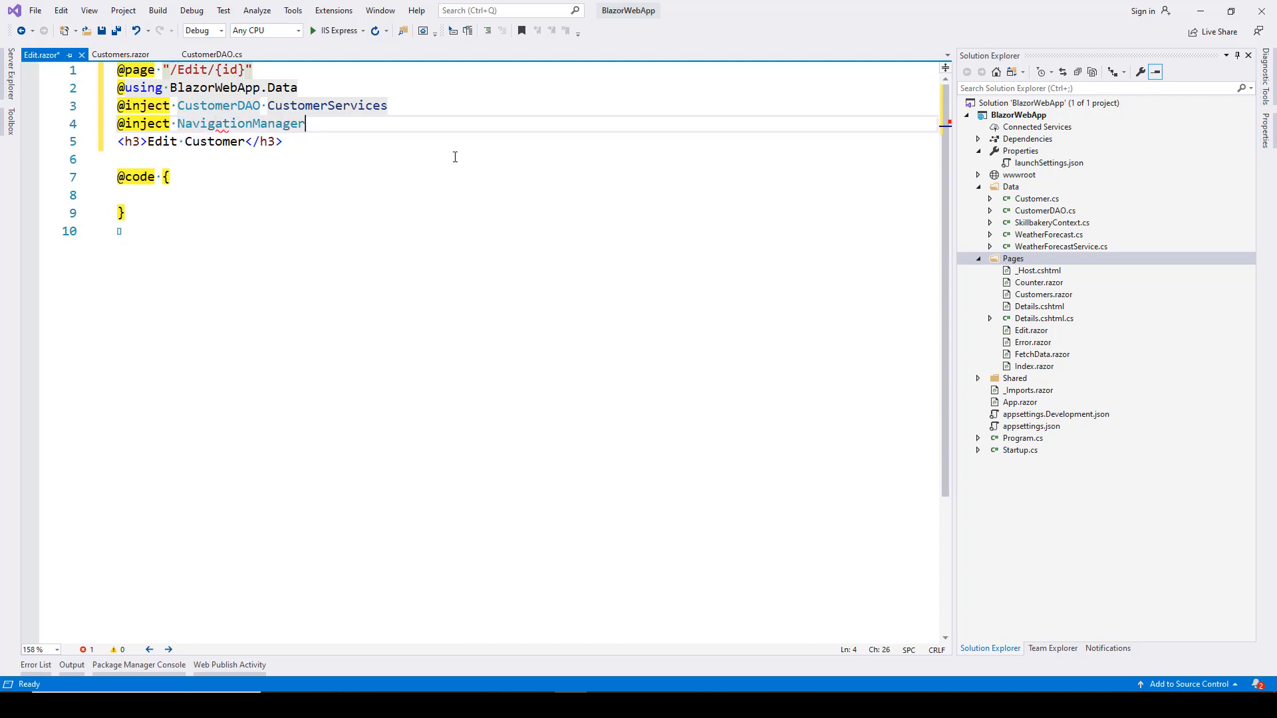
text(Nav)
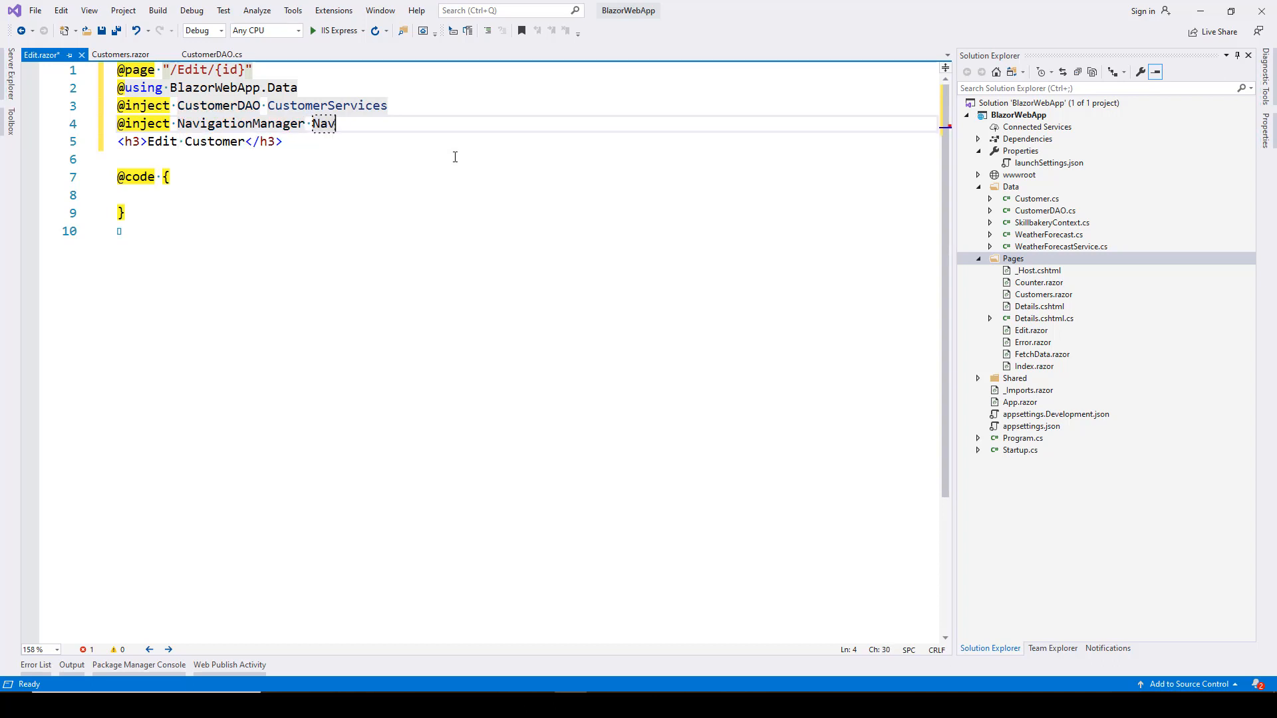
text(ig)
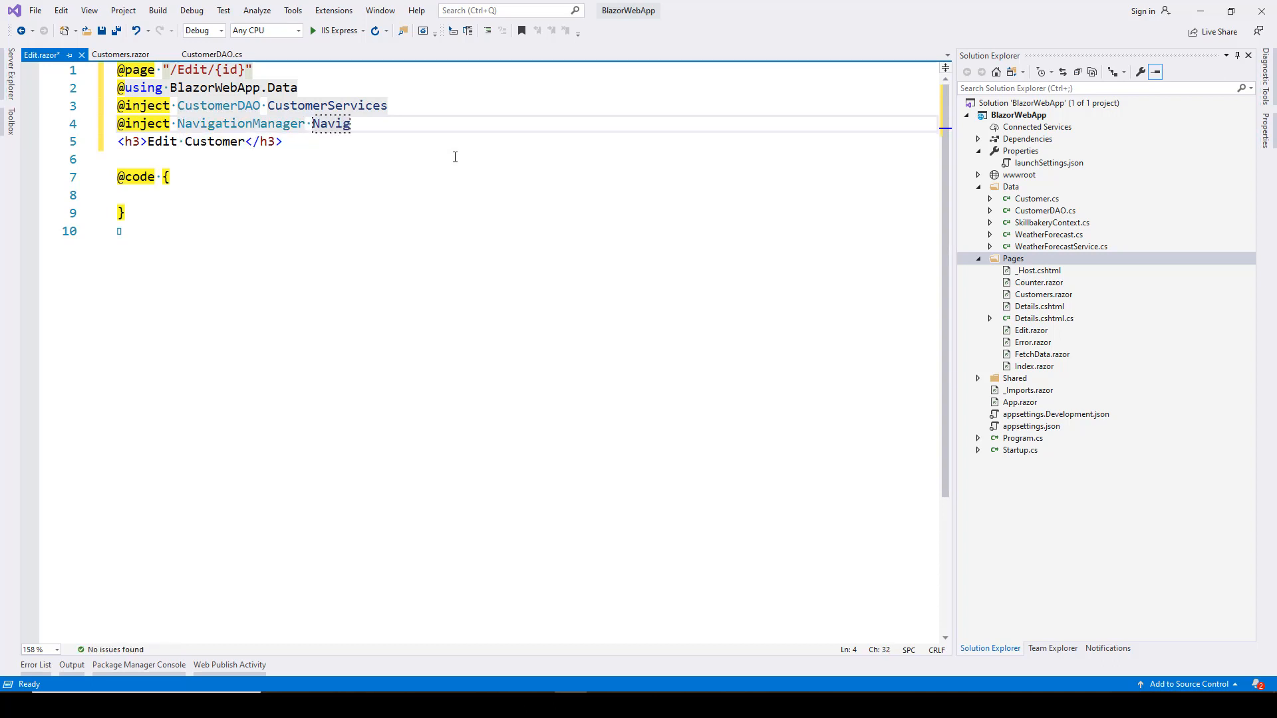
text(ationManager)
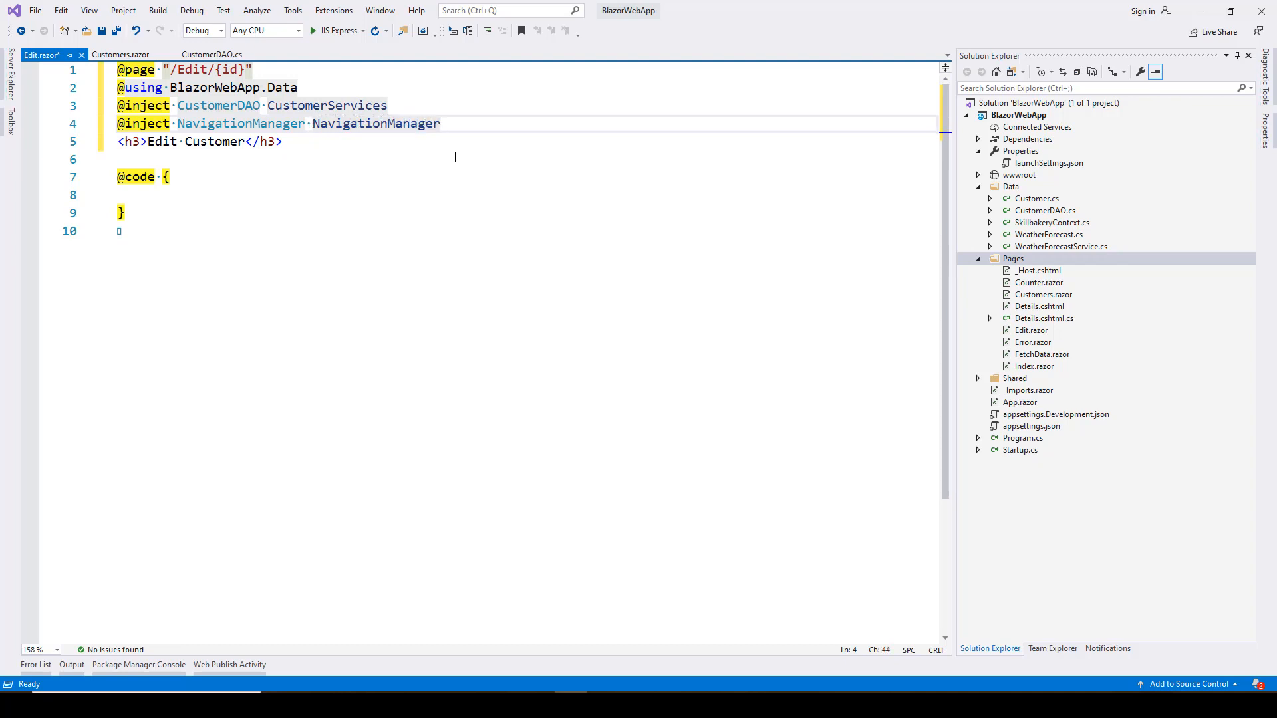
key(Enter)
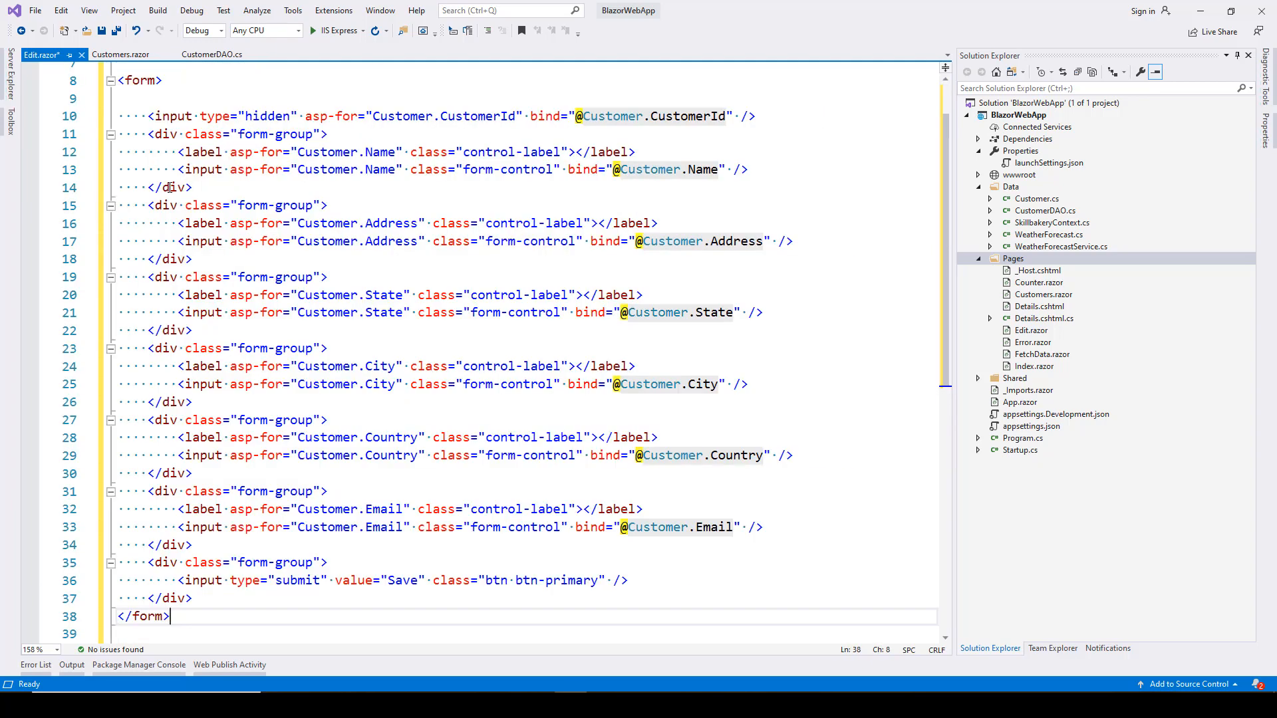
click(658, 223)
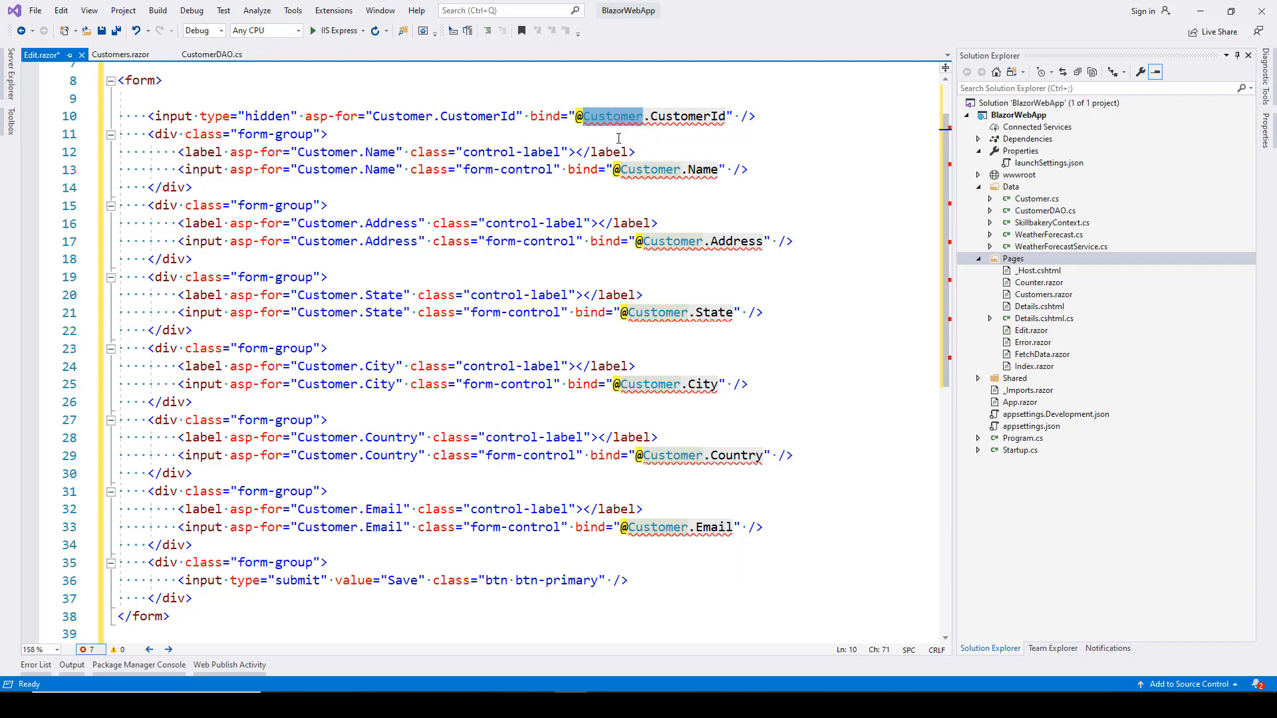
mouse_move(611, 116)
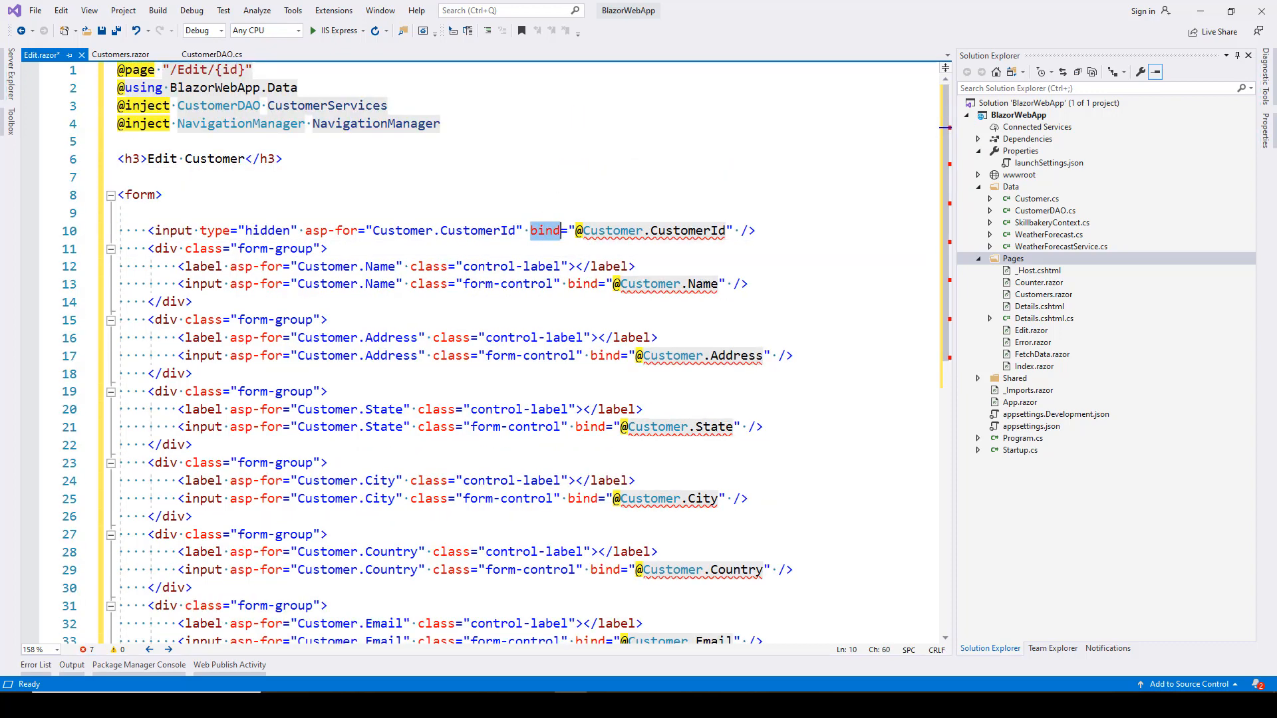
click(111, 195)
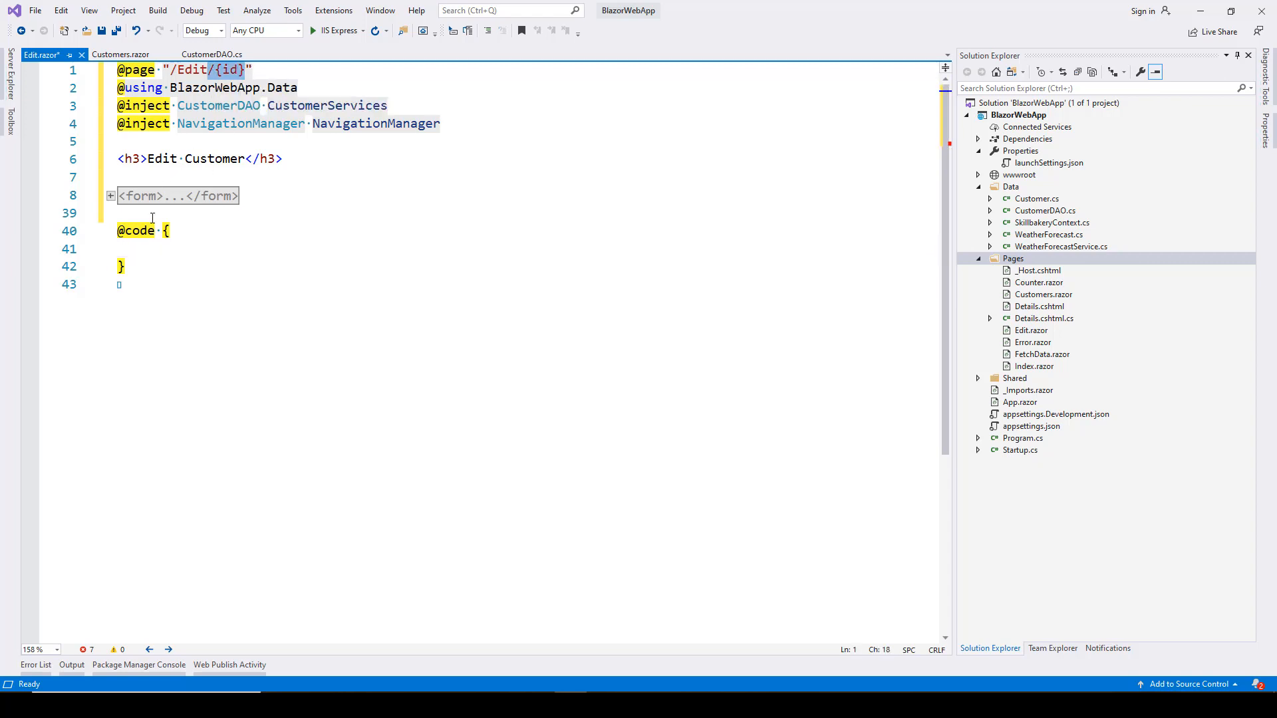
text([])
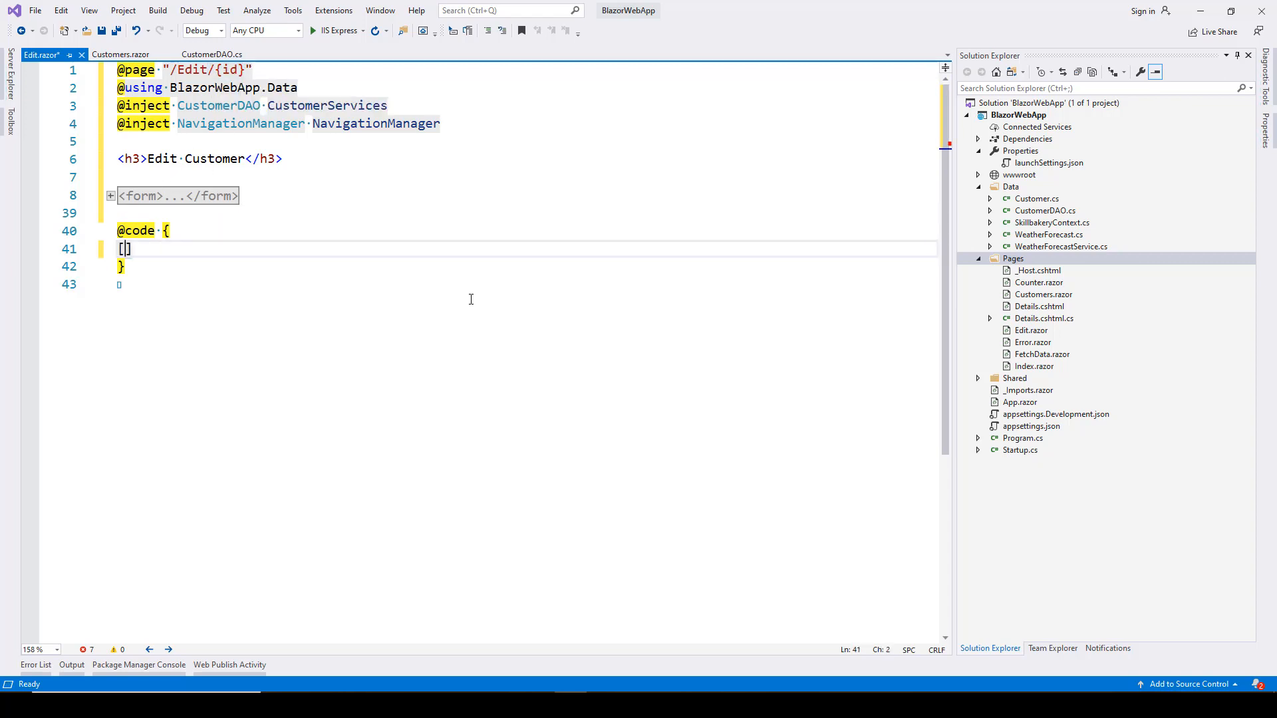
text(Parameter)
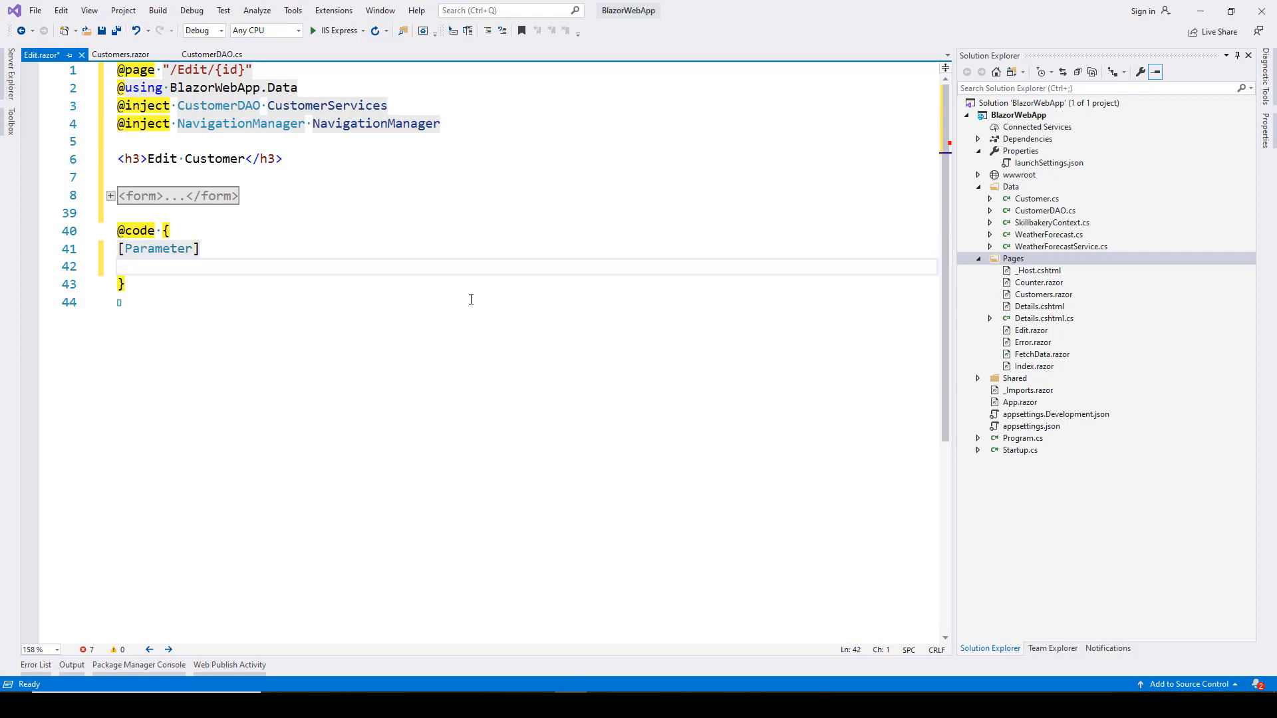
text(publi)
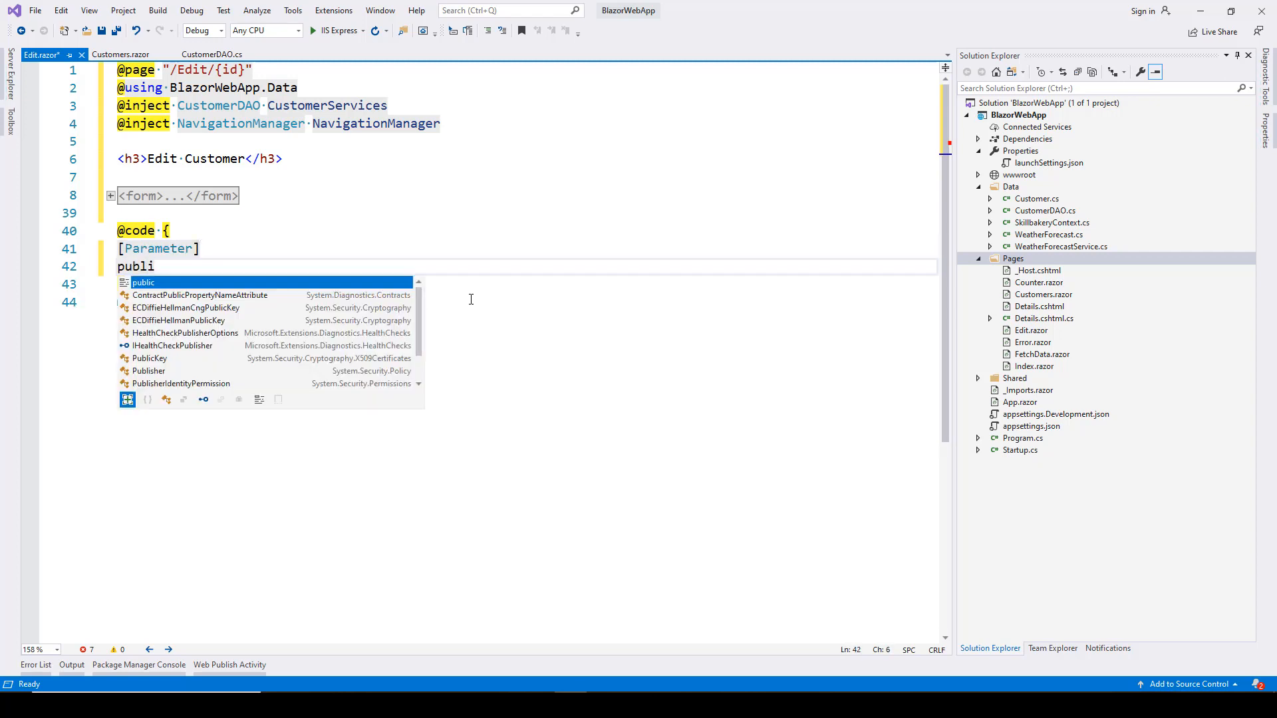
text(string)
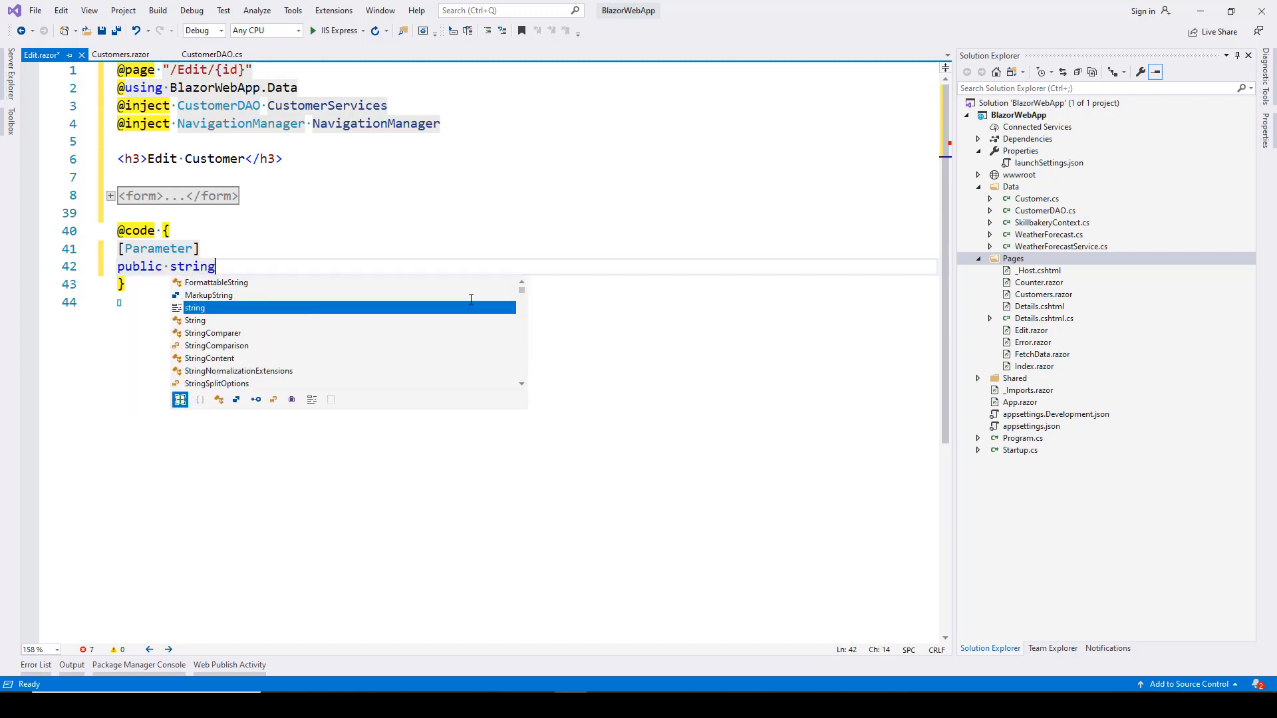
text(id)
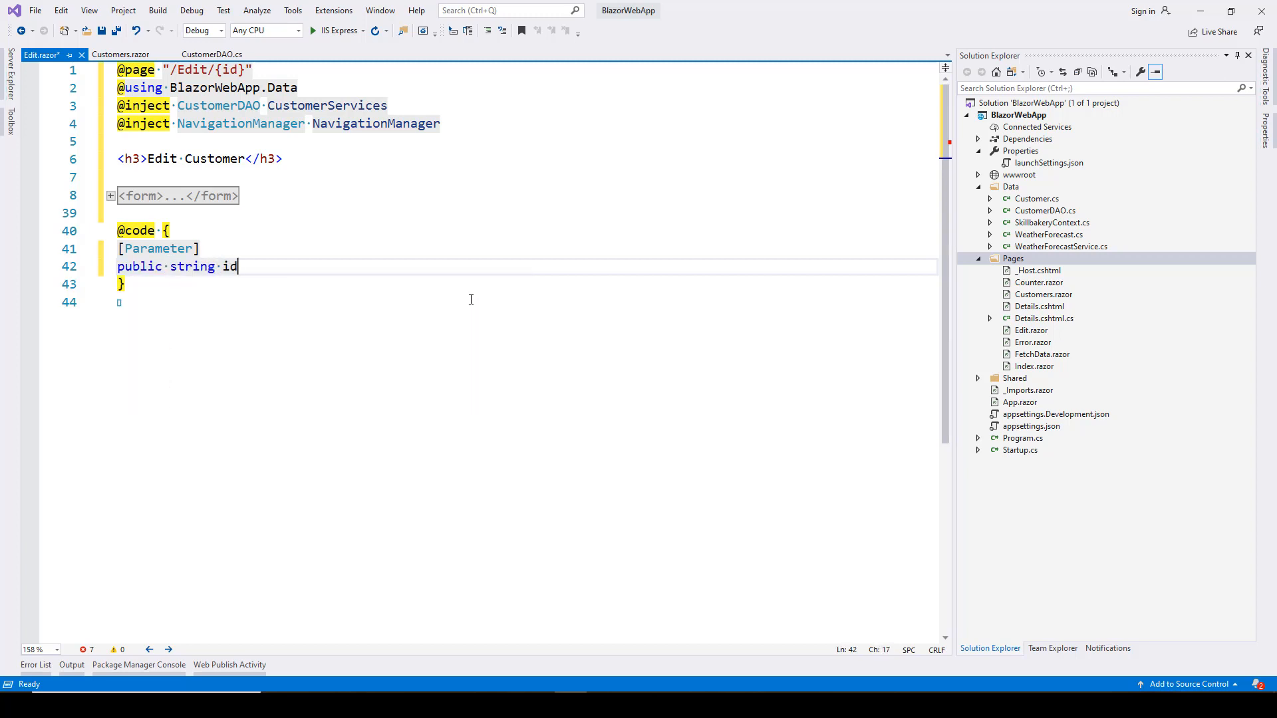
text({ get; set;)
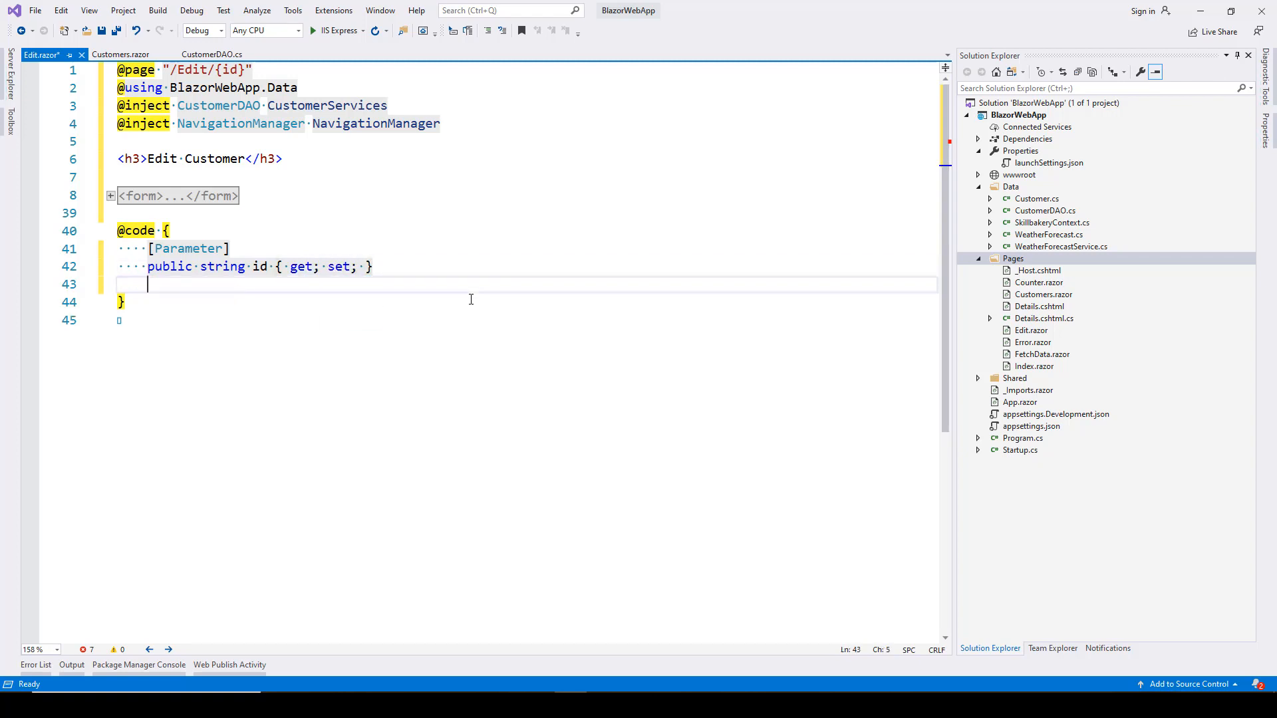
key(enter)
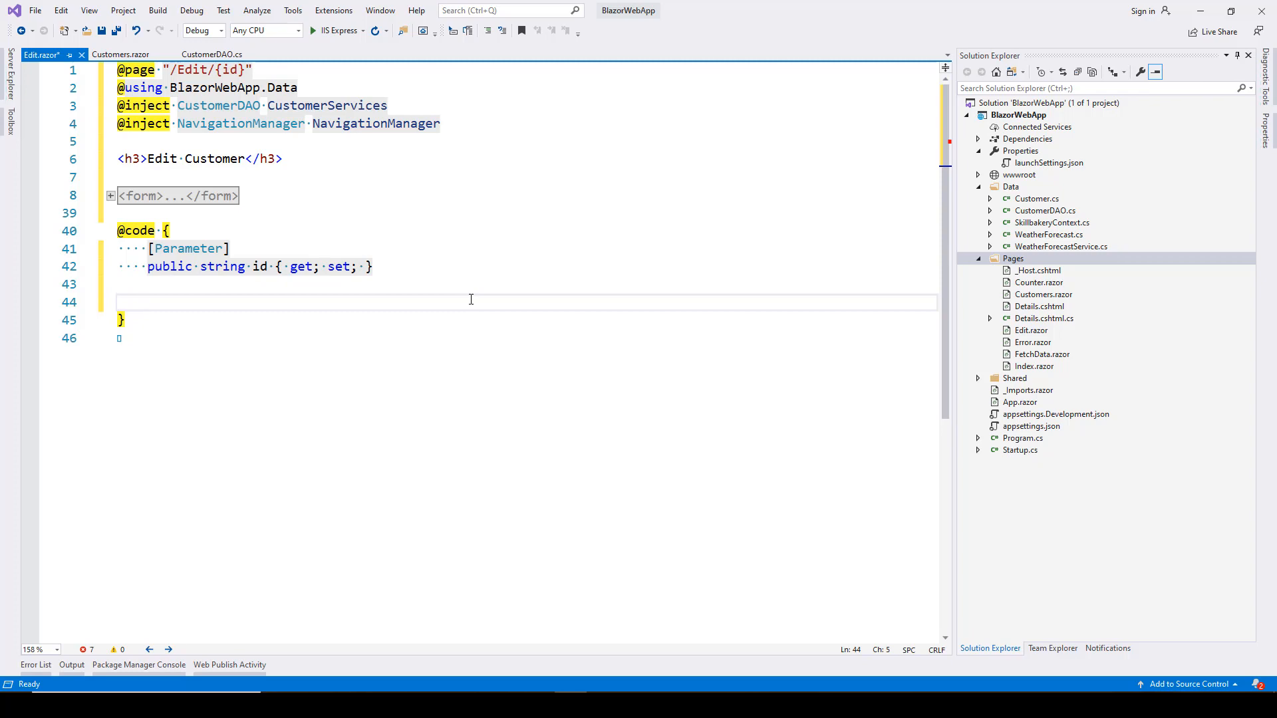
Step: Declare a Customer customer field initialised to new Customer()
click(111, 196)
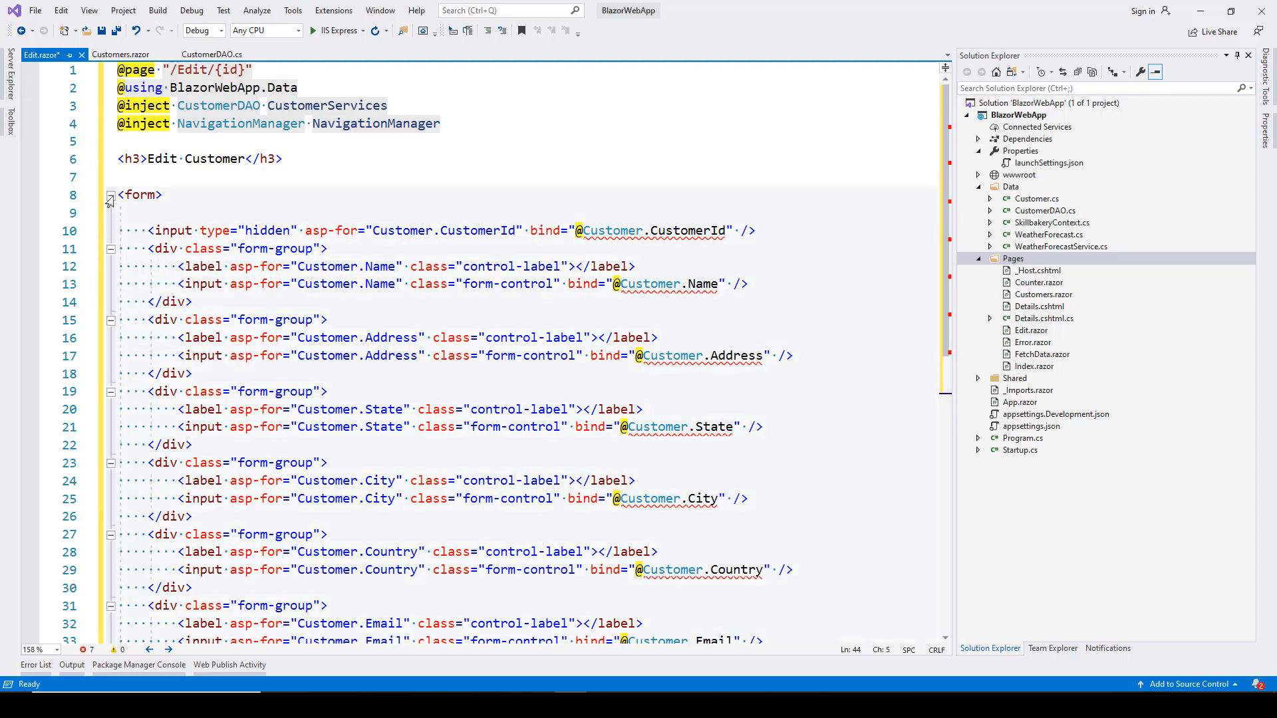
click(111, 200)
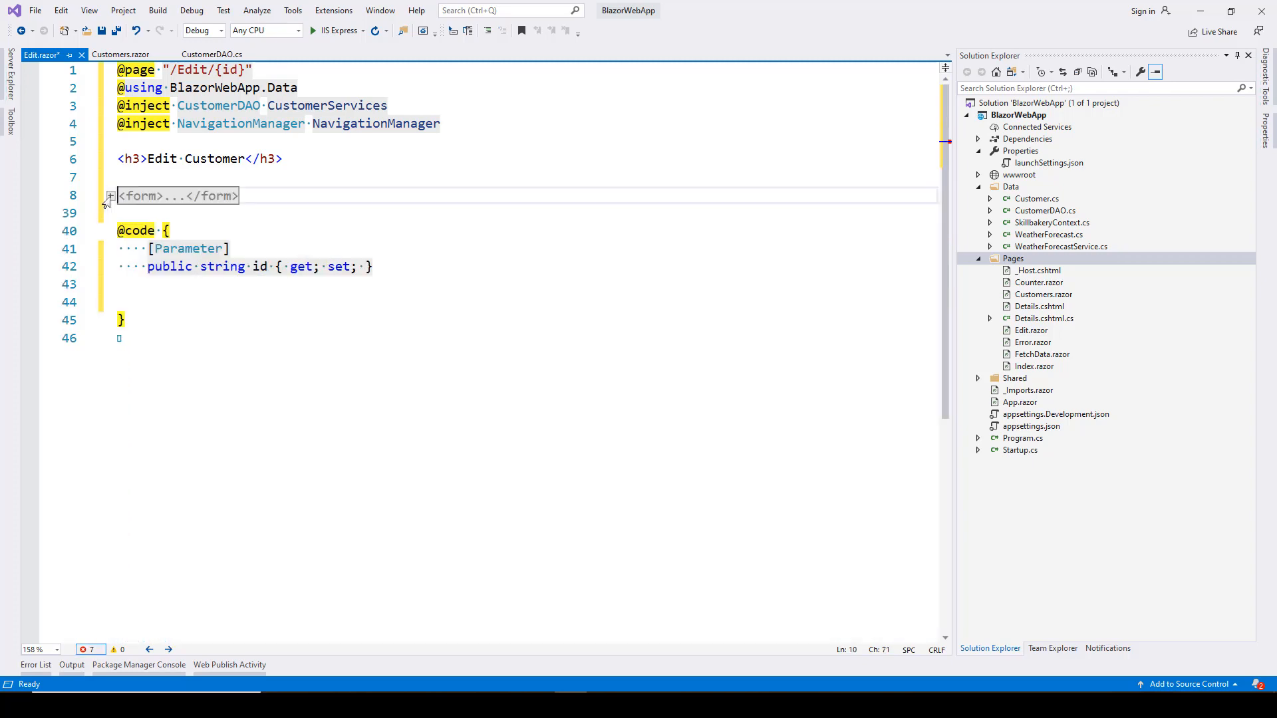
key(enter)
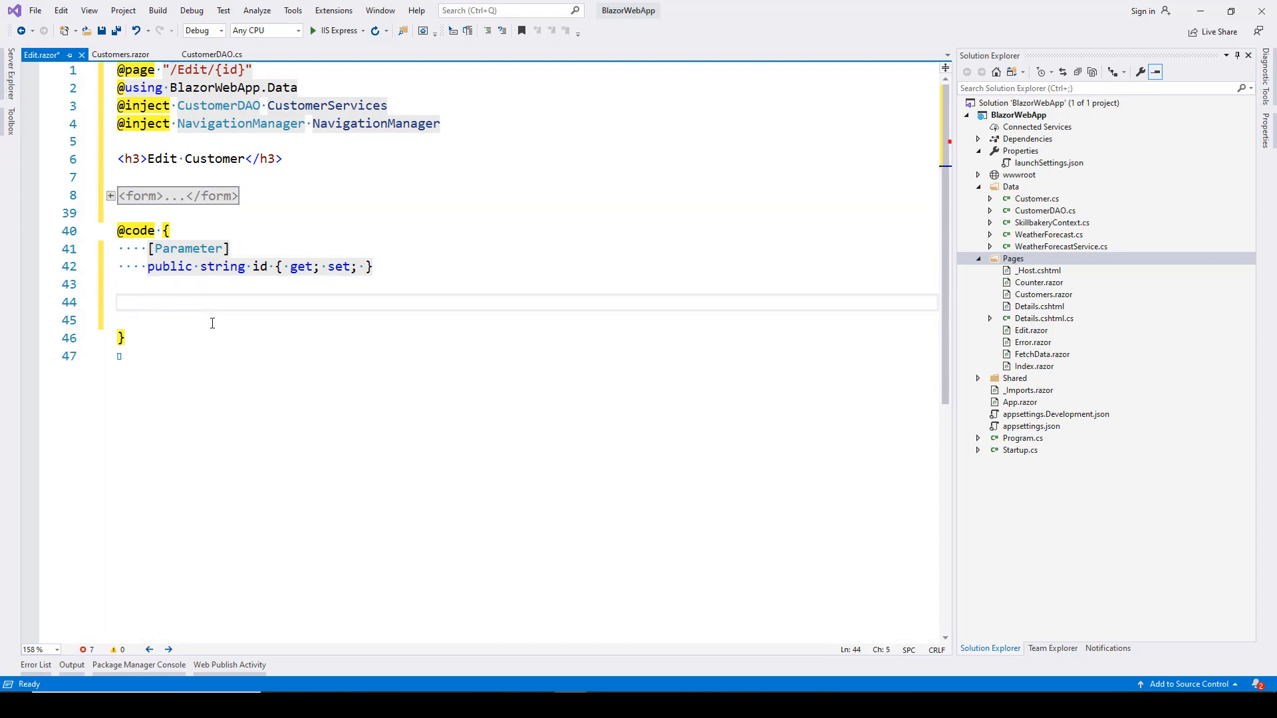
text(Custyomer)
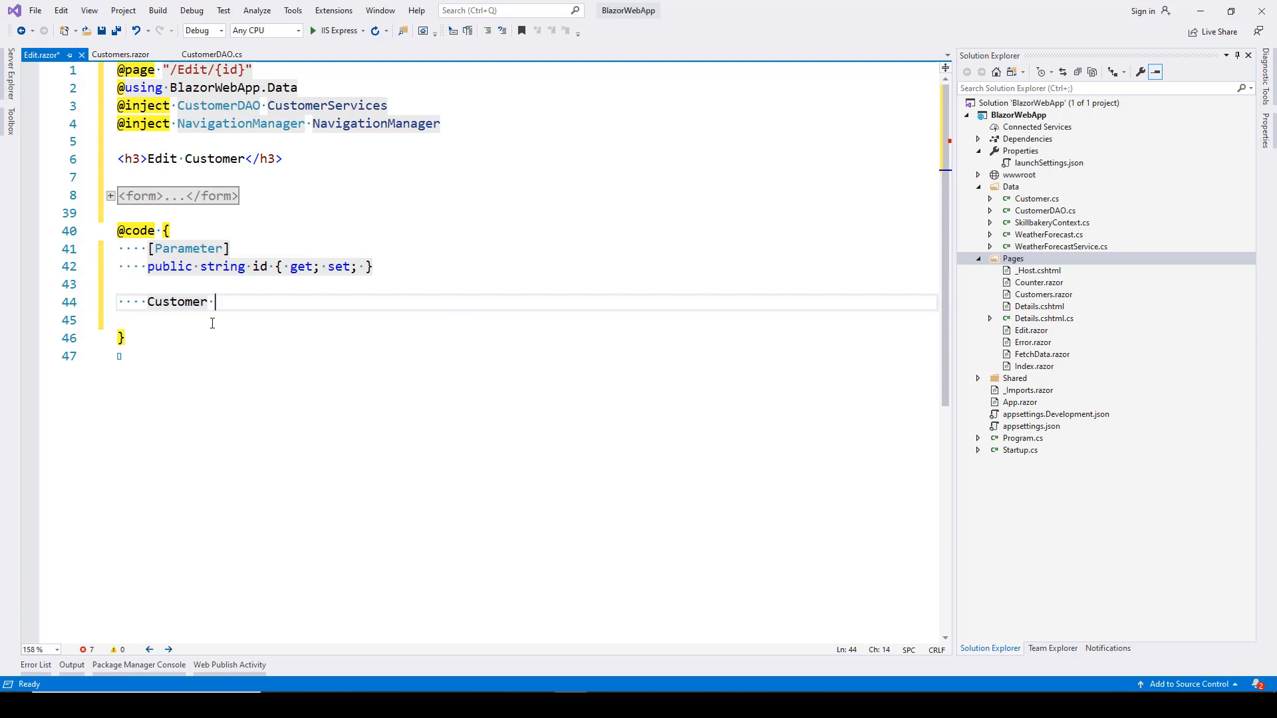
text(customer)
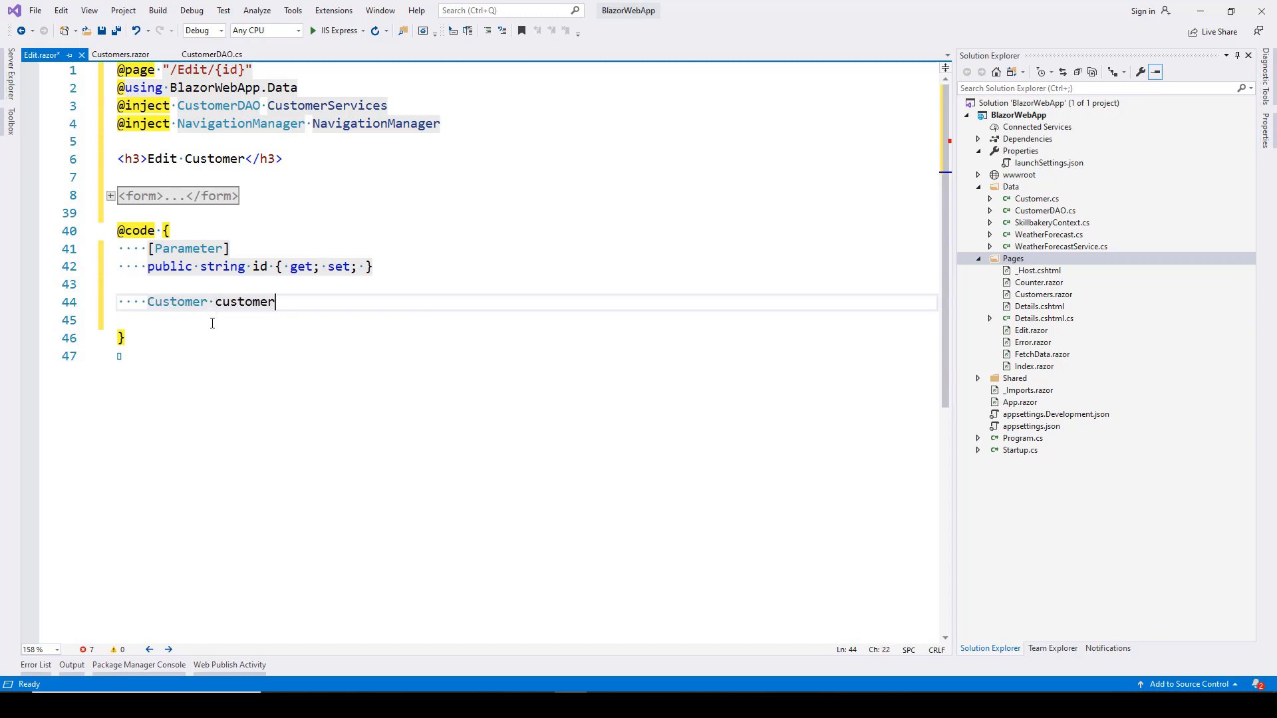
text(= new)
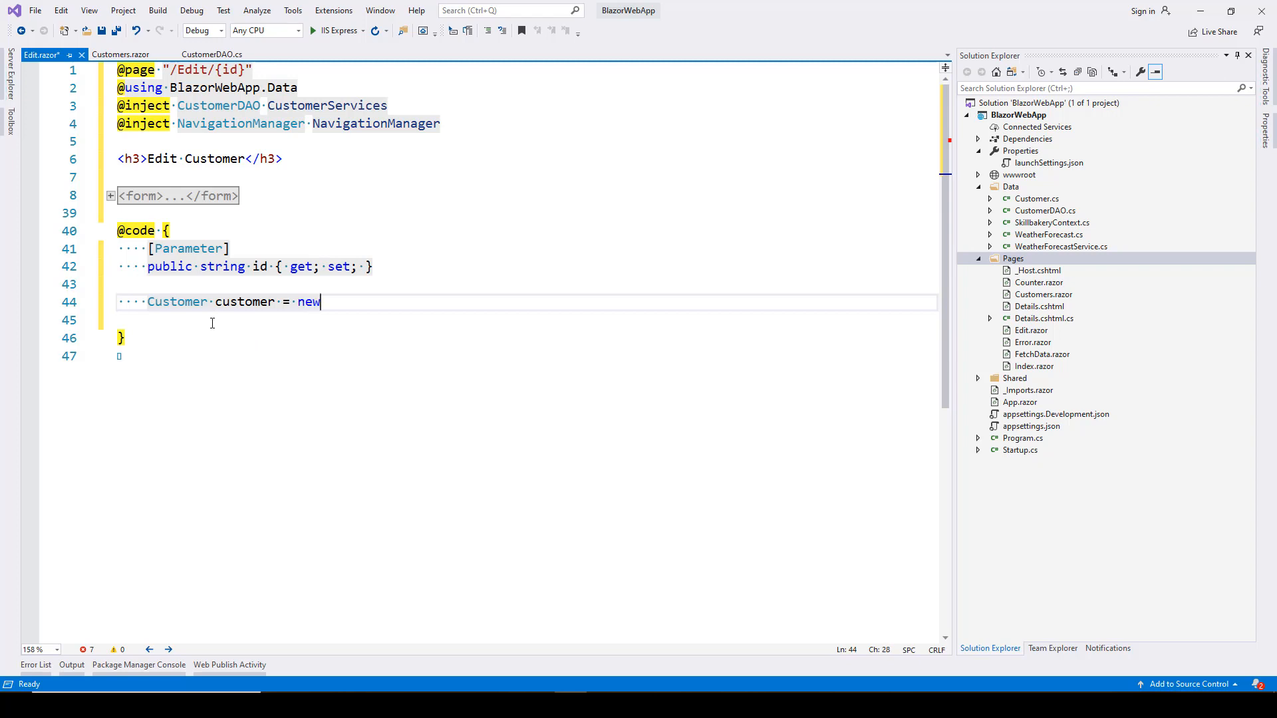
text(Customer();)
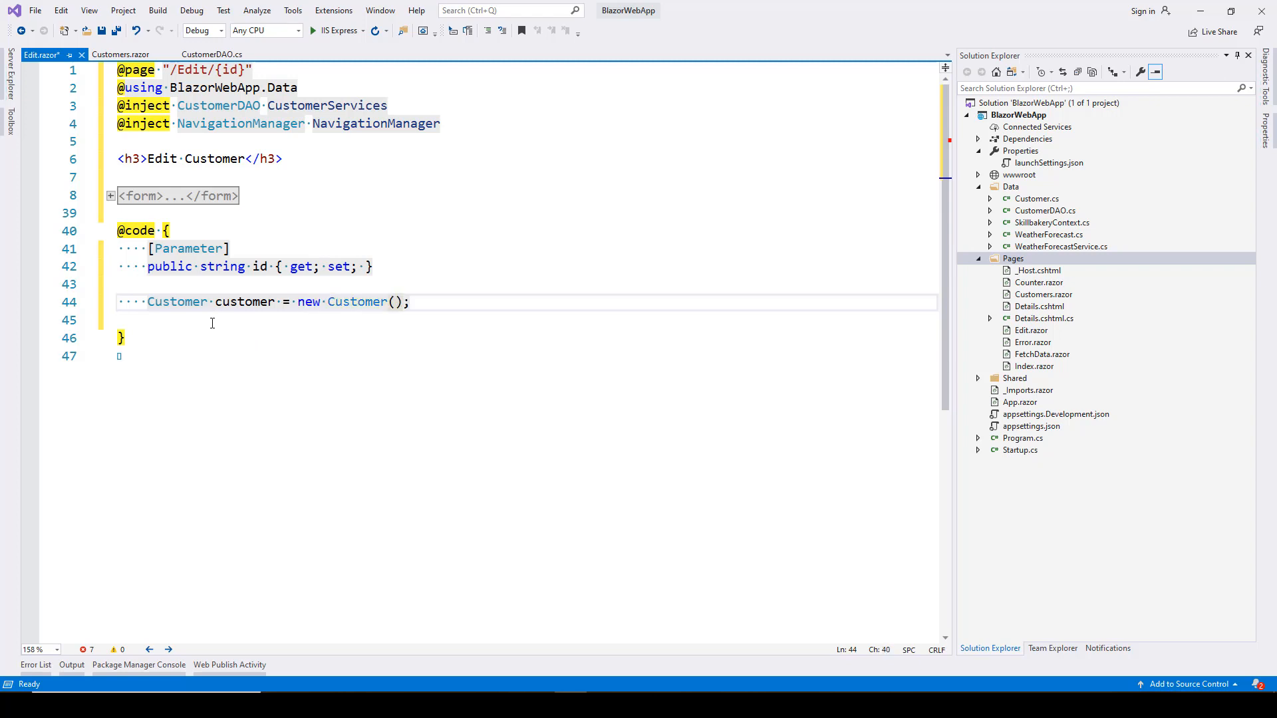
double_click(244, 302)
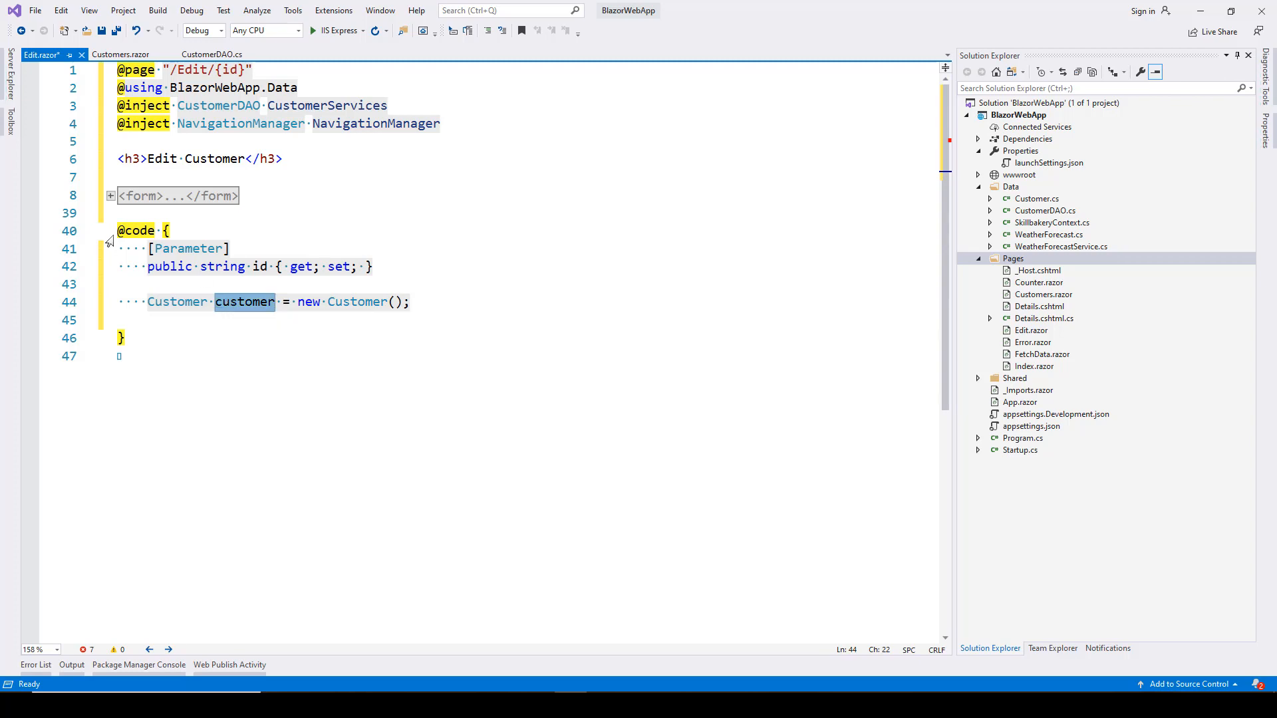
click(111, 195)
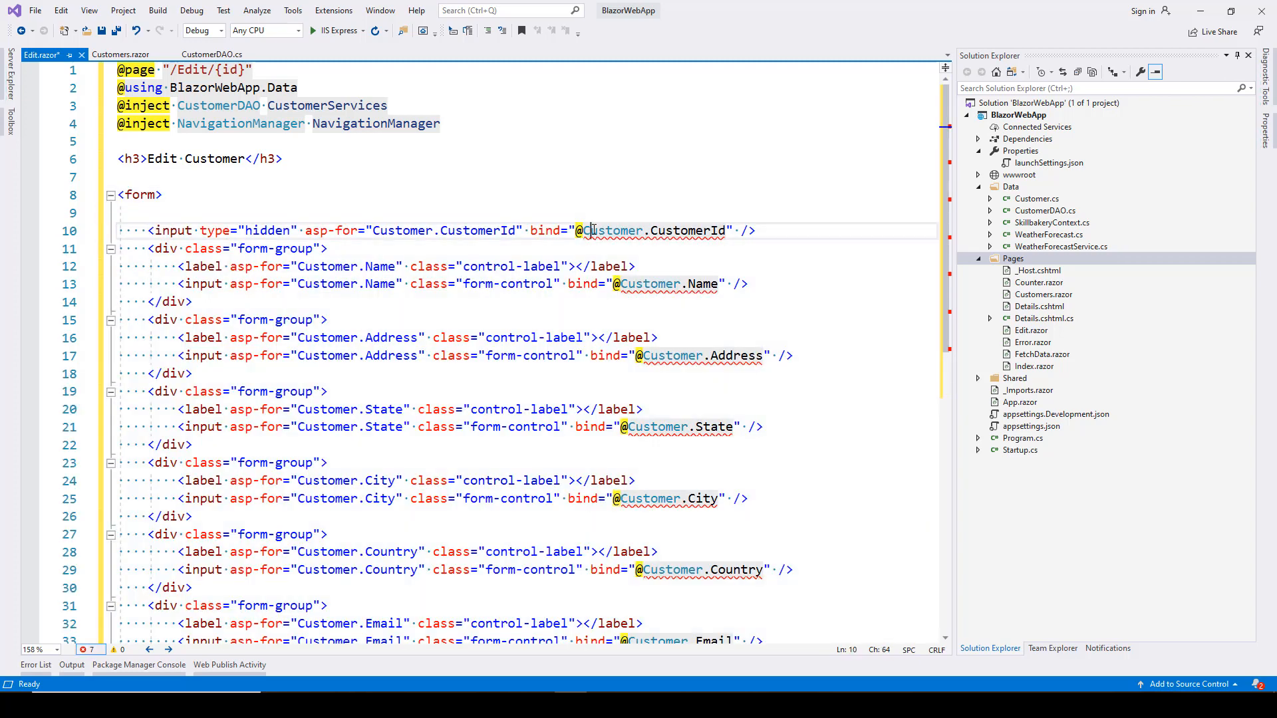
double_click(611, 230)
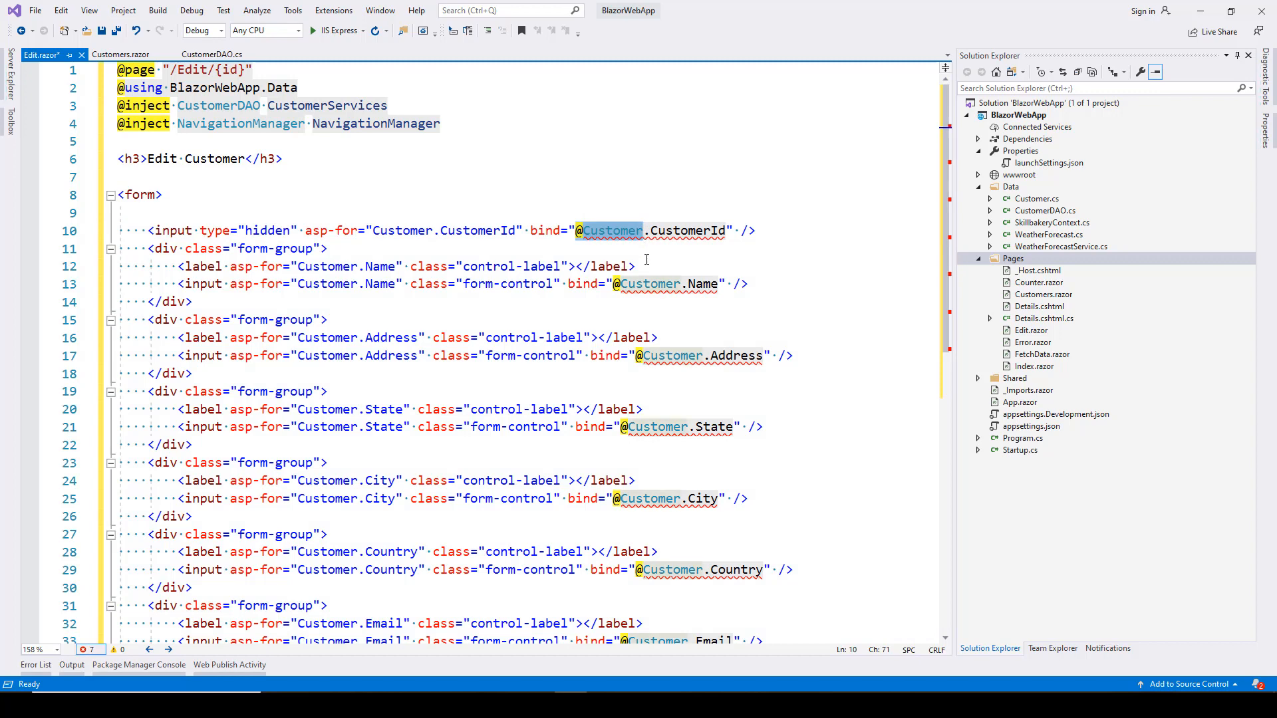
key(ctrl+f)
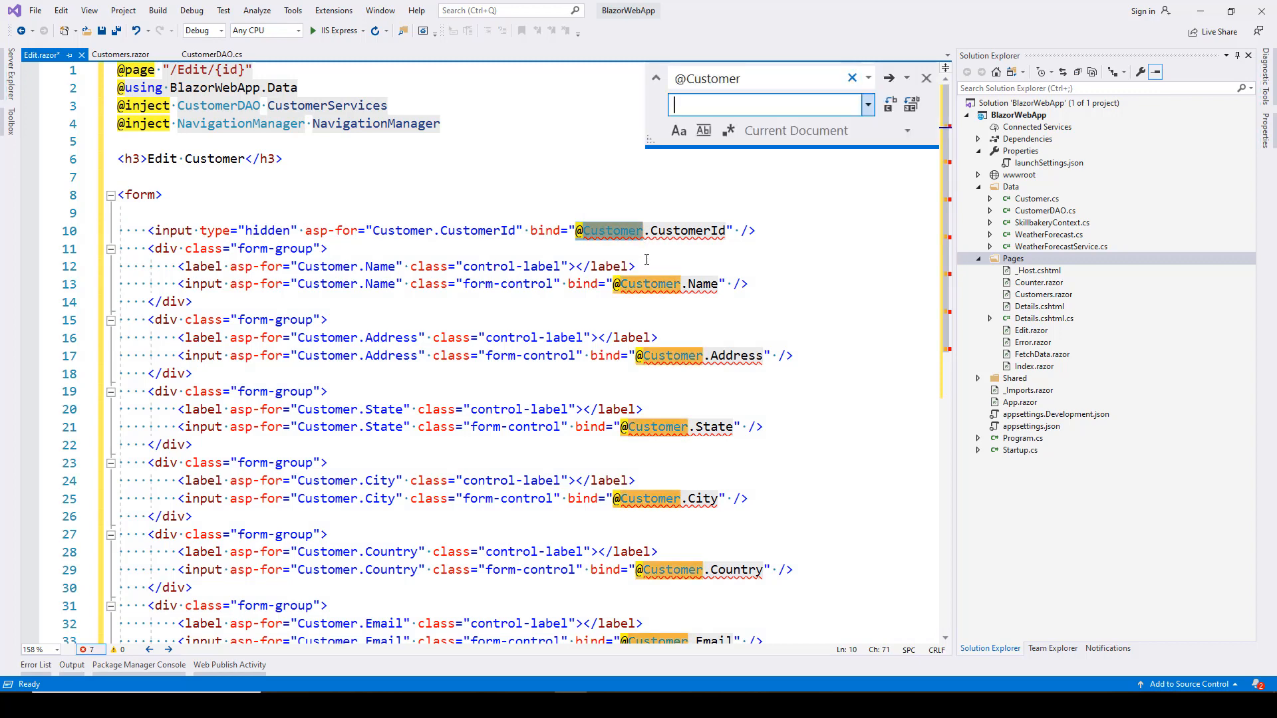
text(@customer)
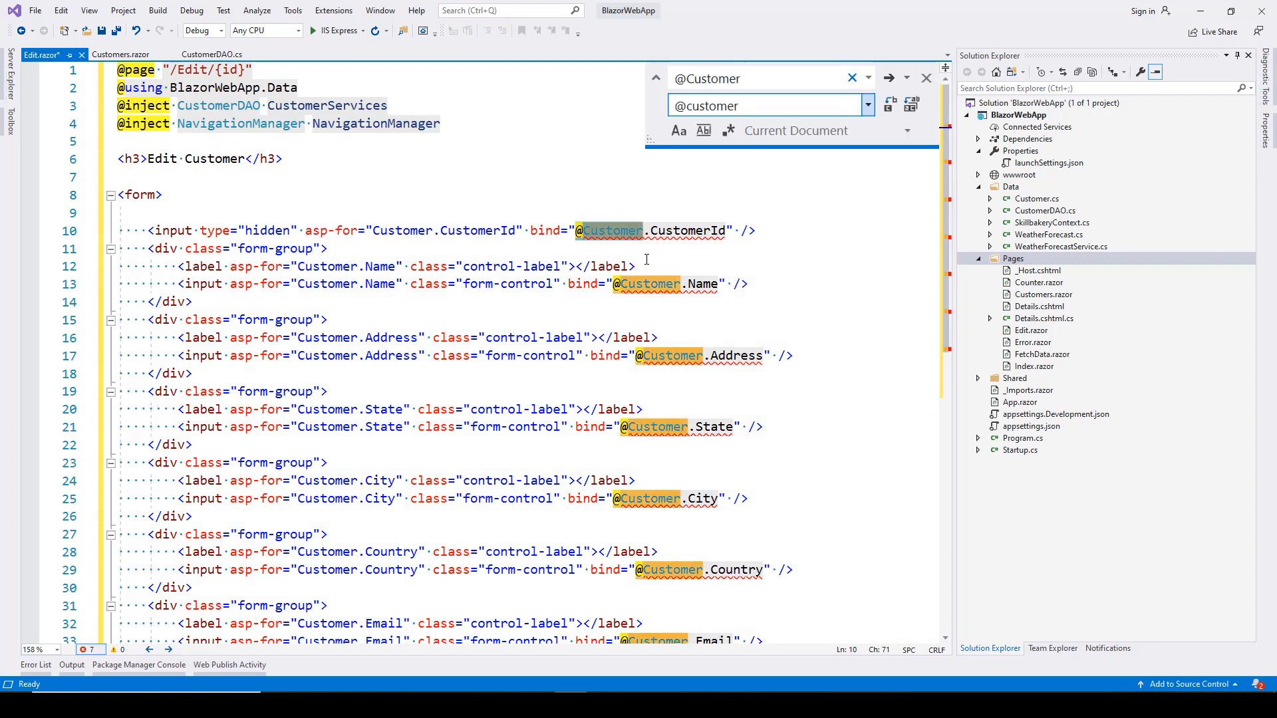
click(911, 104)
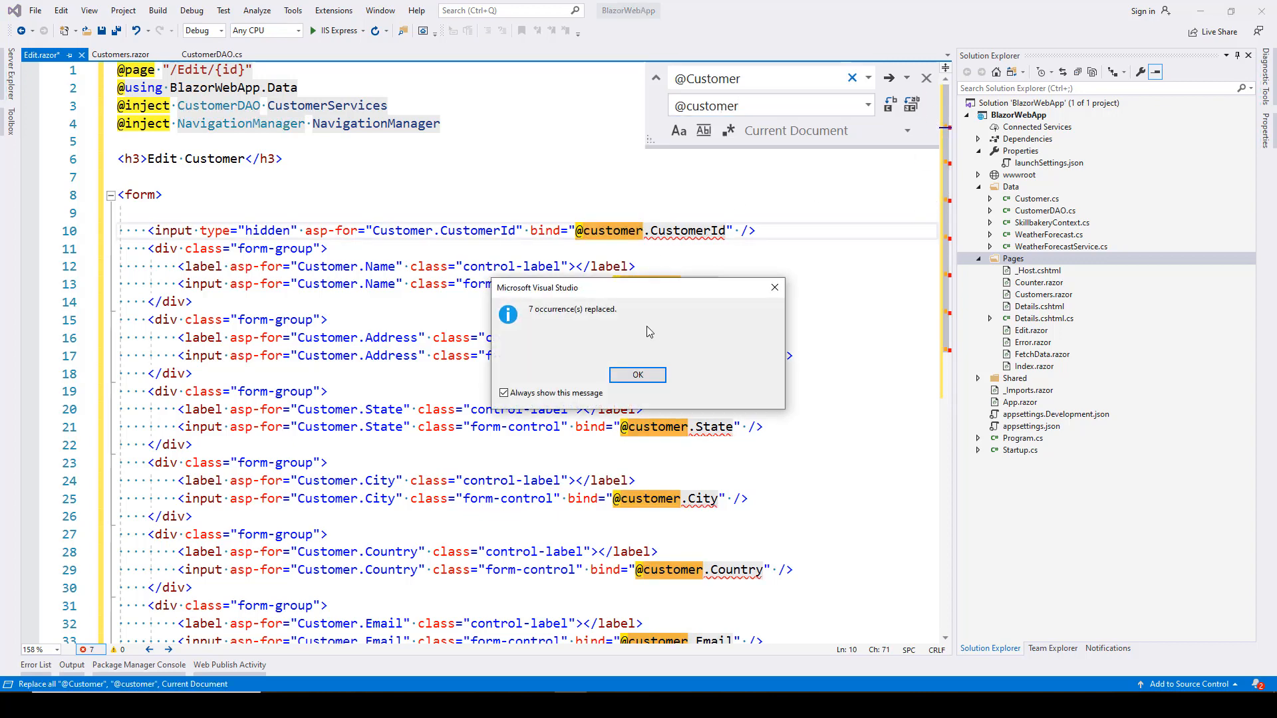
click(637, 376)
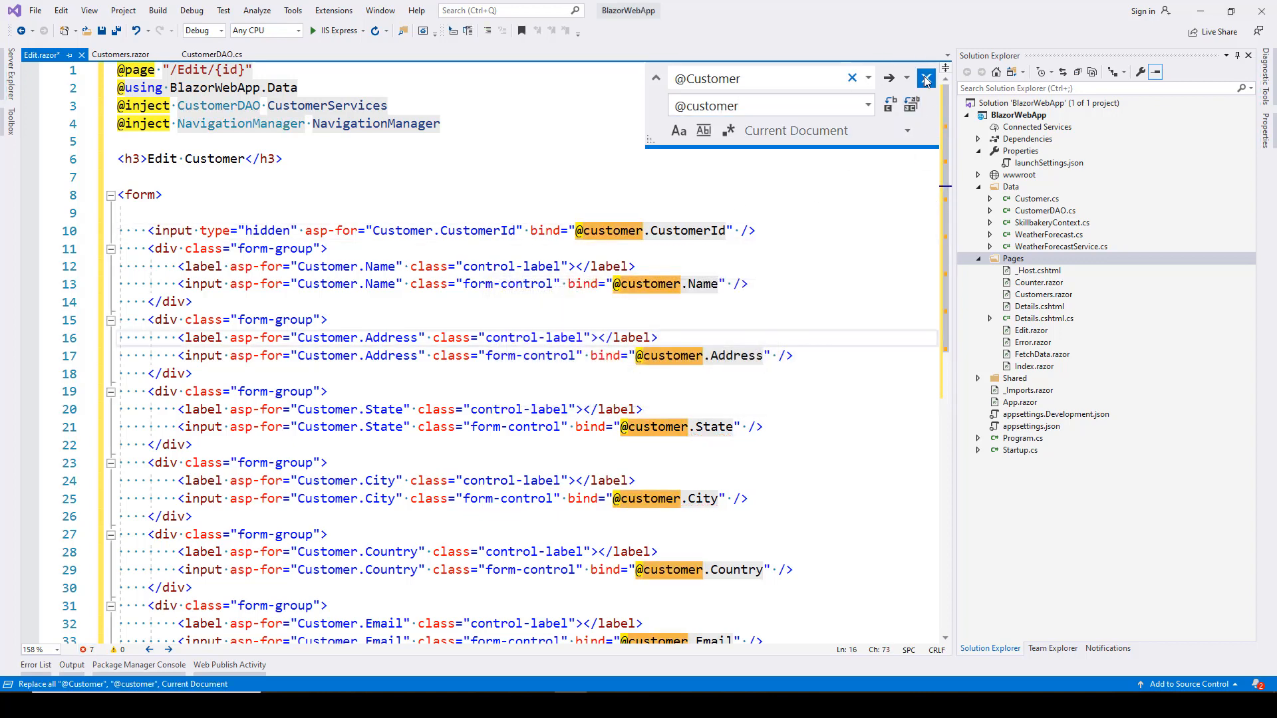
click(926, 77)
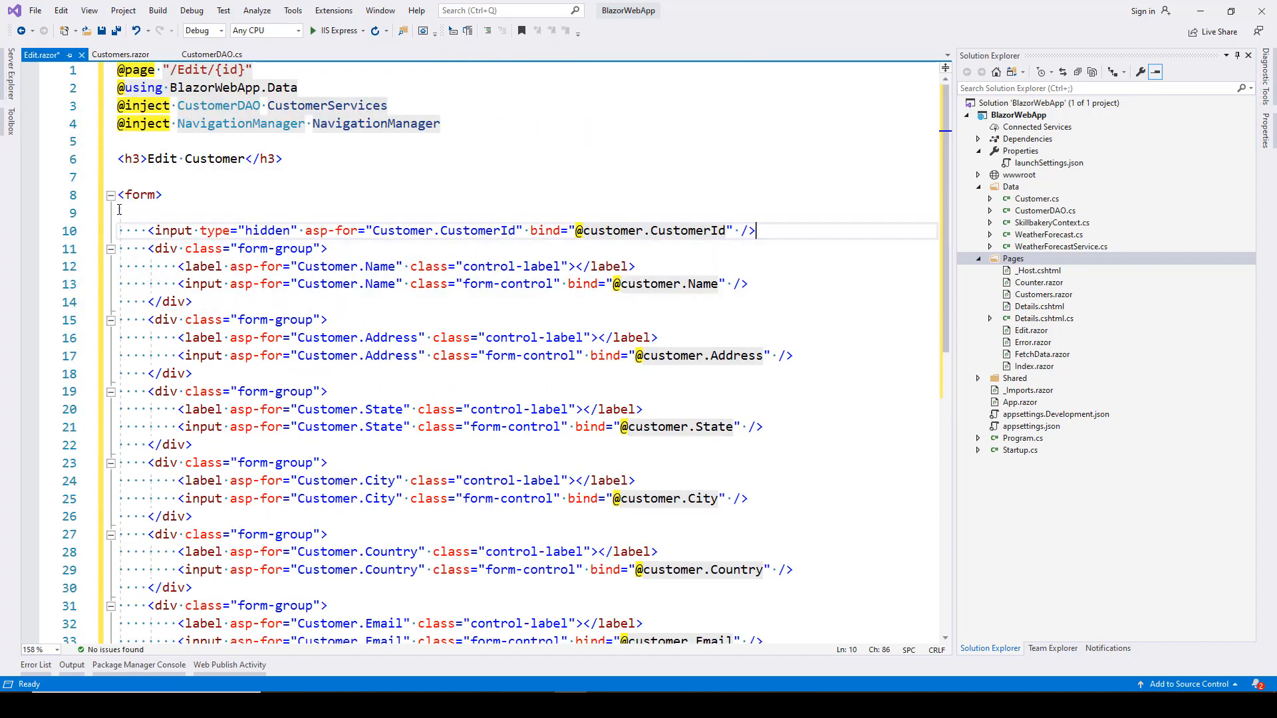
click(111, 196)
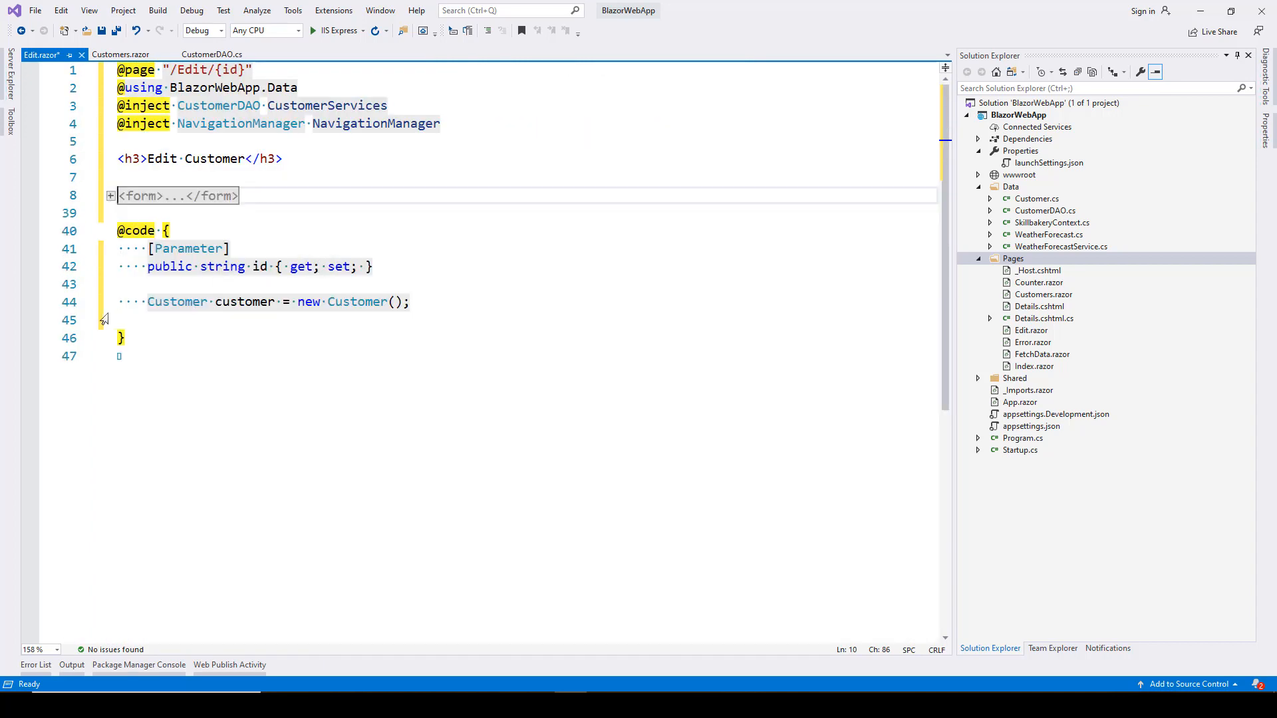
Step: Add a protected override async Task OnInitializedAsync() method below the customer field
click(411, 302)
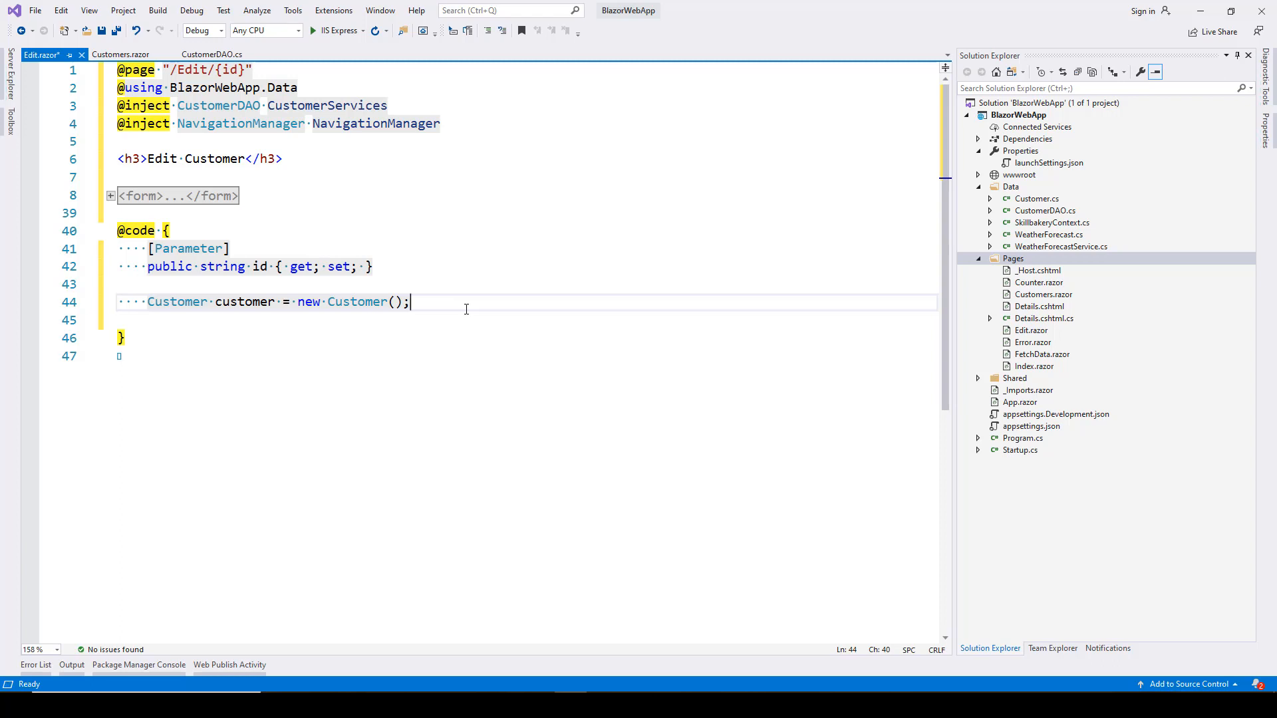
key(enter)
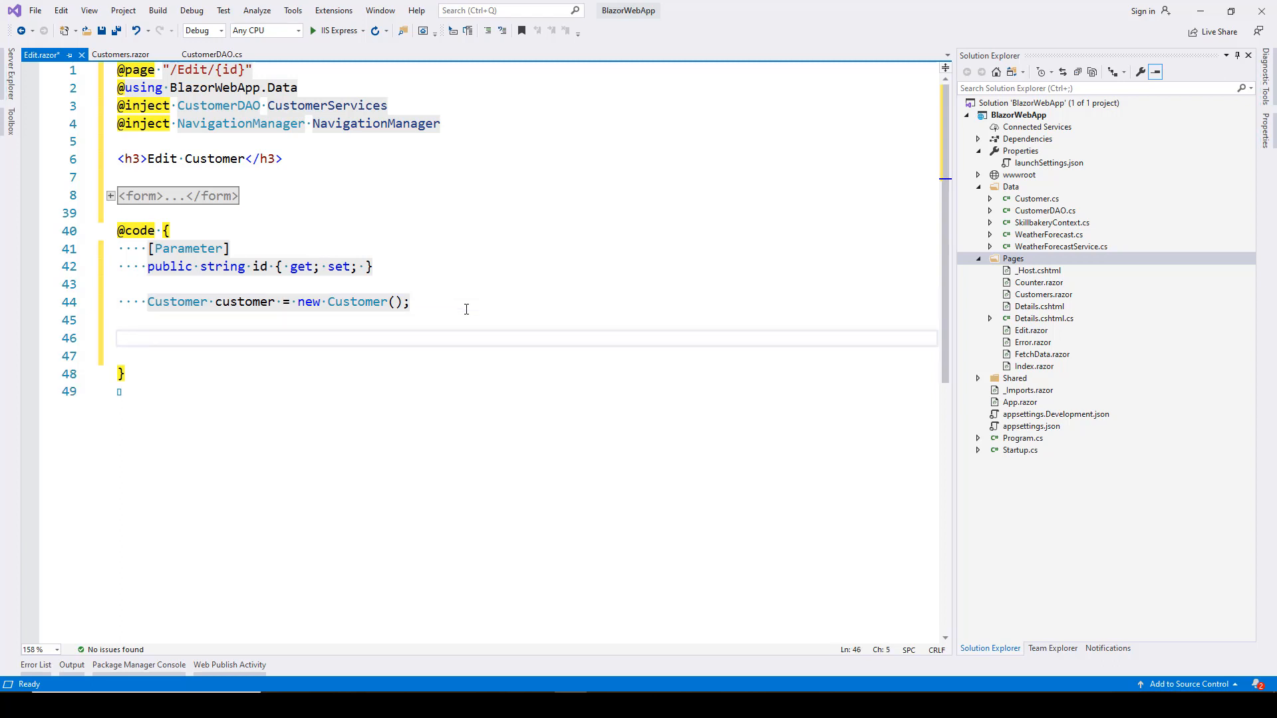
text(p)
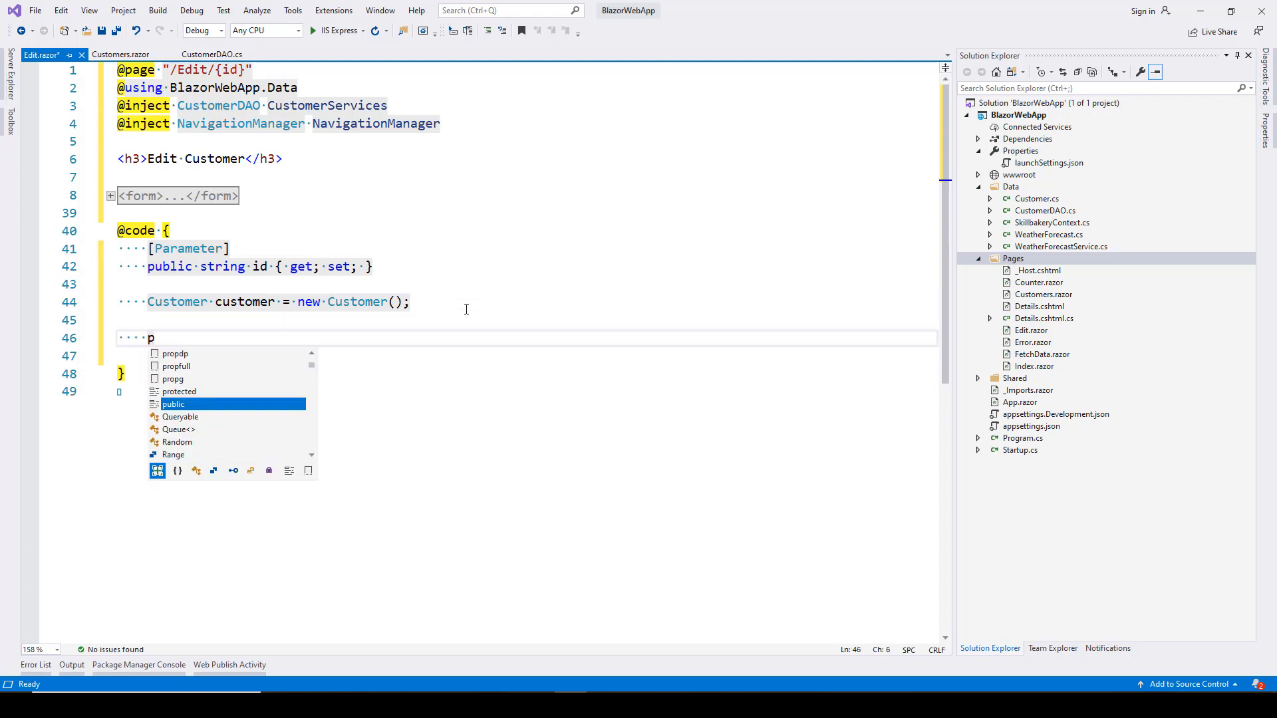
text(rotected)
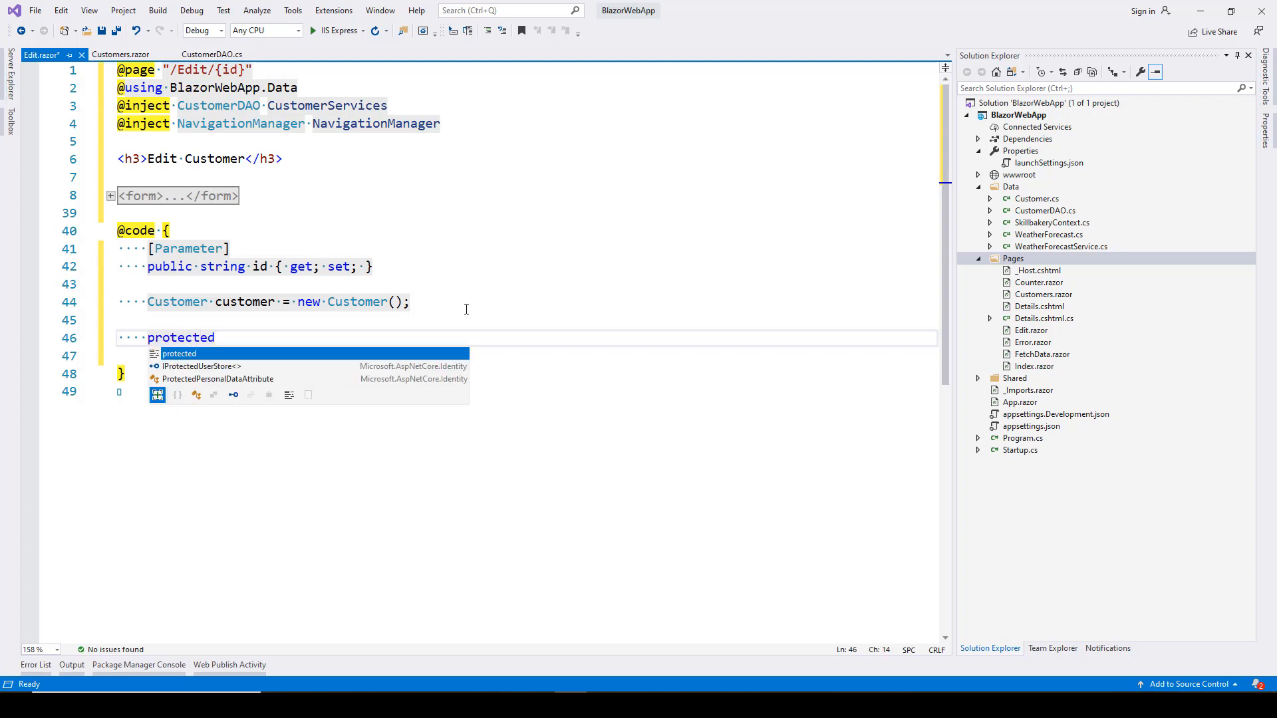
text(o)
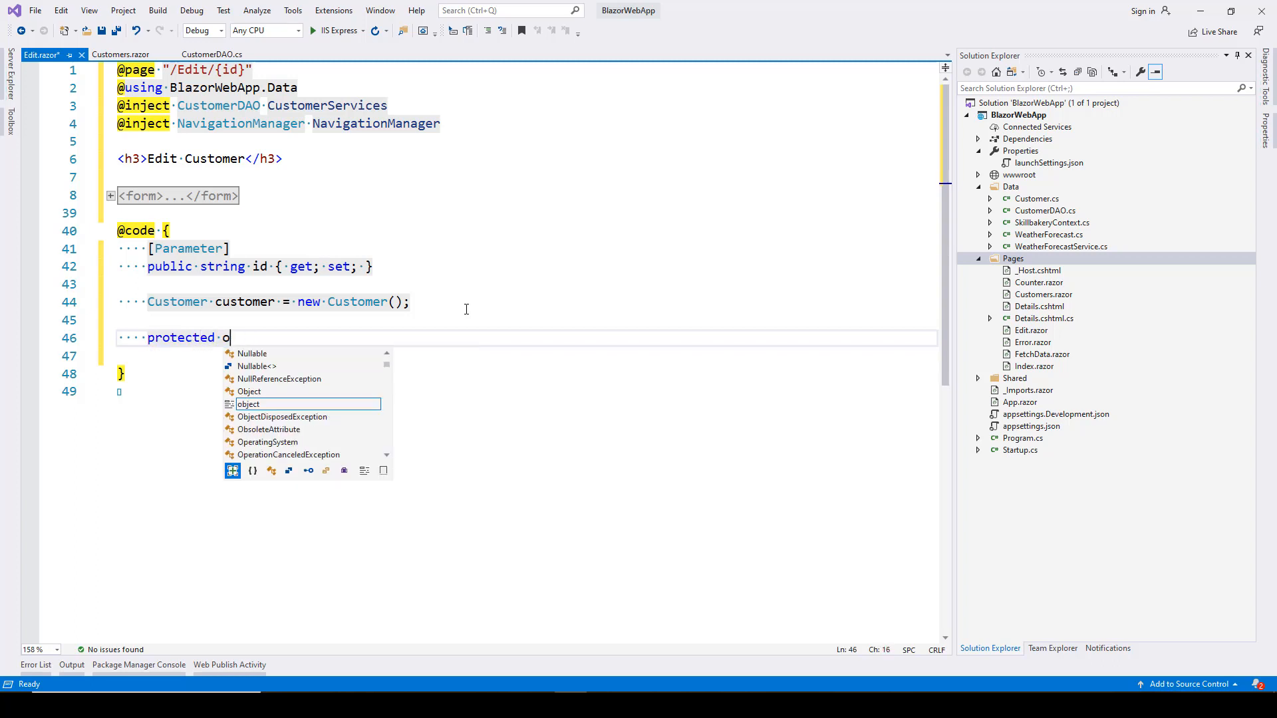
text(verride)
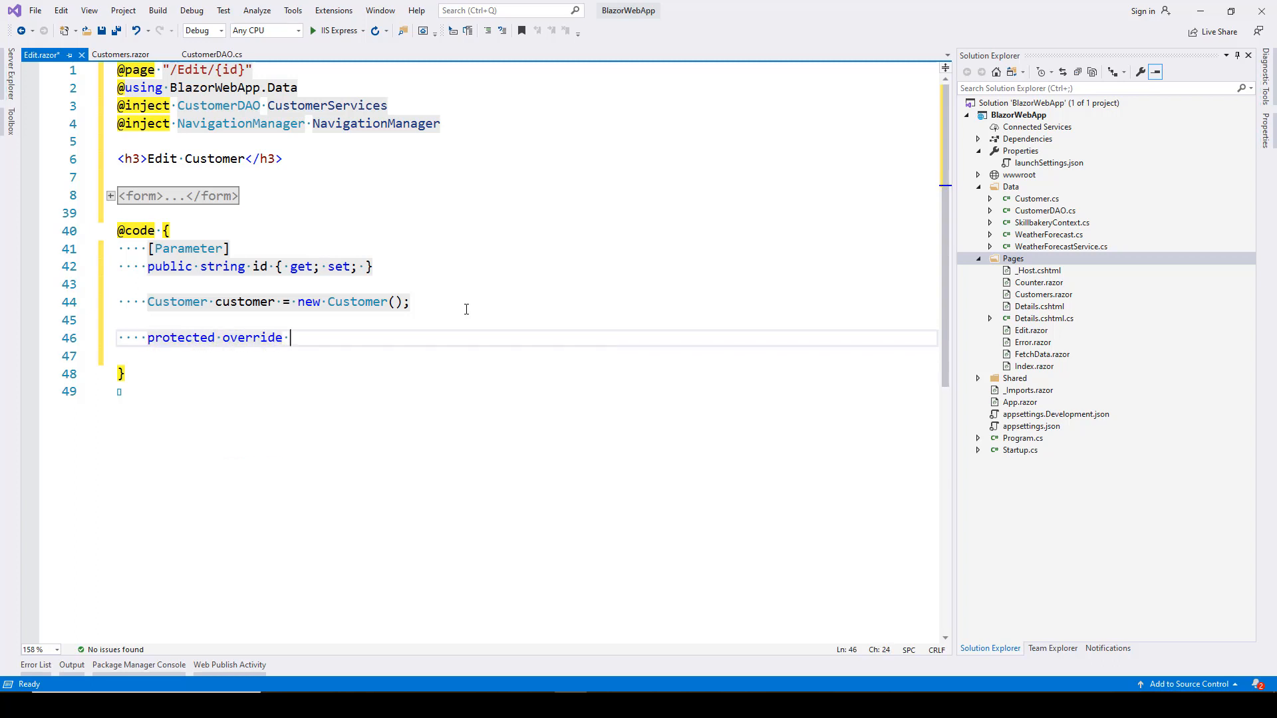
text(async)
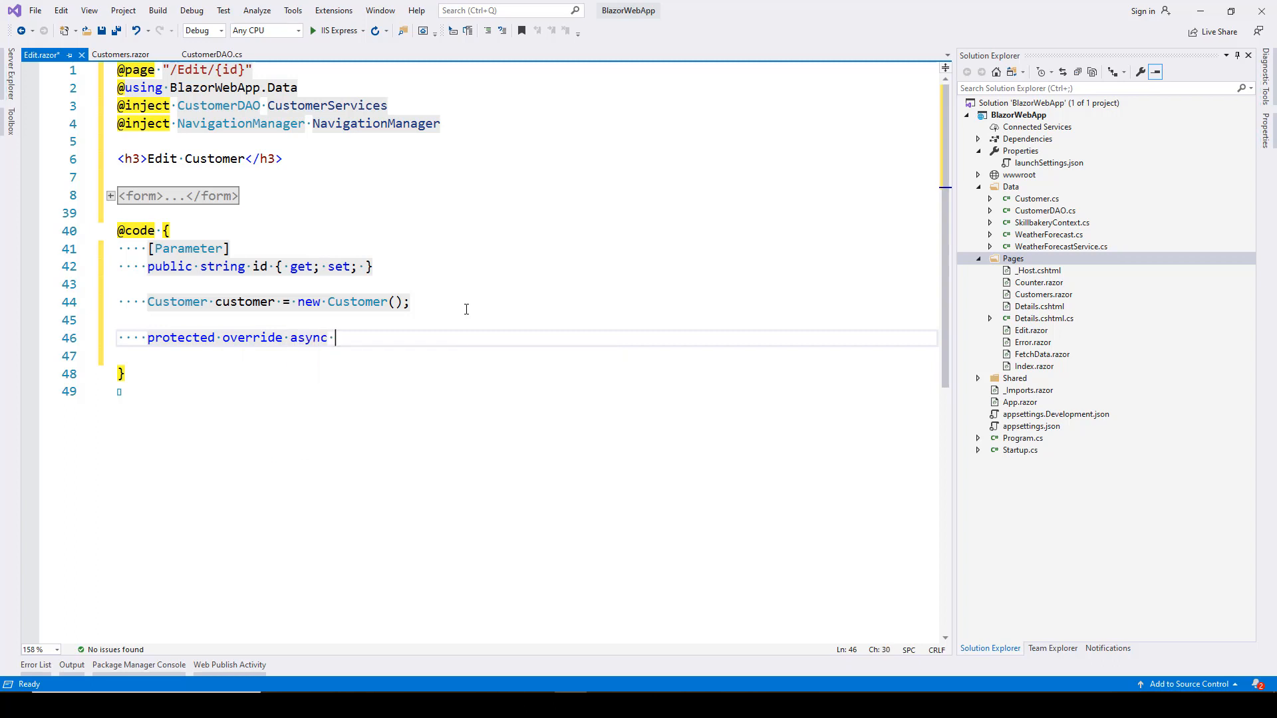
text(Task)
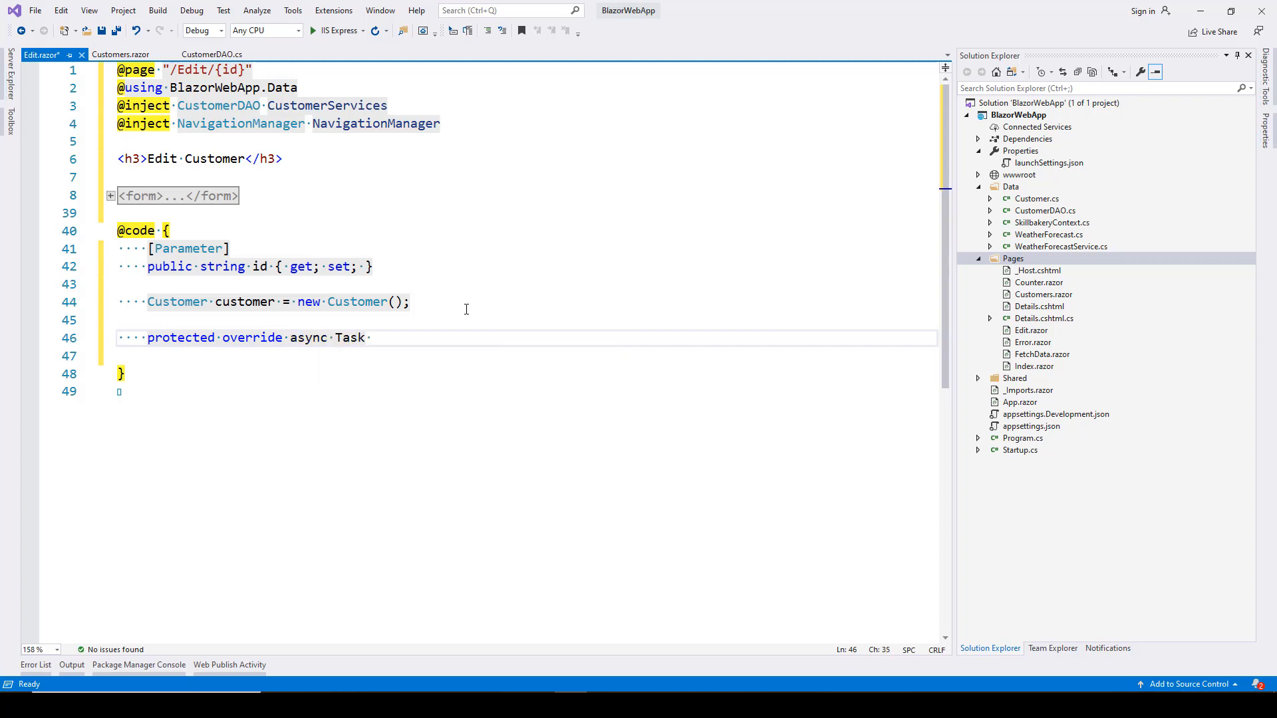
text(OnInt)
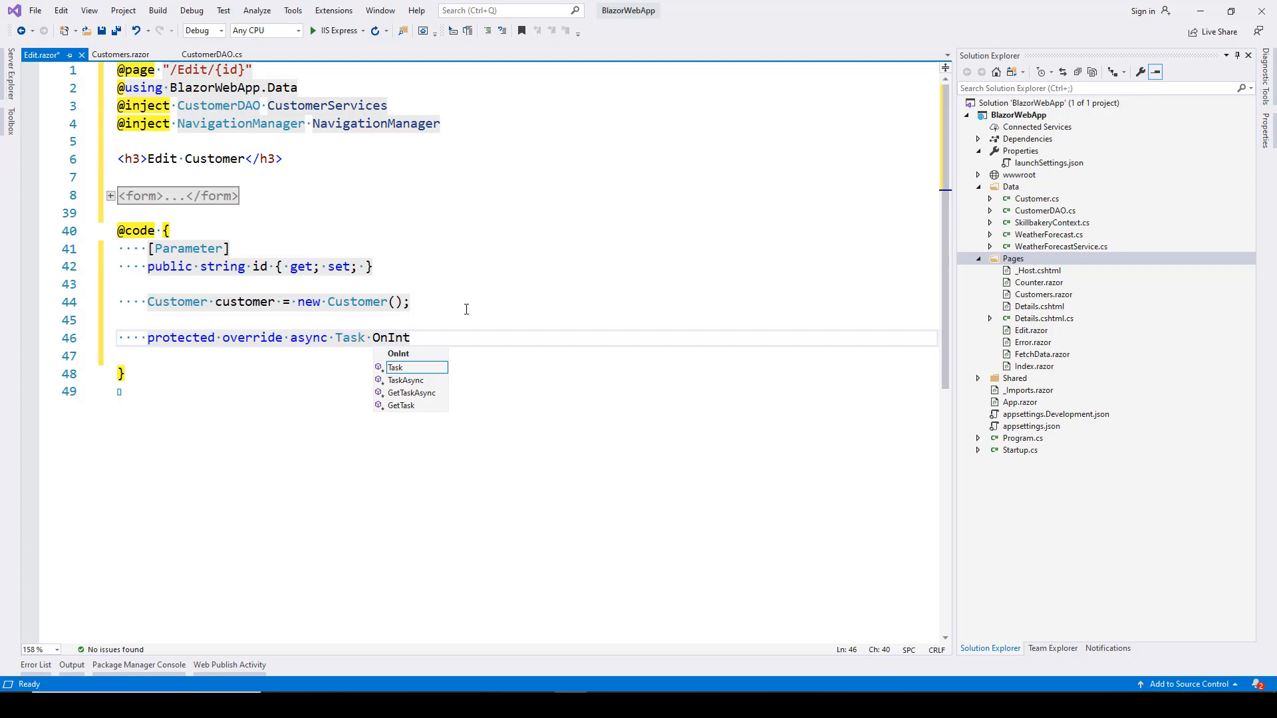
key(Backspace)
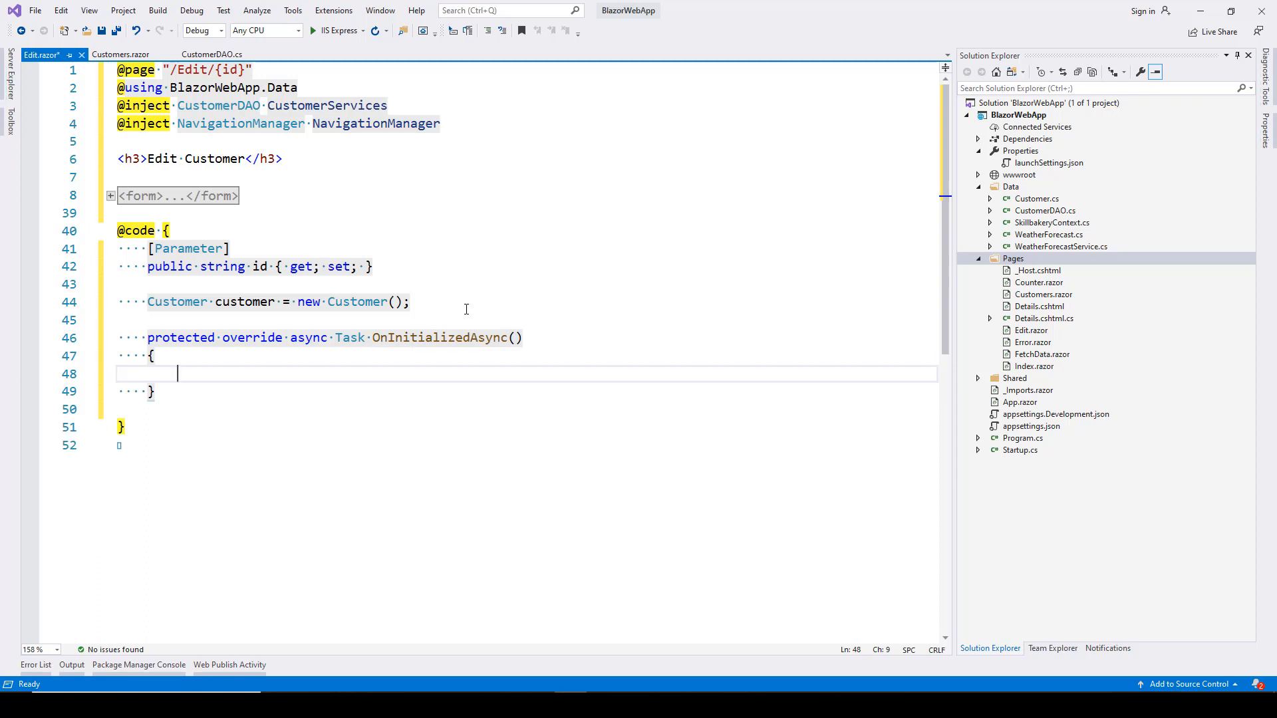
Step: Set customer = await Task.Run(() => CustomerServices.GetCustomerData(Convert.ToInt32(id)))
text(customer =)
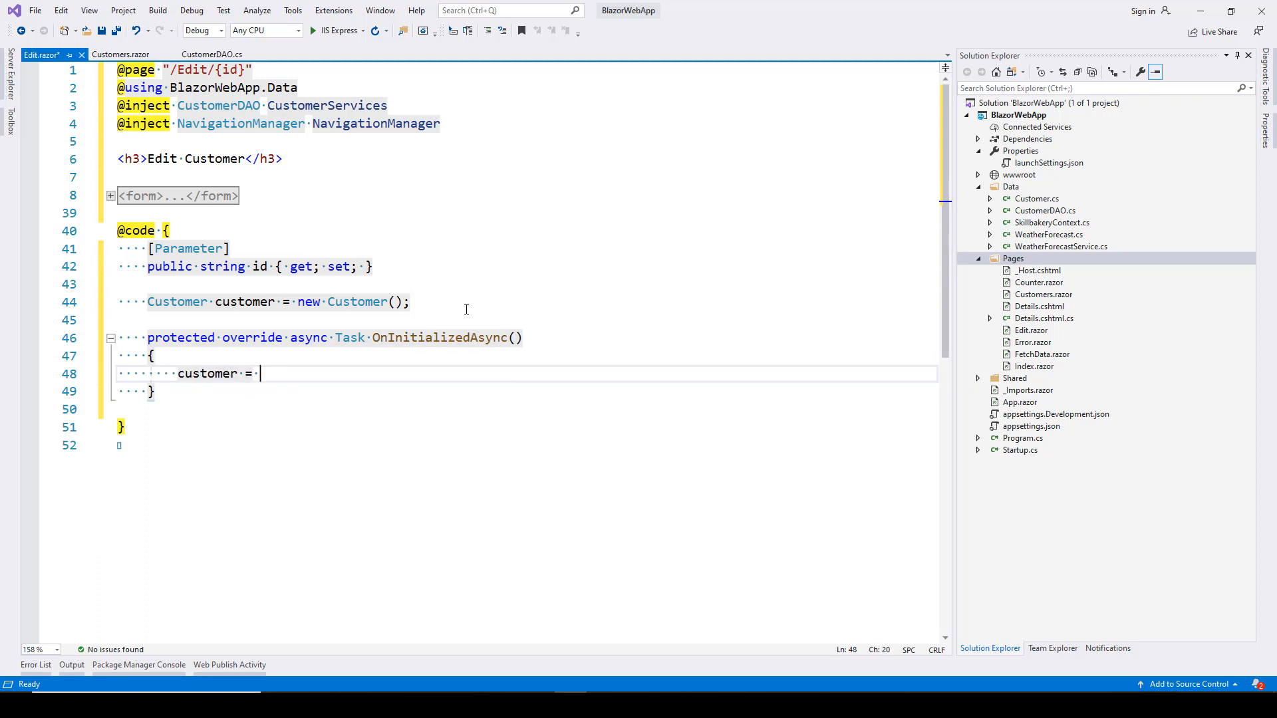
text(await)
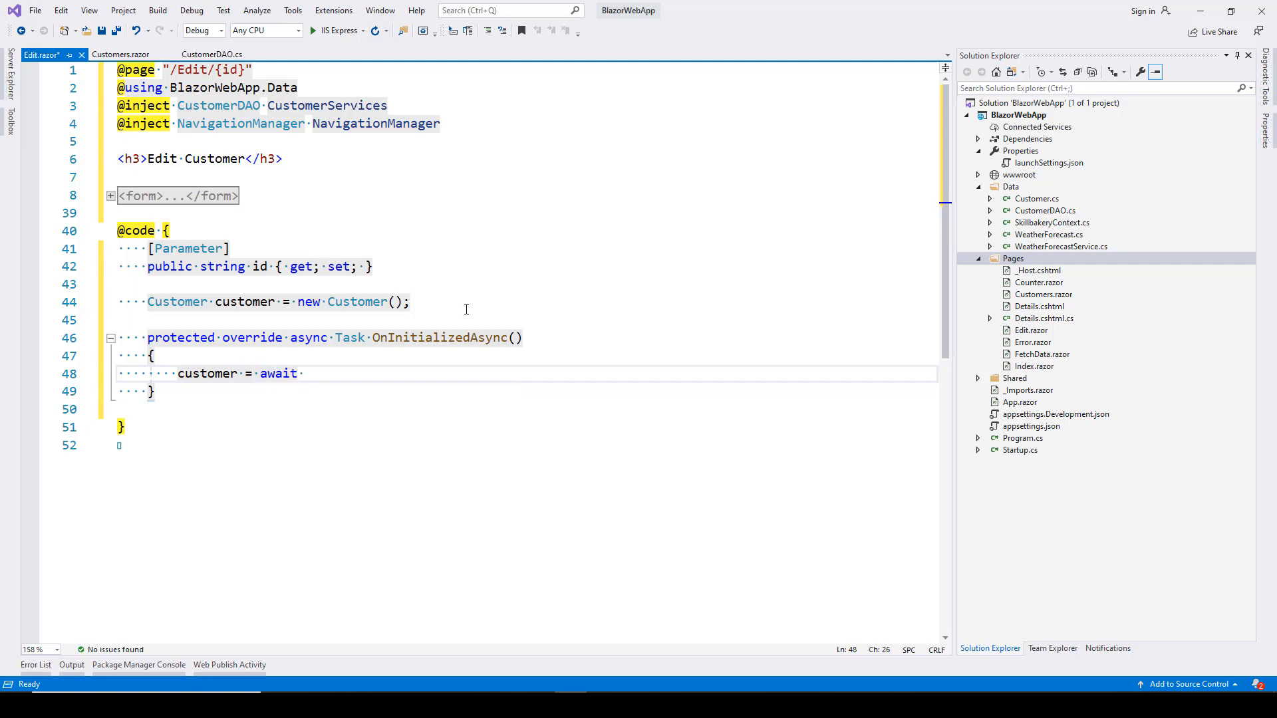
text(Task.Run()
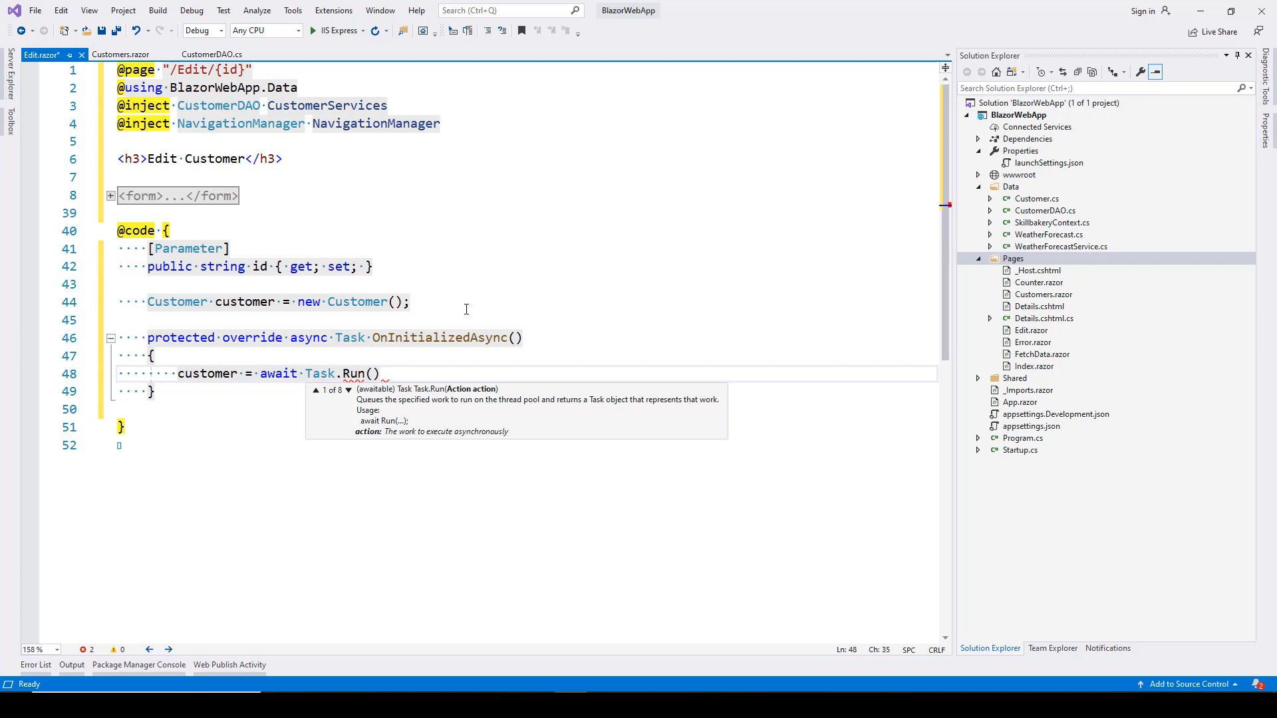
text(()
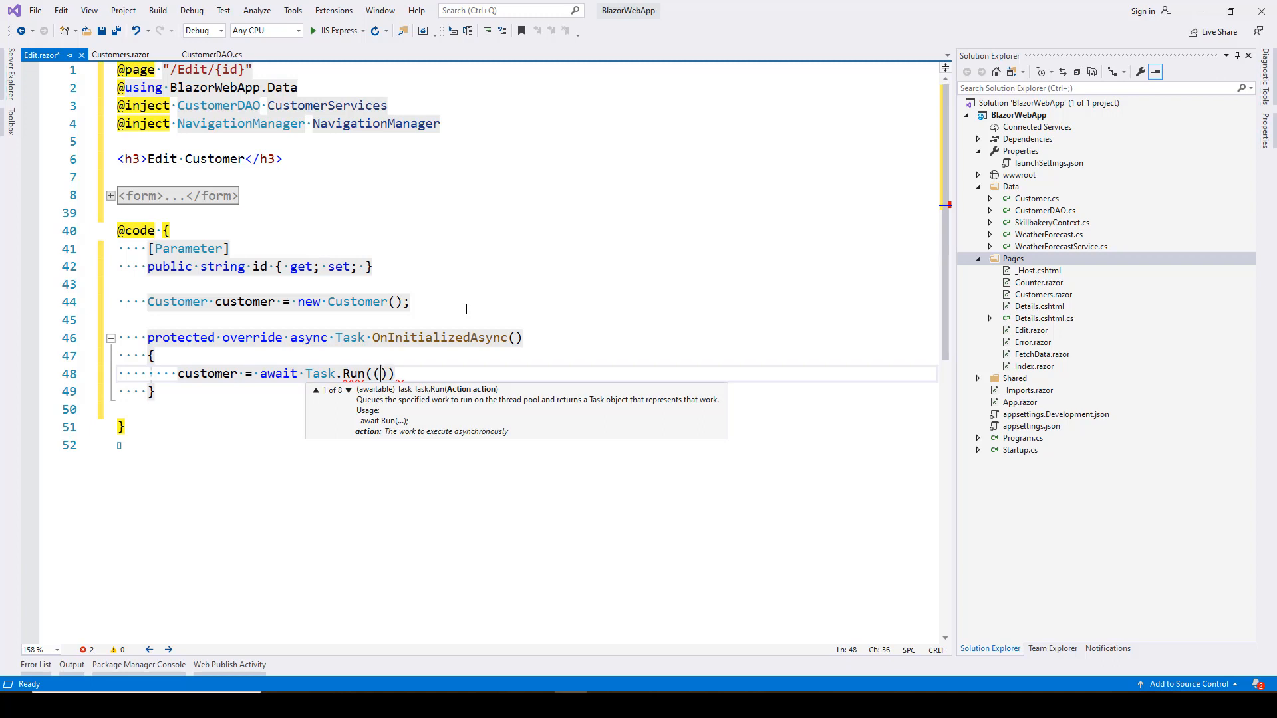
text(=>)
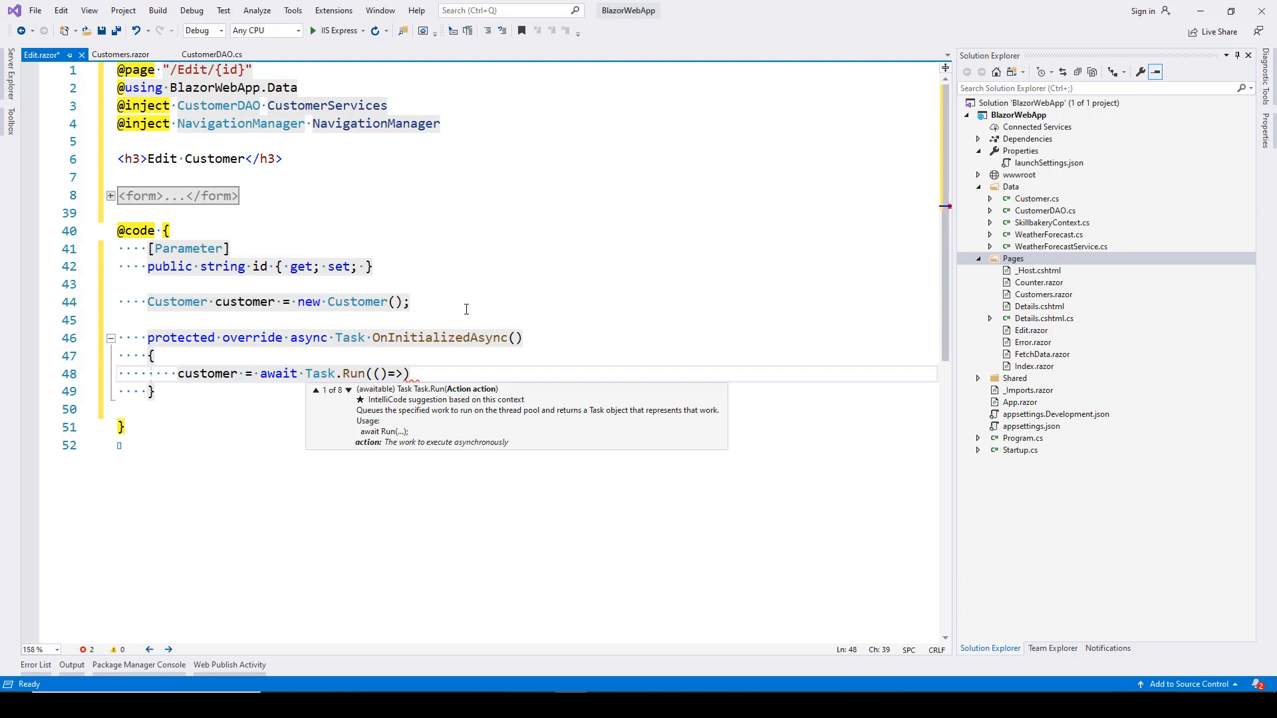
text(Customer)
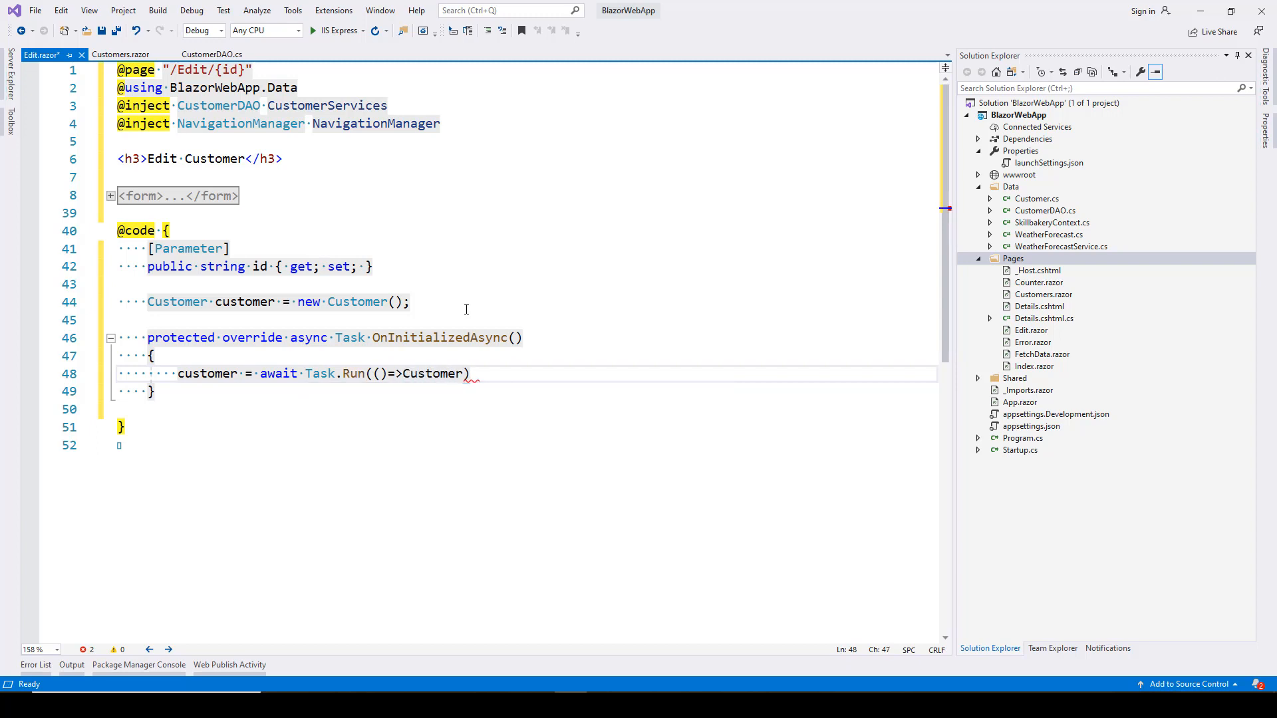
text(Services)
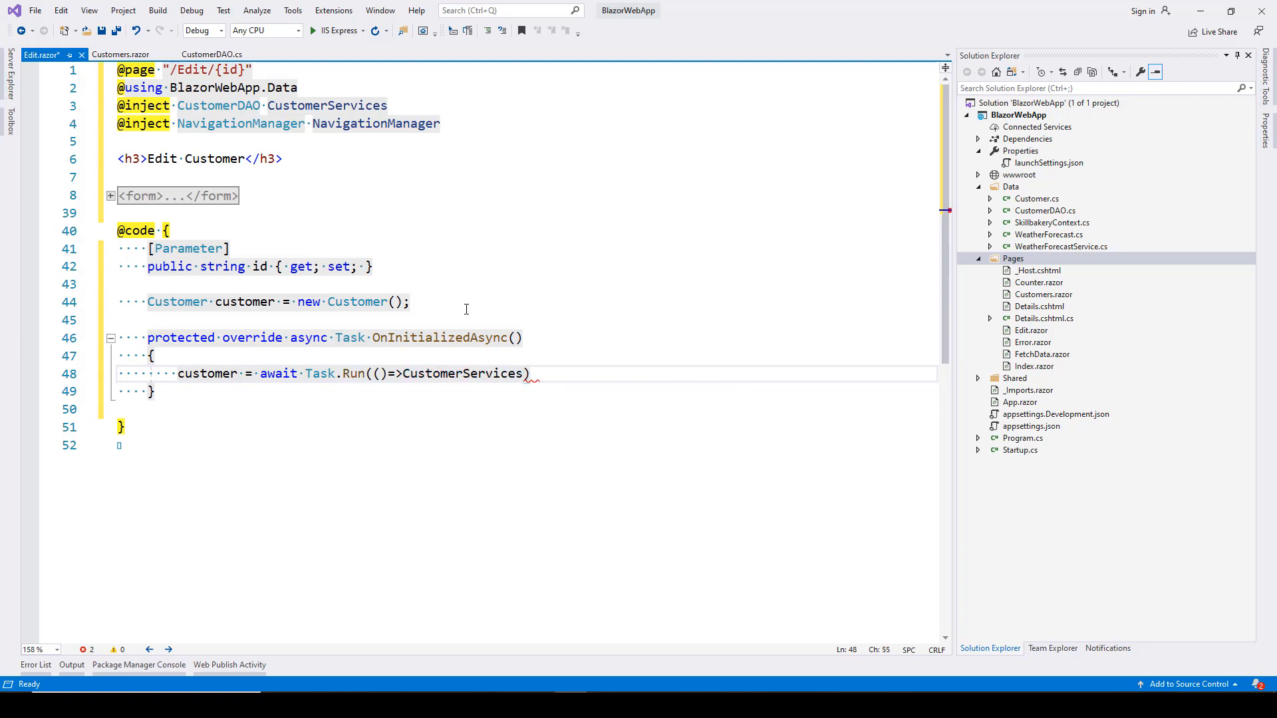
text(.GetCustomerData)
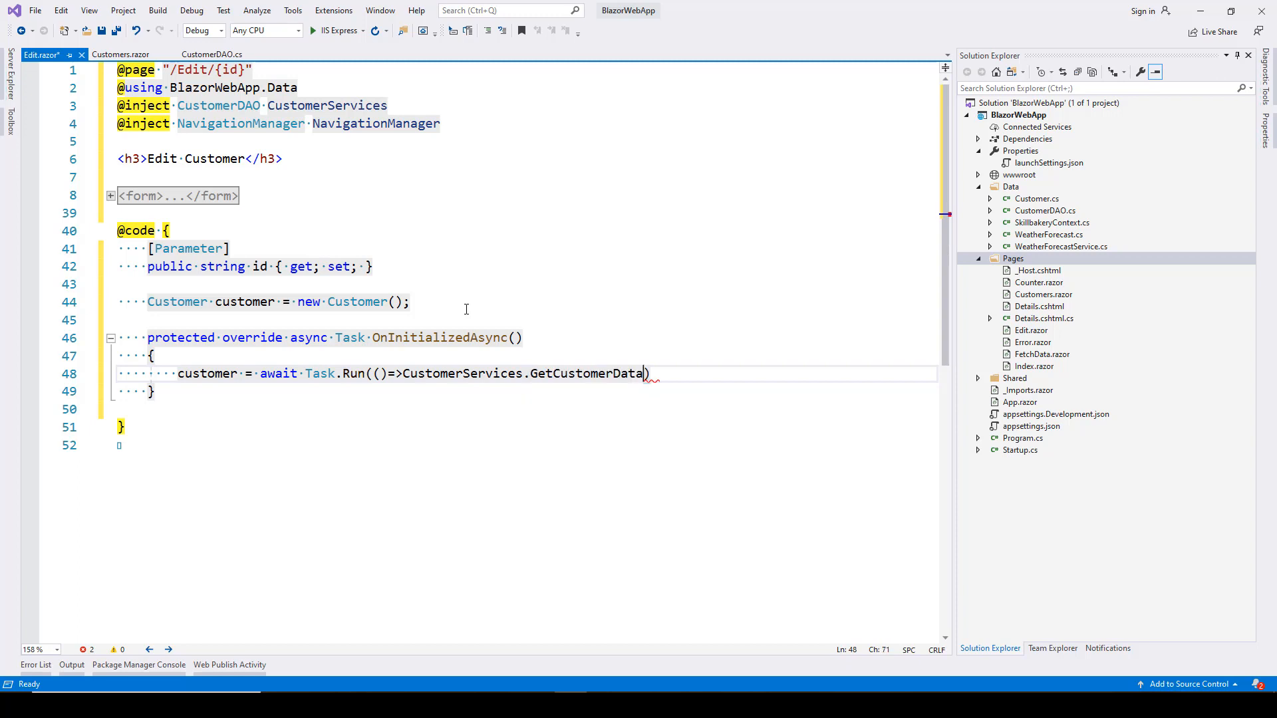
text(()
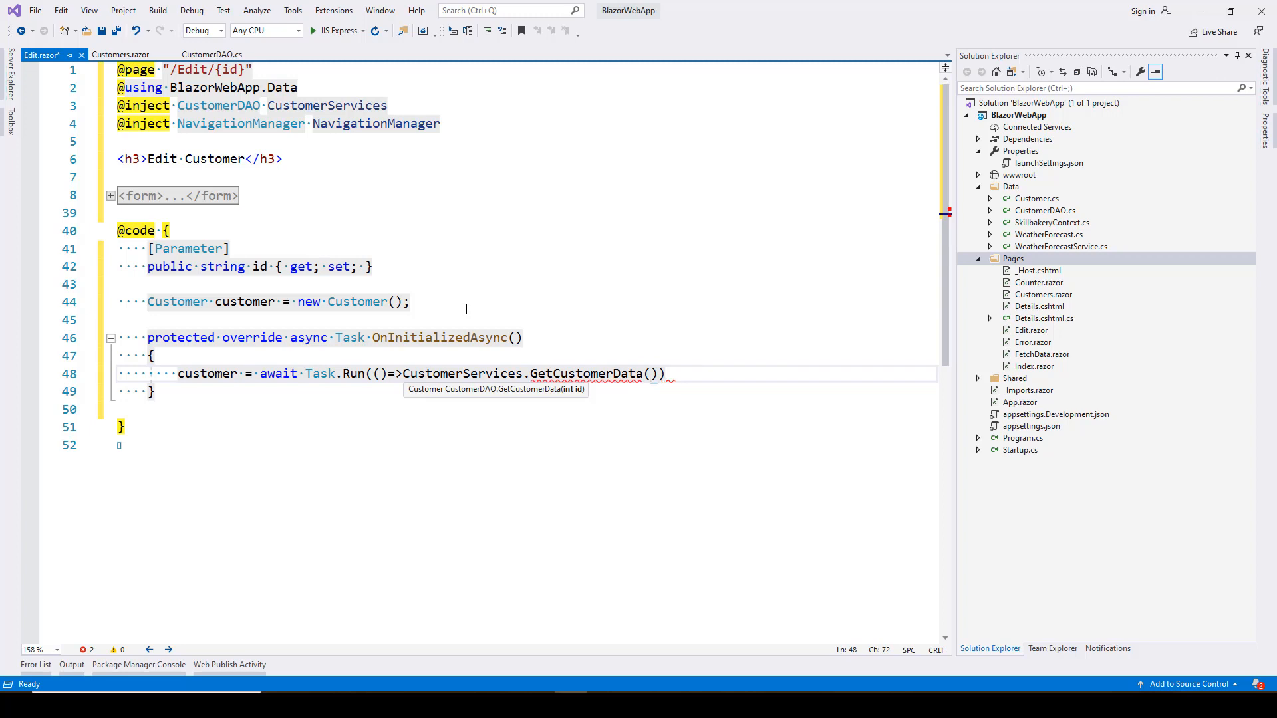
text(Convert.ToInt32)
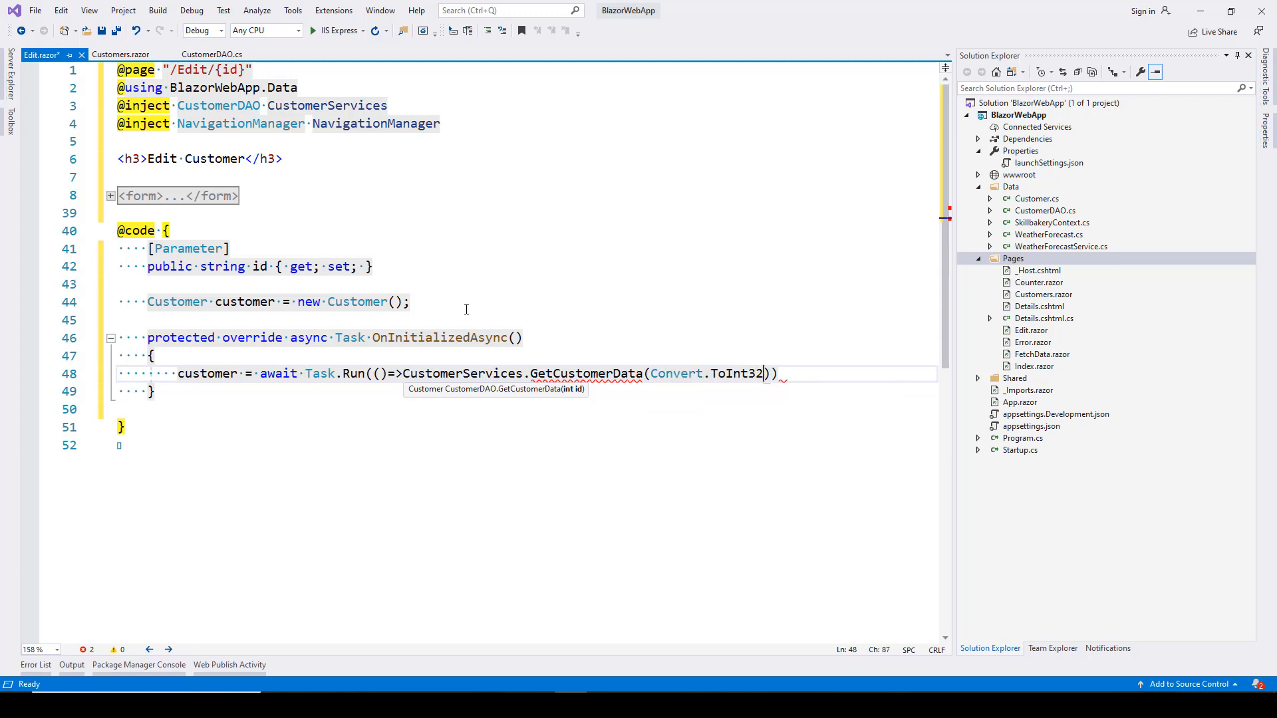
text(()
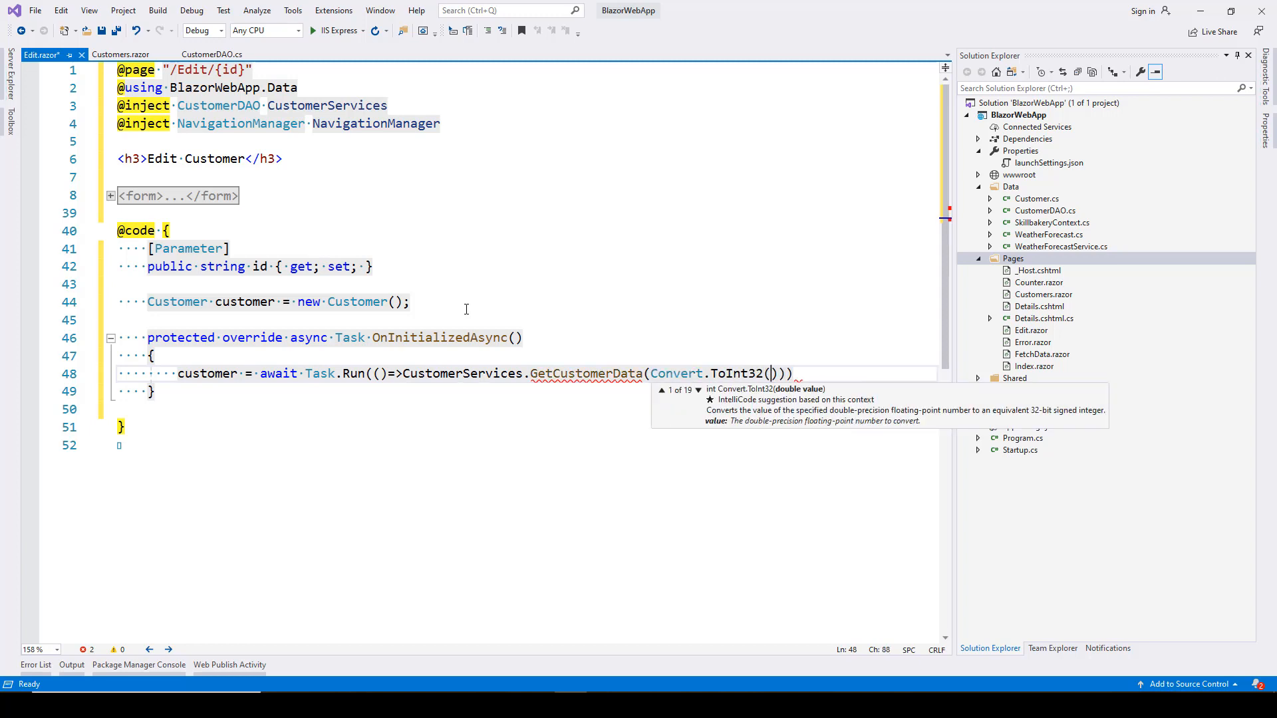
text(id)
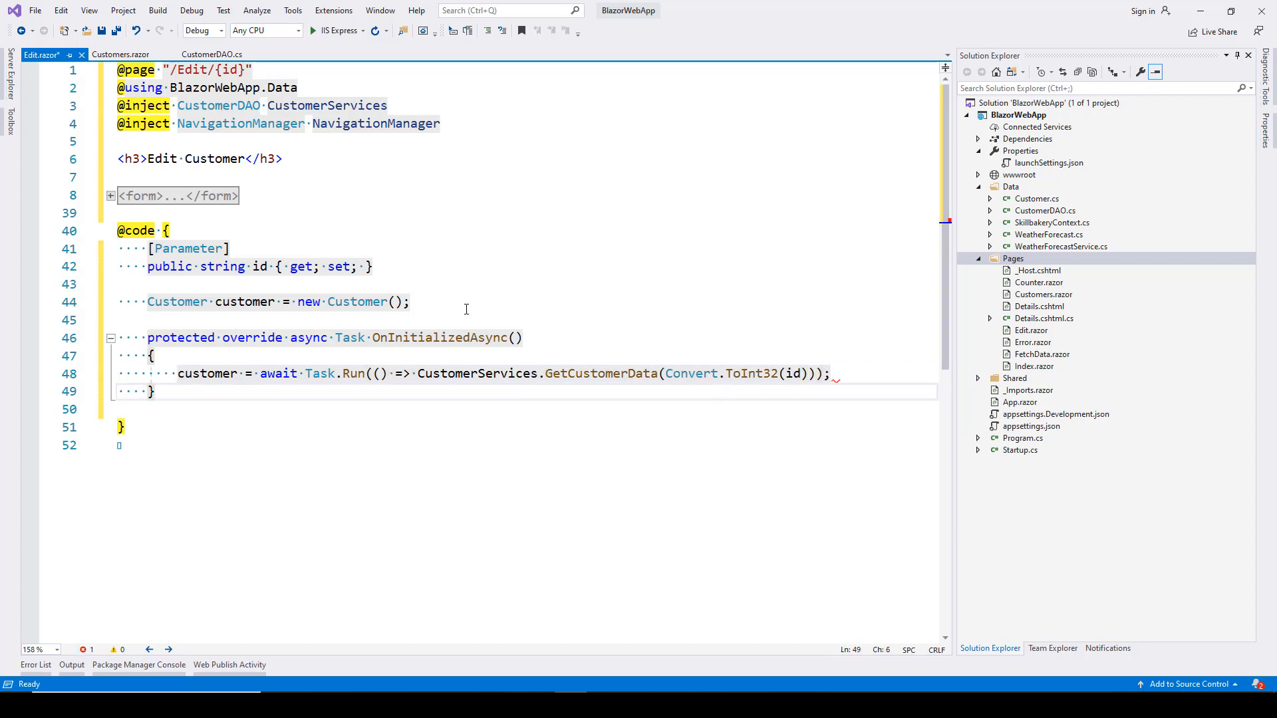
Step: Add a protected void UpdateCustomer() method
key(enter)
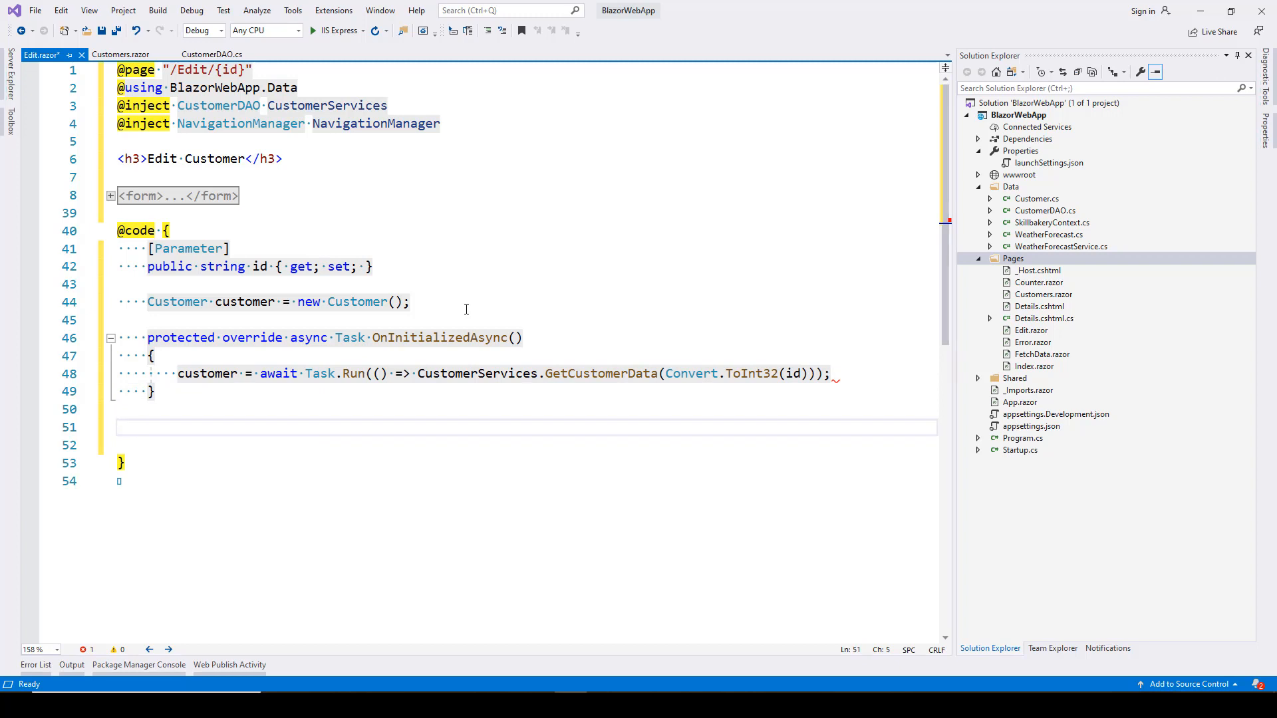
text(pr)
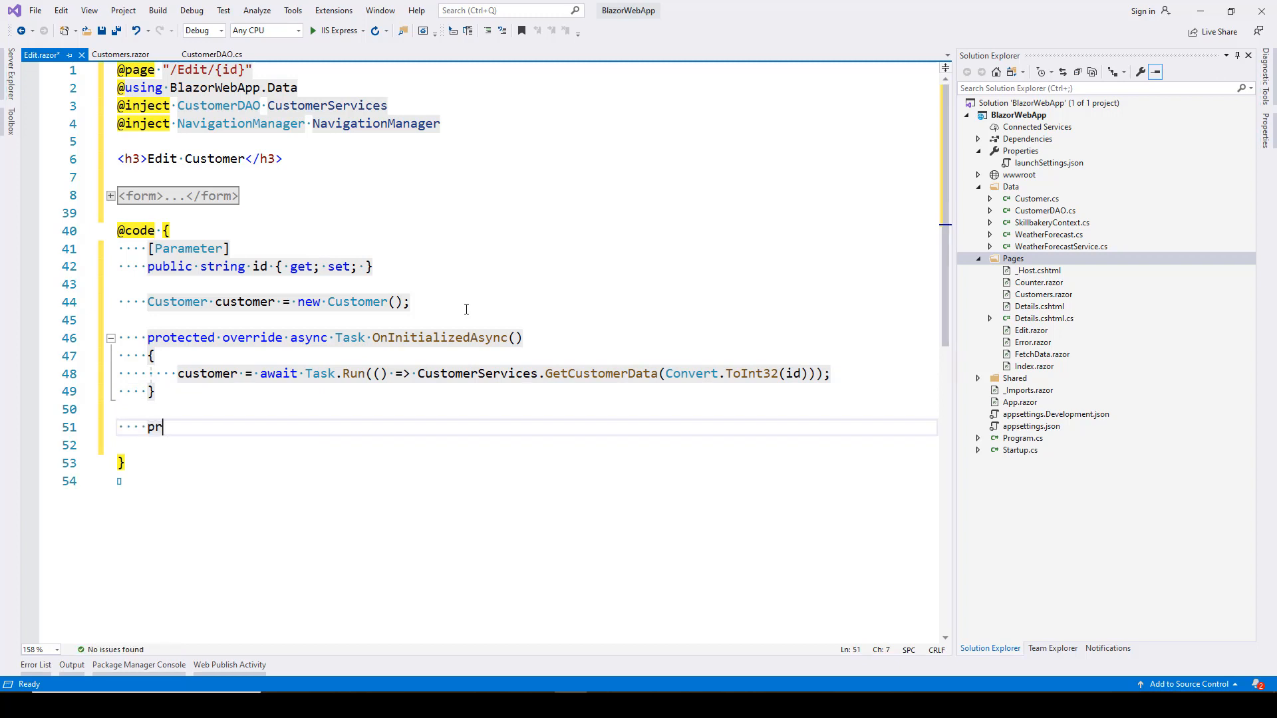
text(otected)
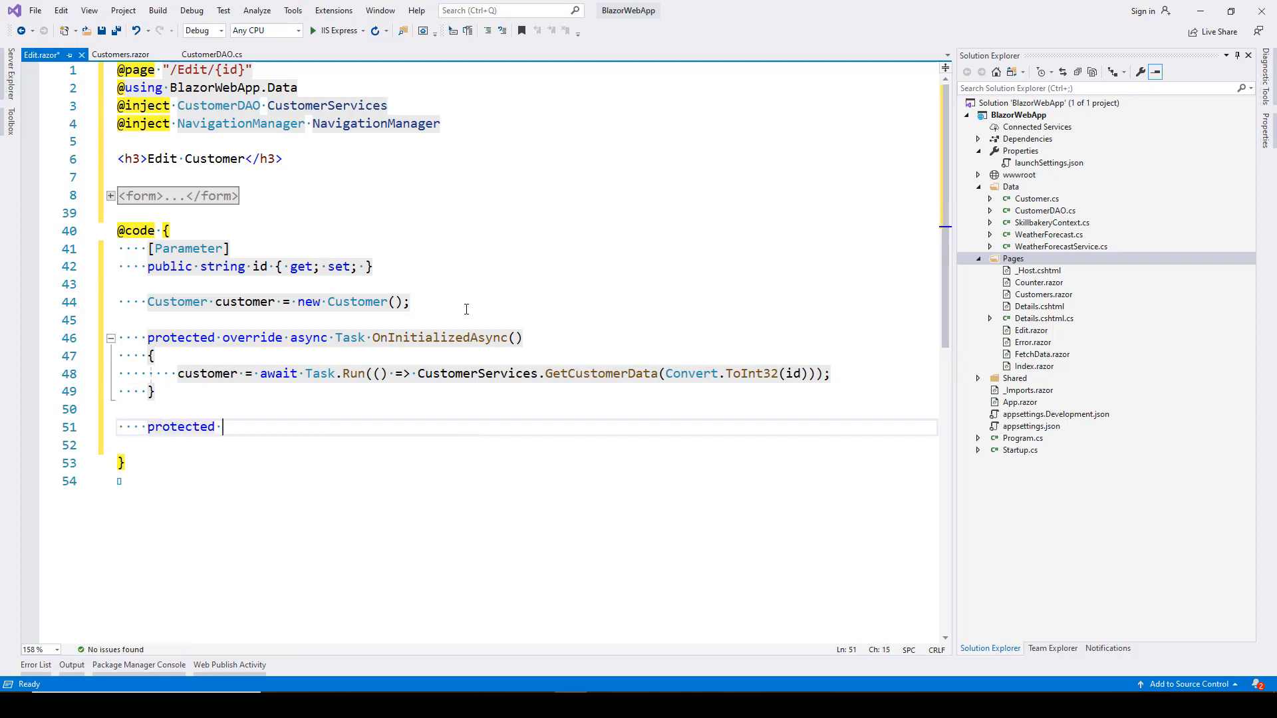
text(v)
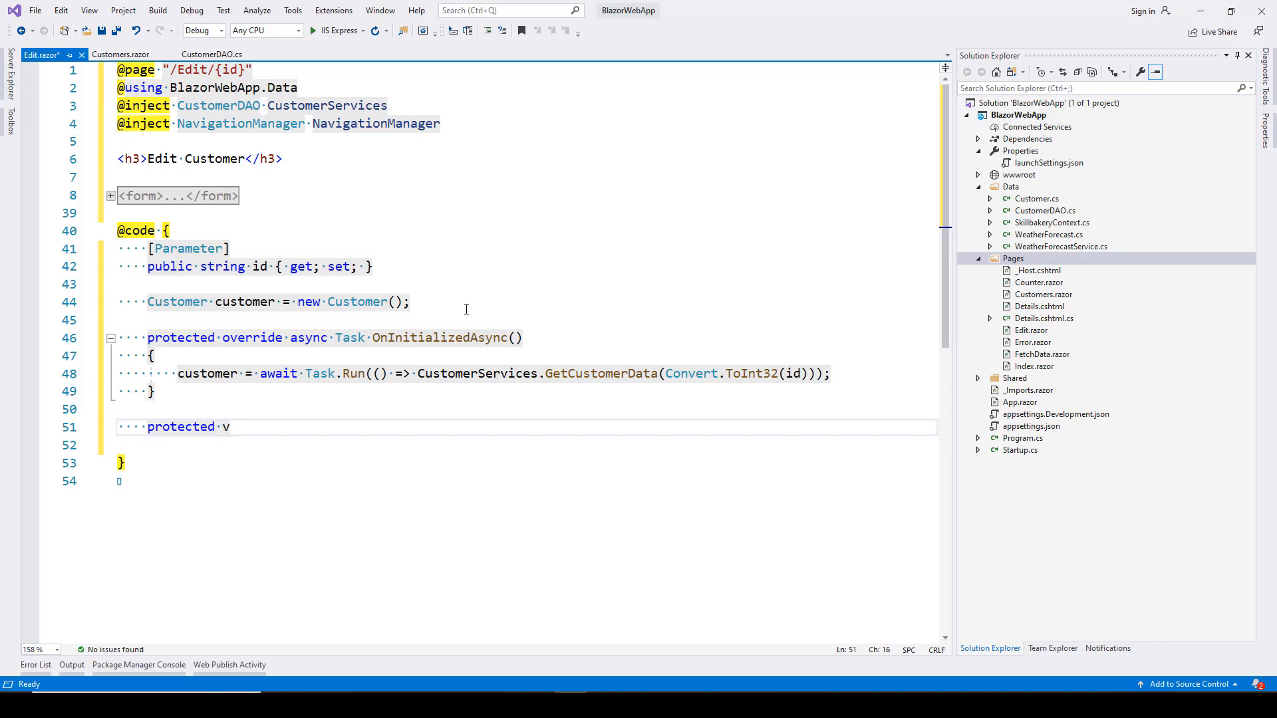
text(oid Upda)
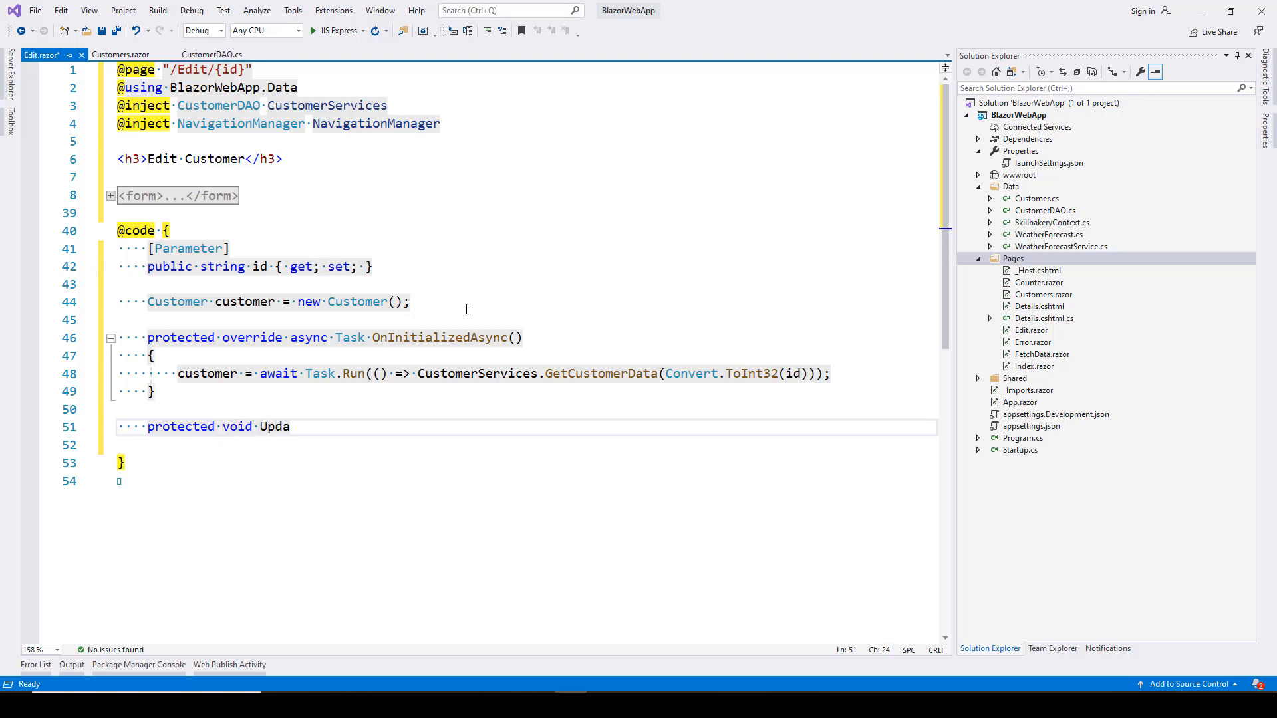
text(te)
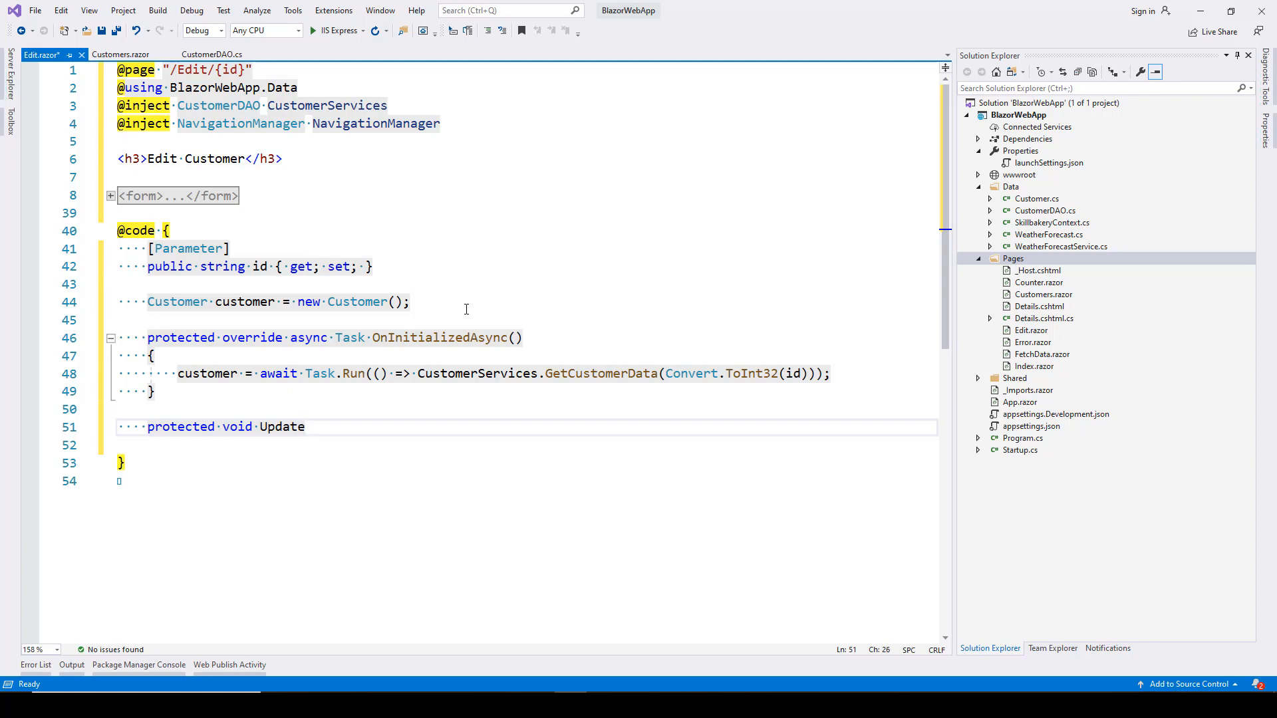
text(Customer)
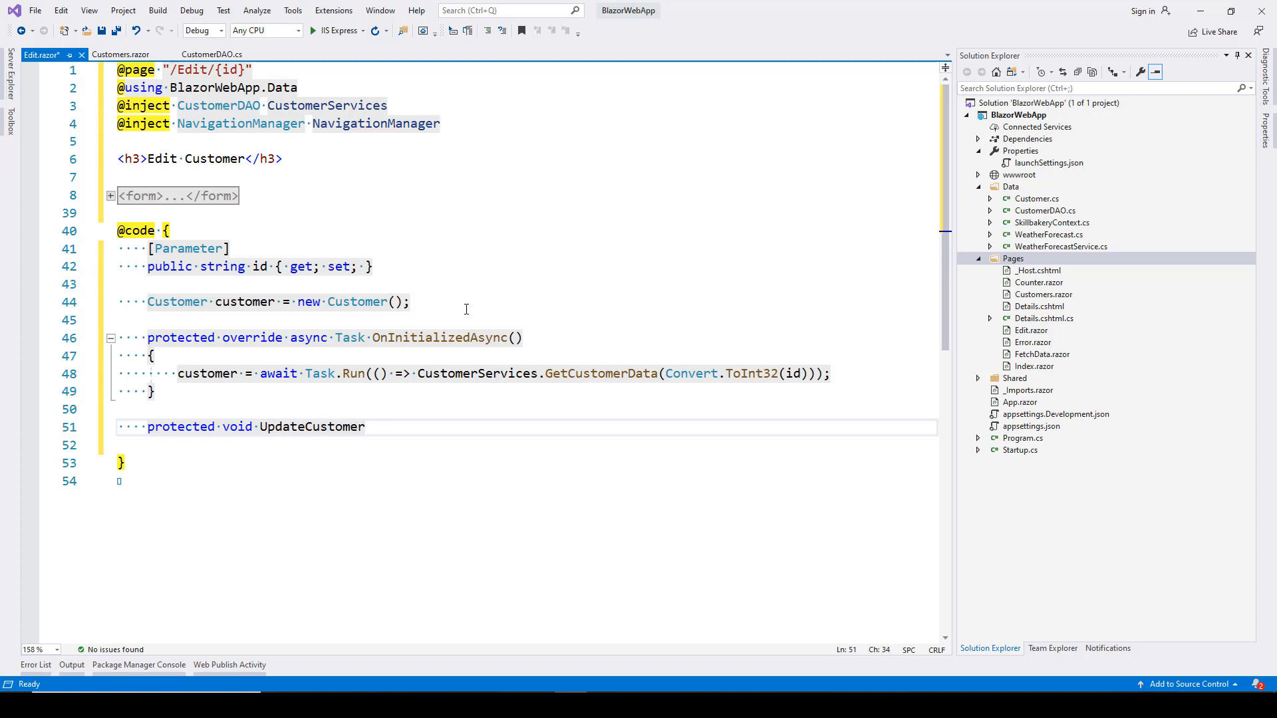
text(())
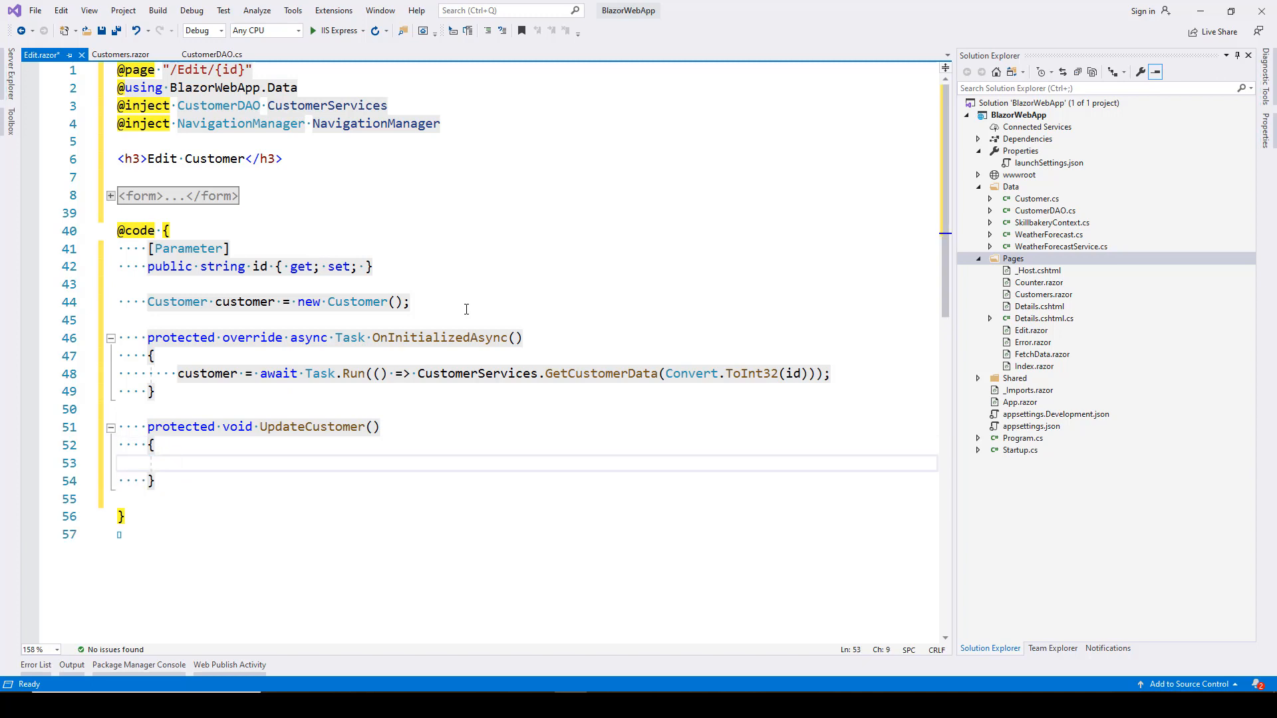
Step: Call CustomerServices.UpdateCustomer(customer) then NavigationManager.NavigateTo("Customers", true)
text(CustomerServices)
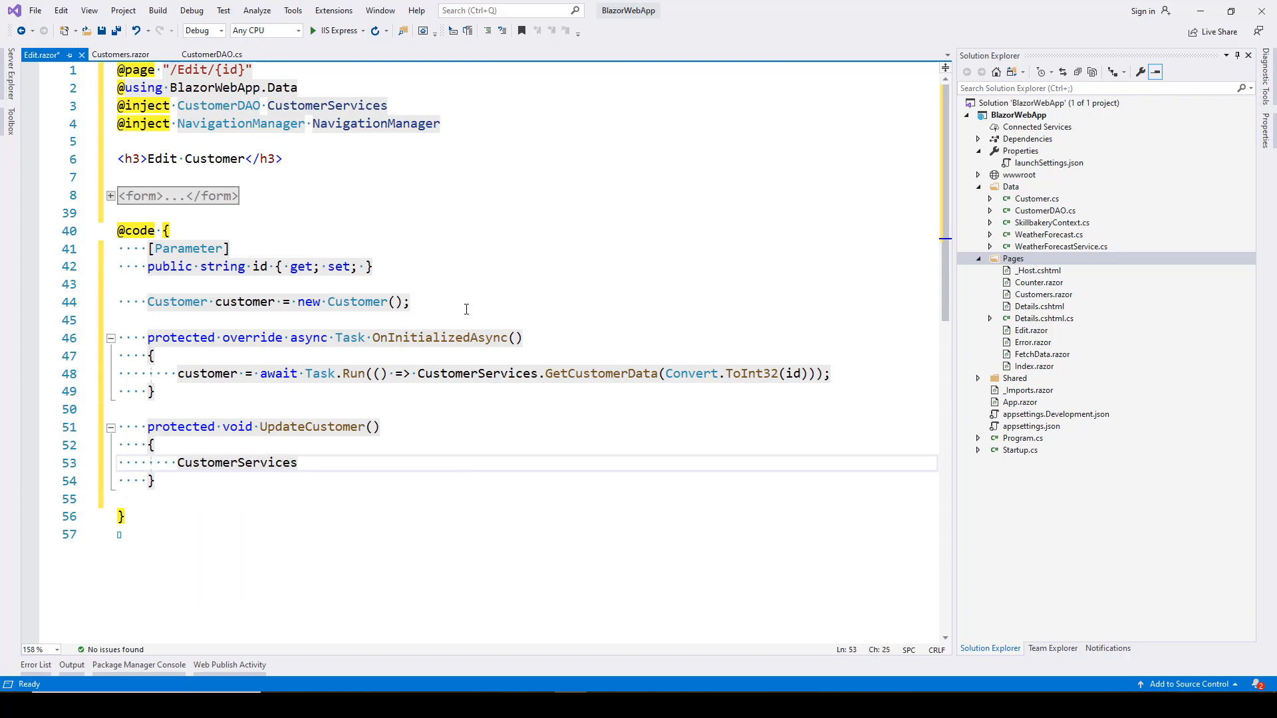
text(.UpdateCustomer()
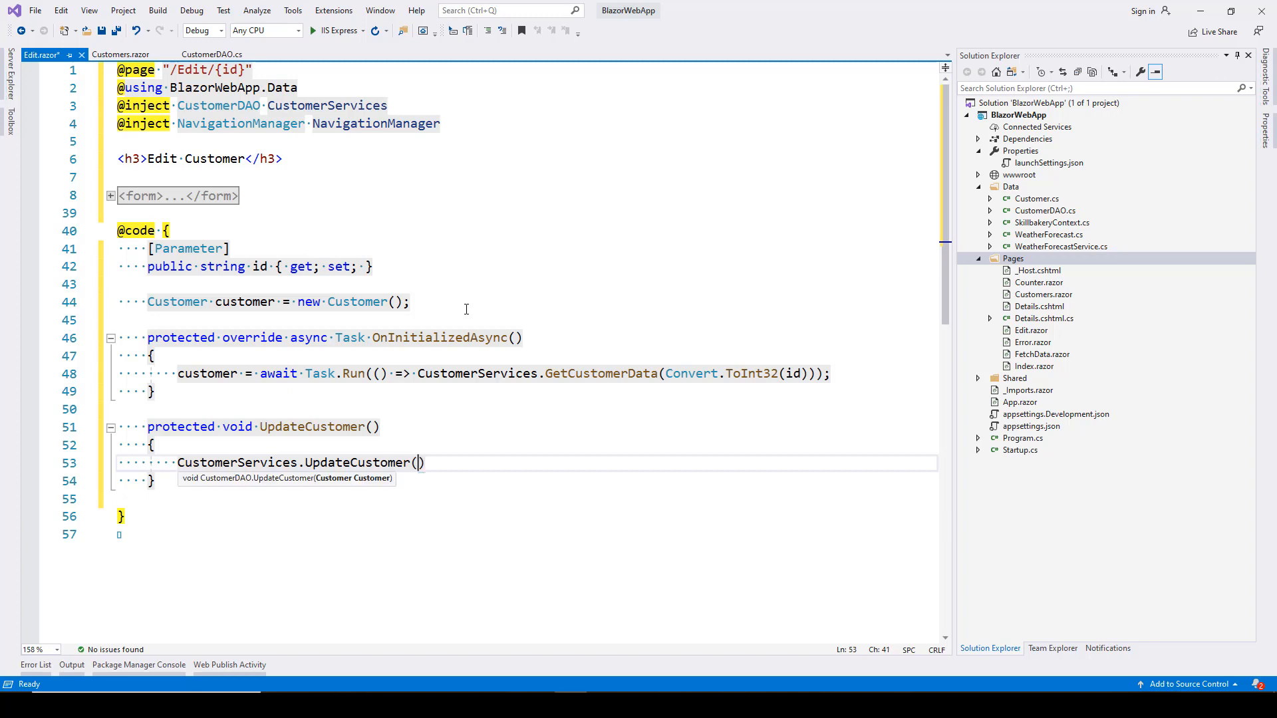
text(customer)
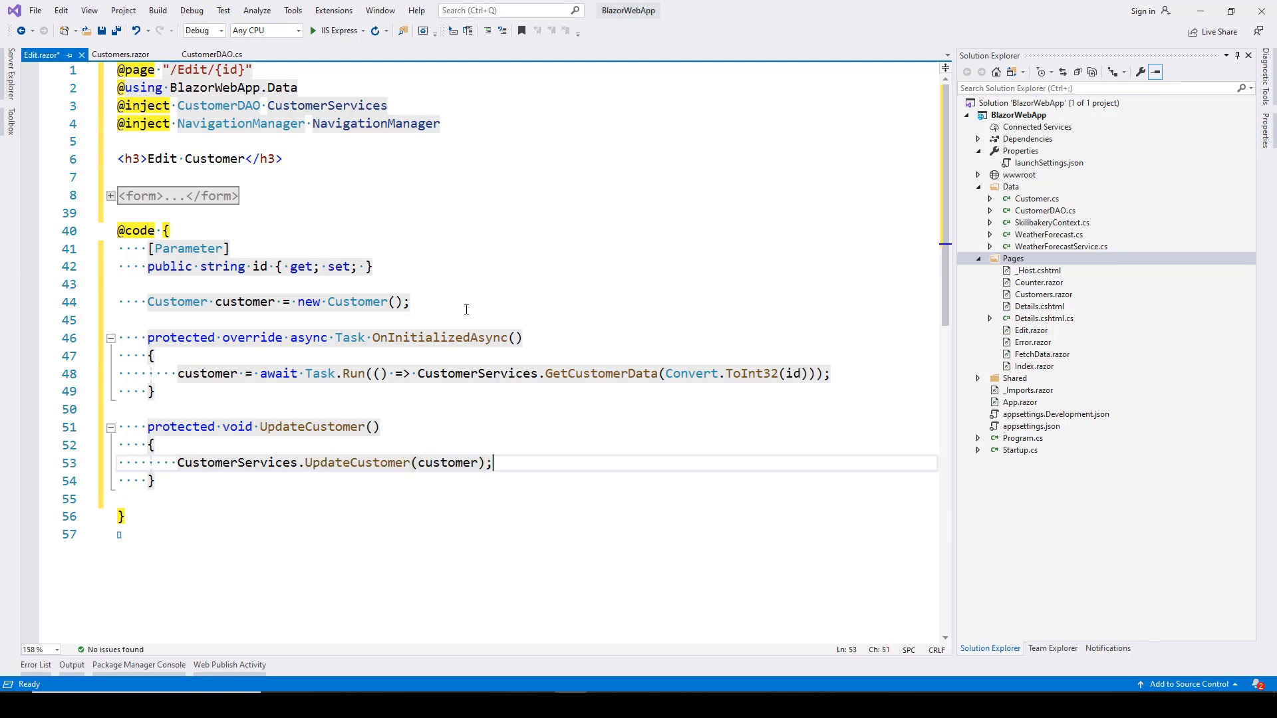
key(enter)
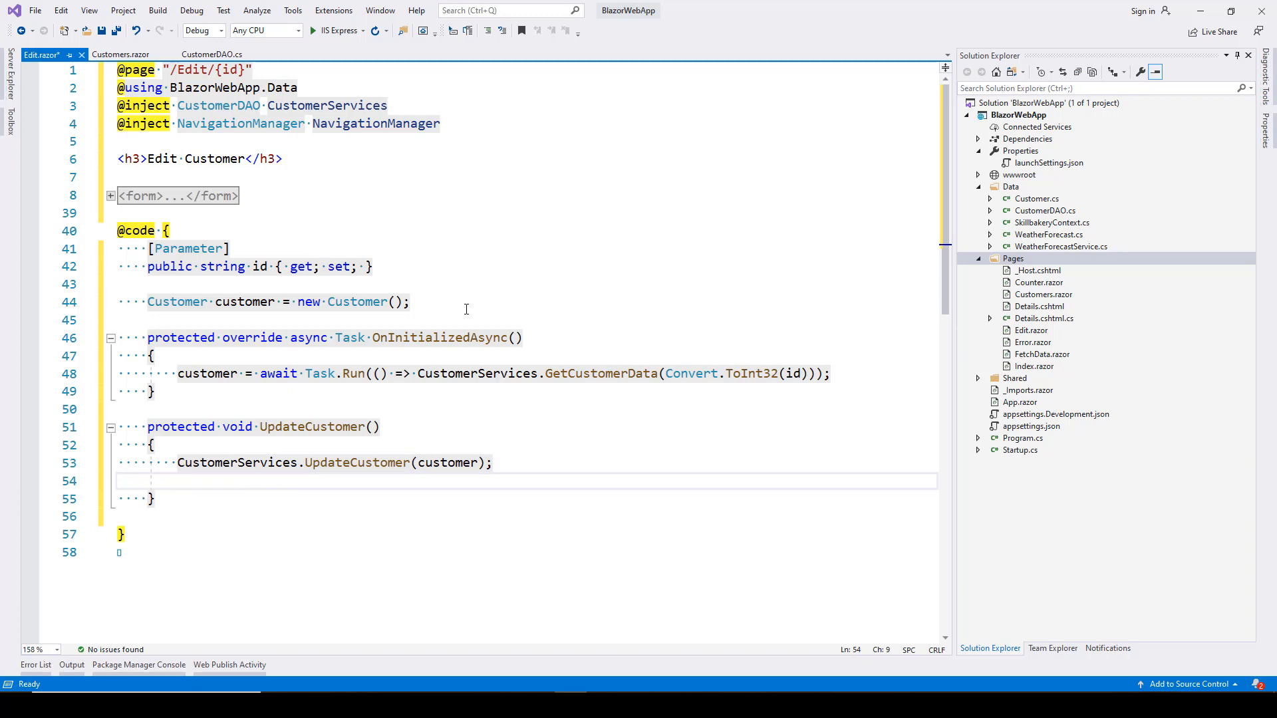
click(177, 480)
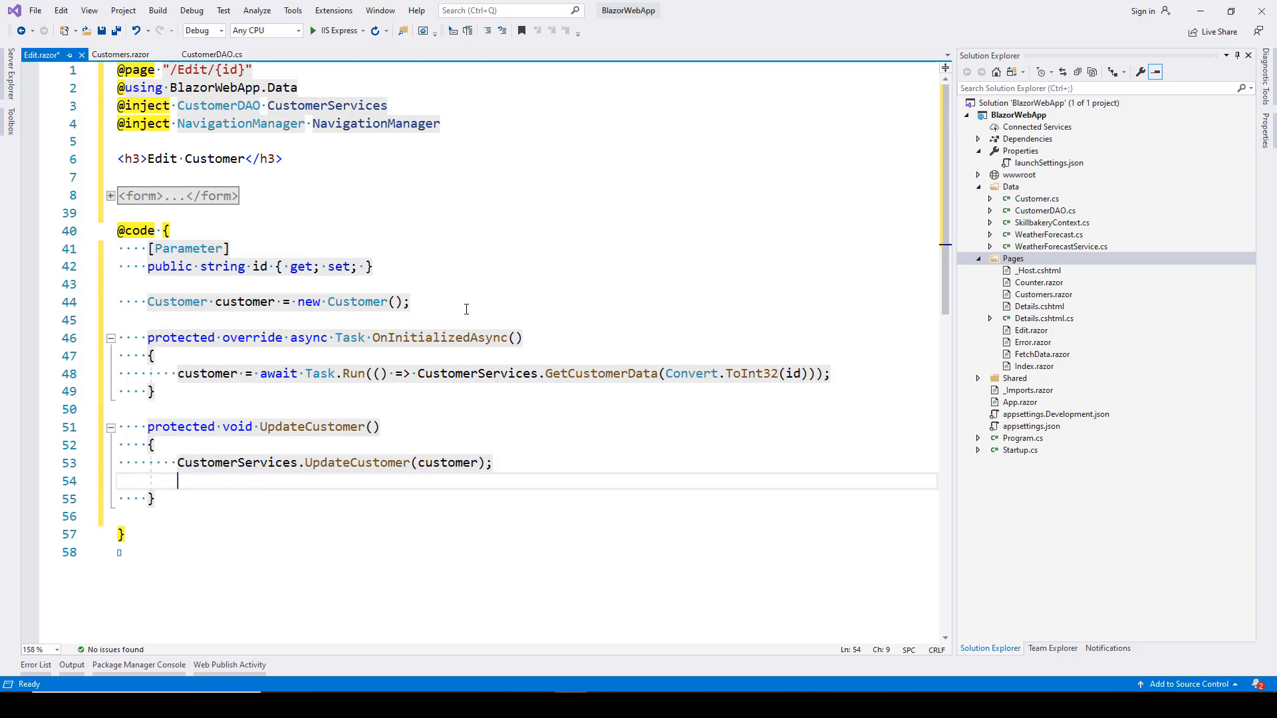
text(Na)
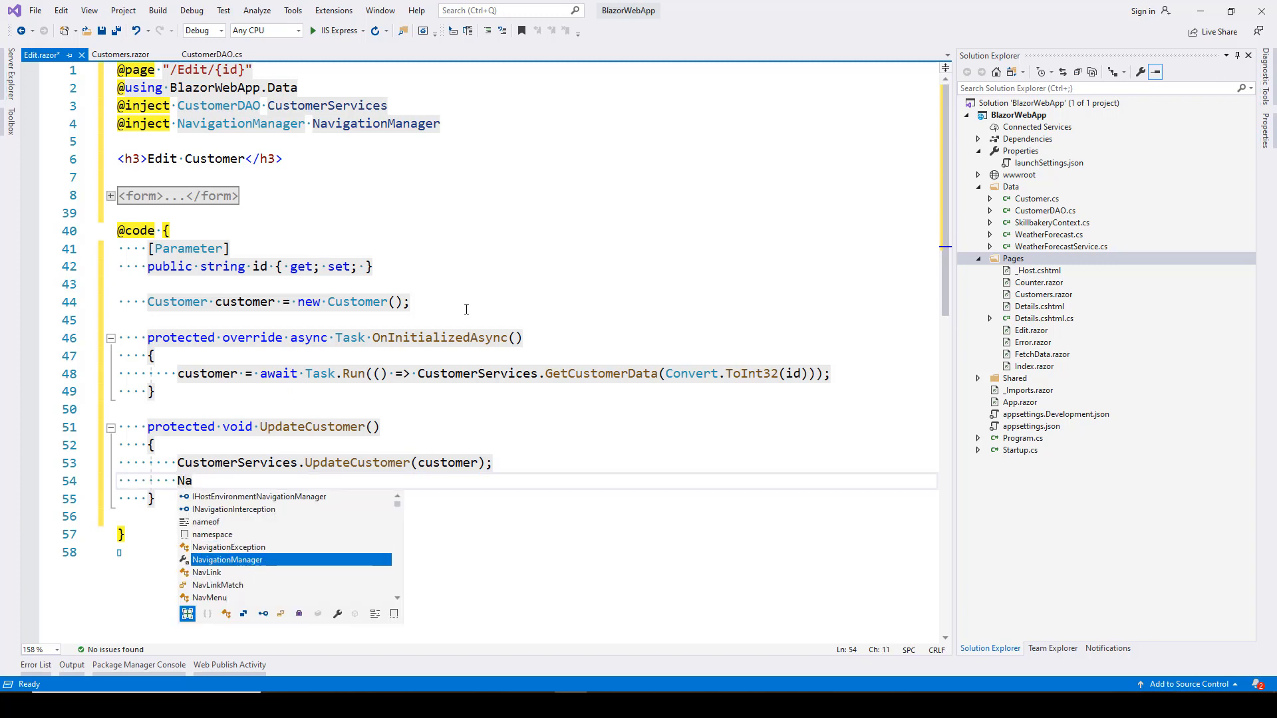
text(NavigationManager.)
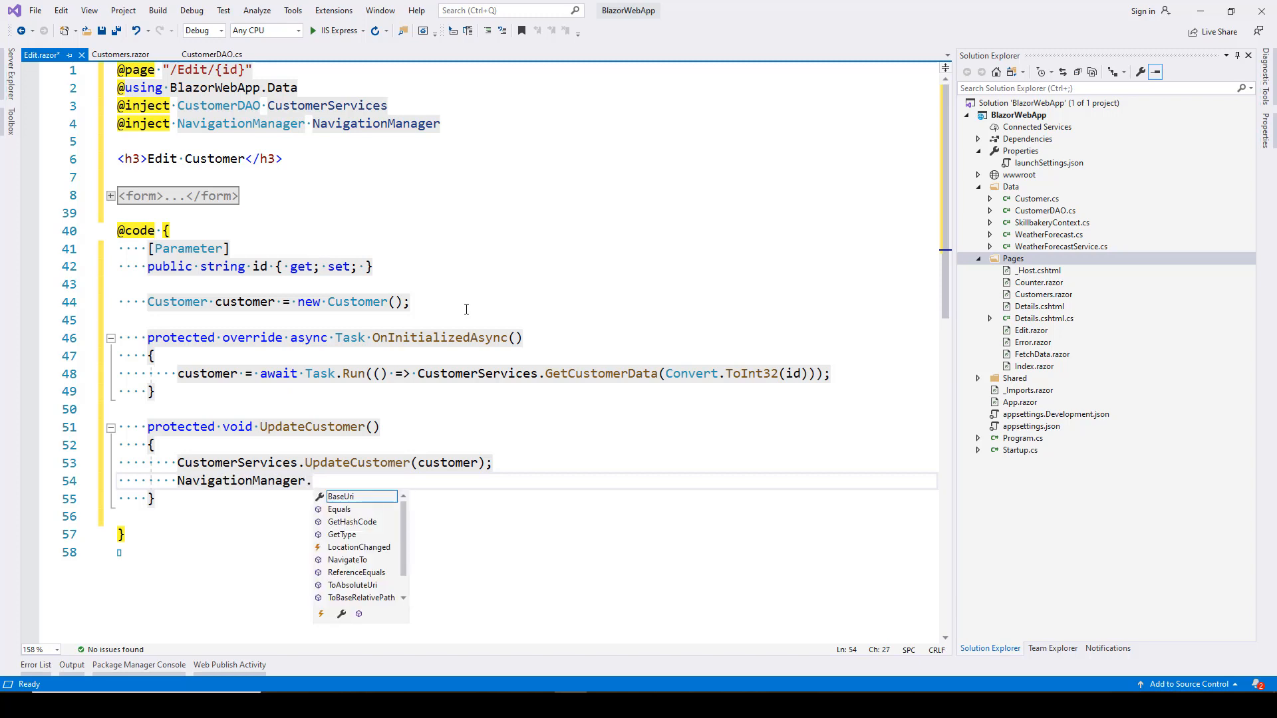
text(NavigateTo()
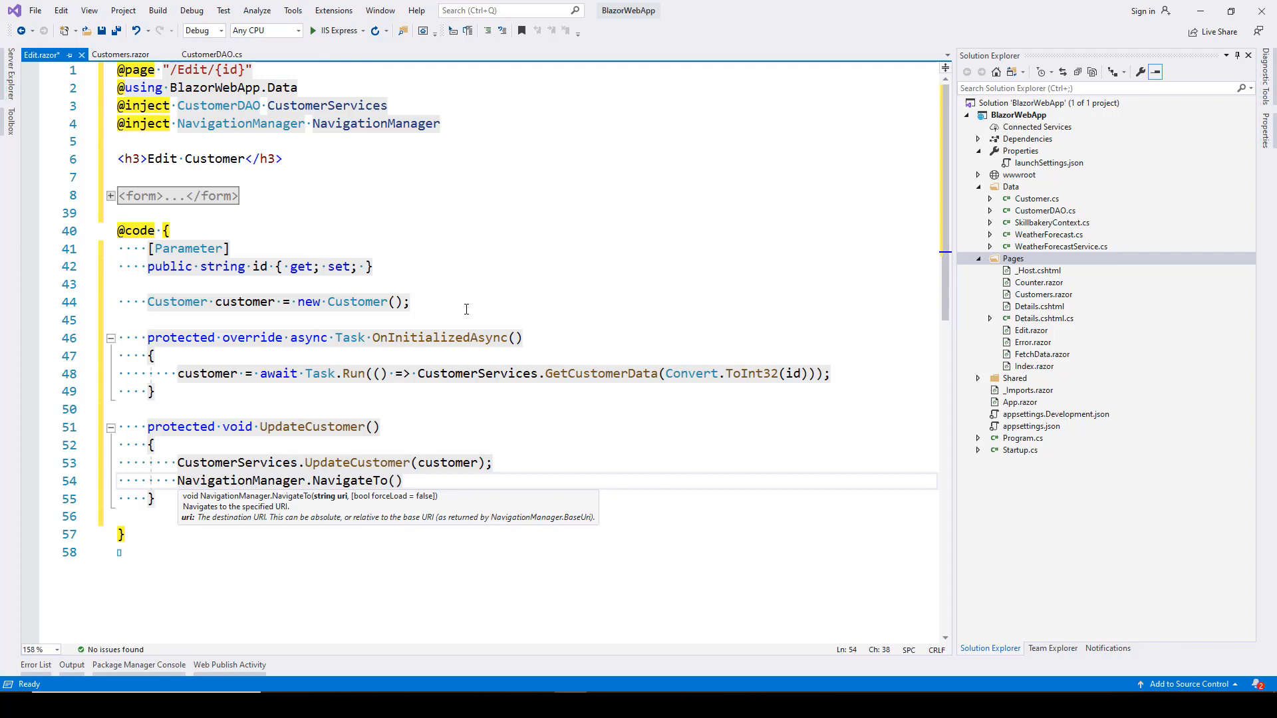
text("")
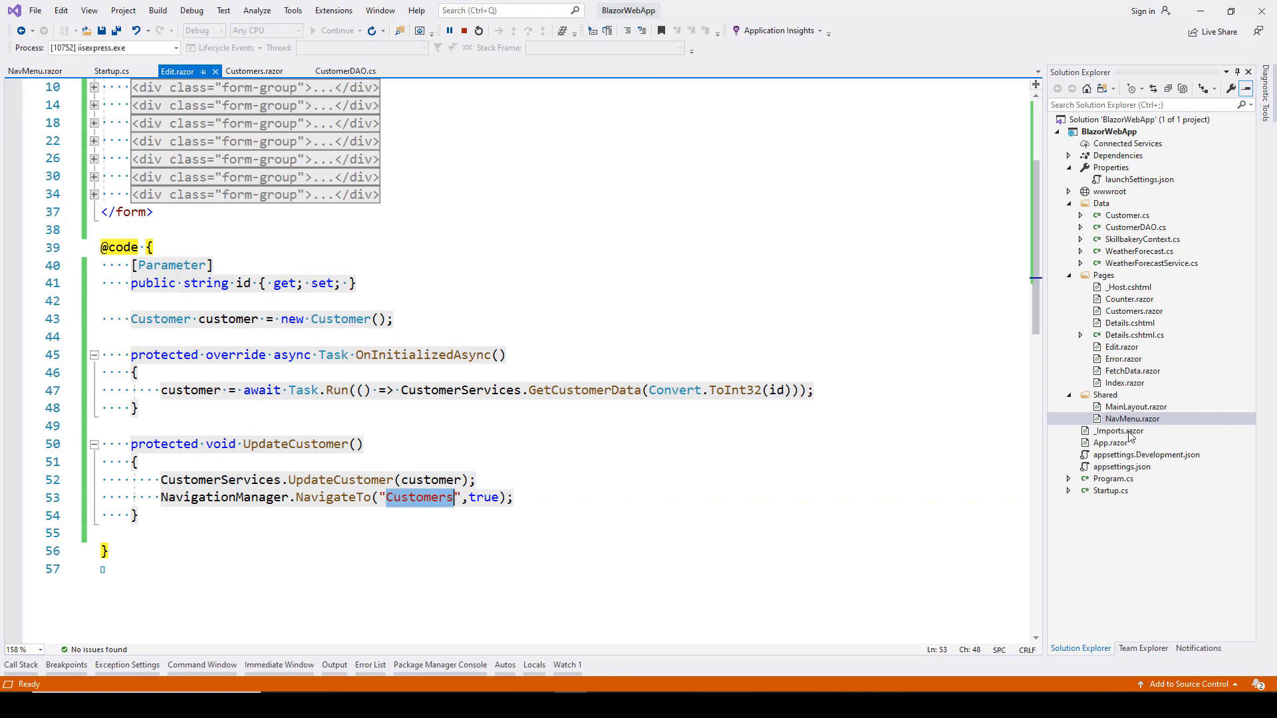
Step: Confirm the /Customers route in NavMenu.razor and Customers.razor, then return to Edit.razor
click(34, 70)
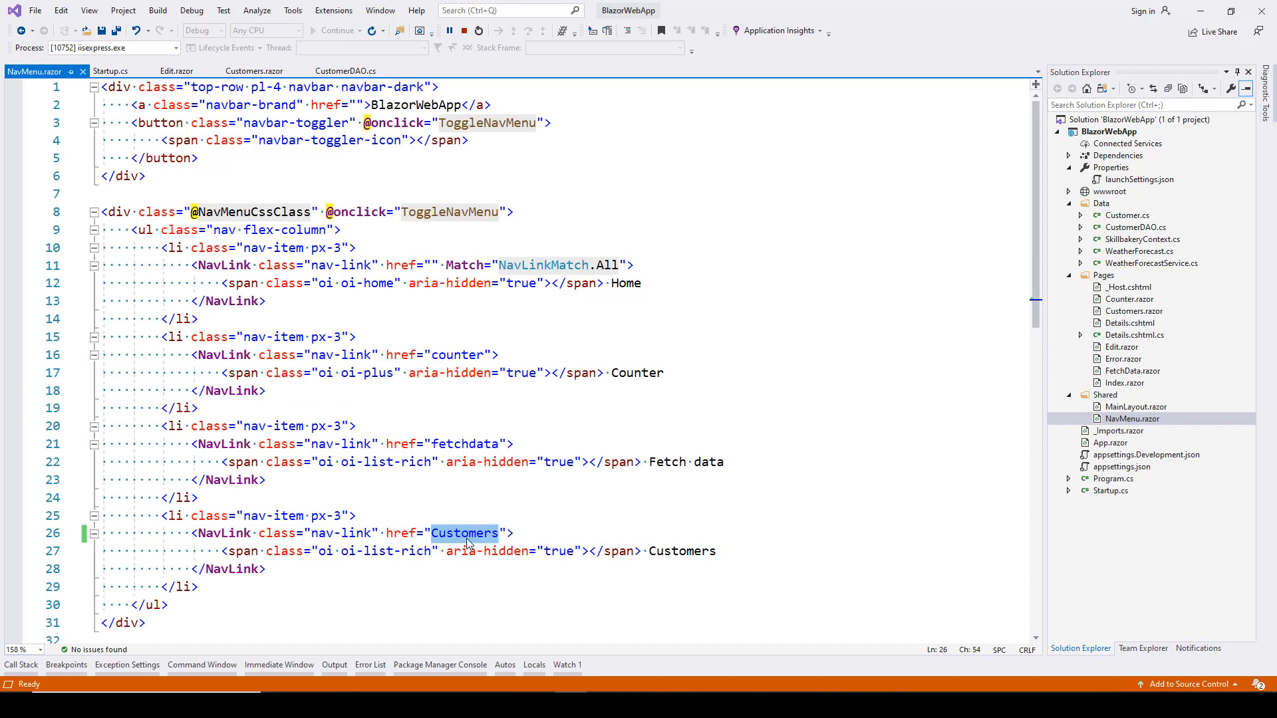
click(1133, 311)
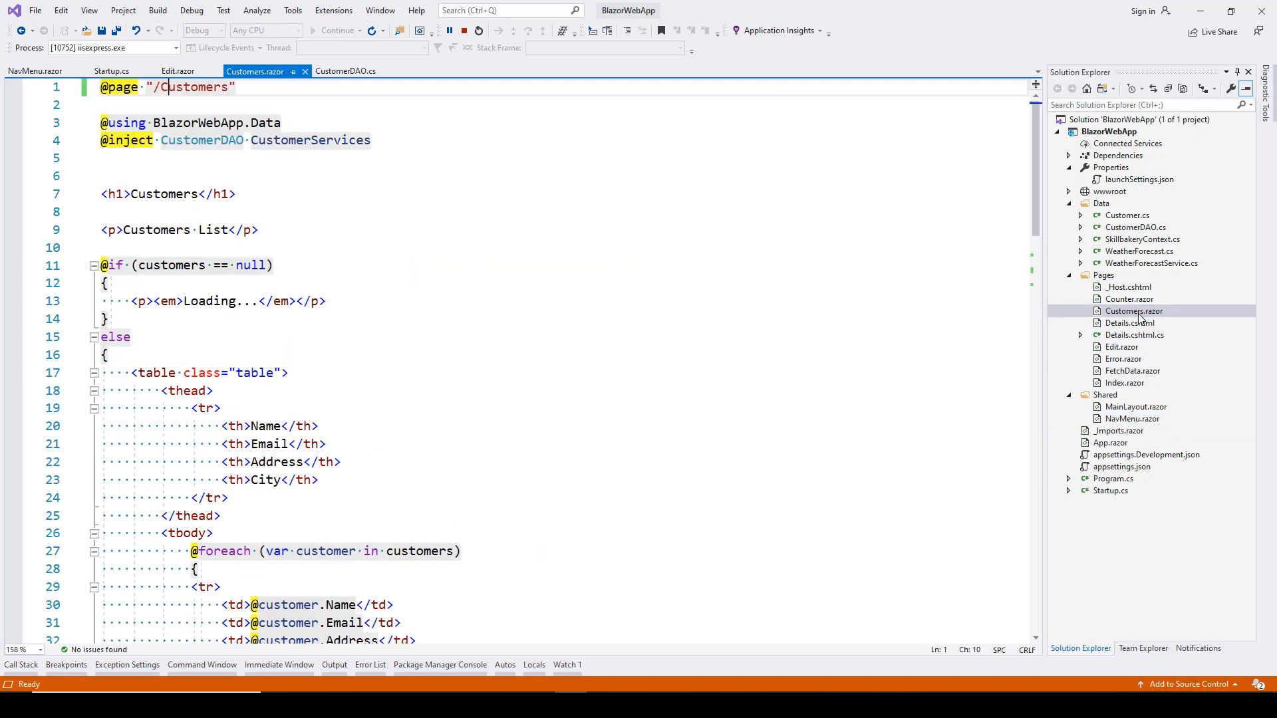
double_click(190, 88)
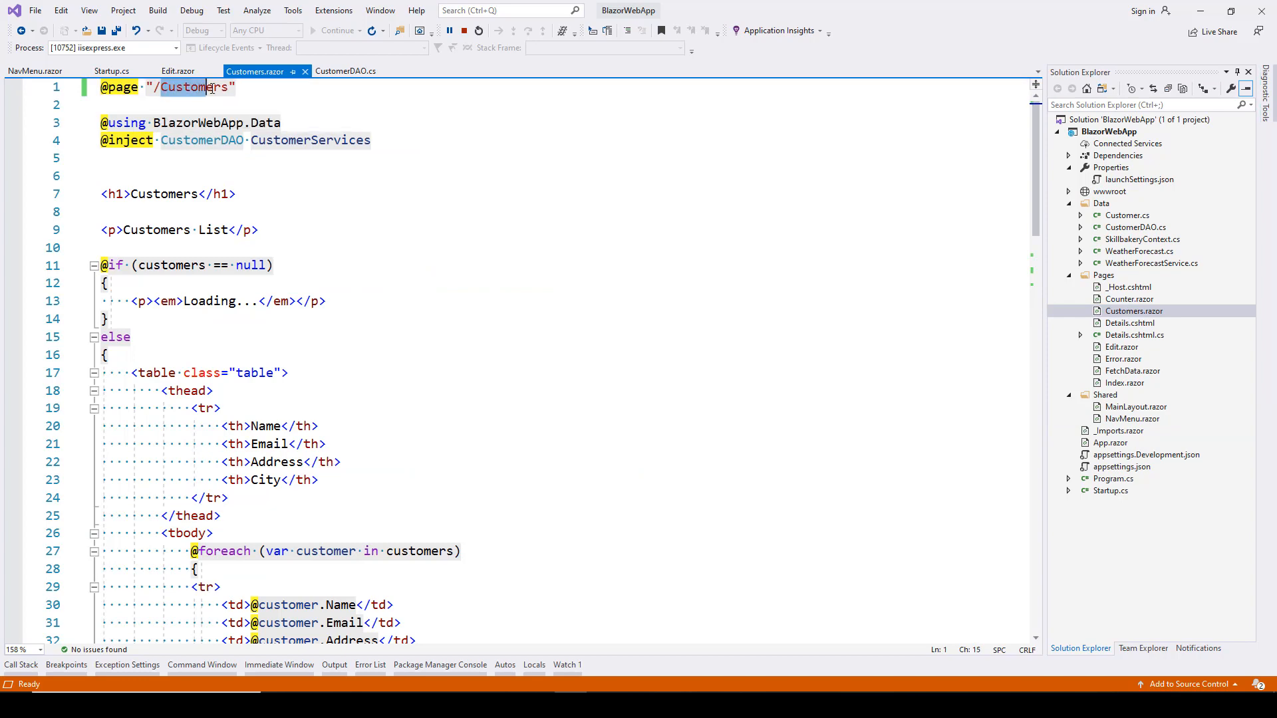
click(177, 71)
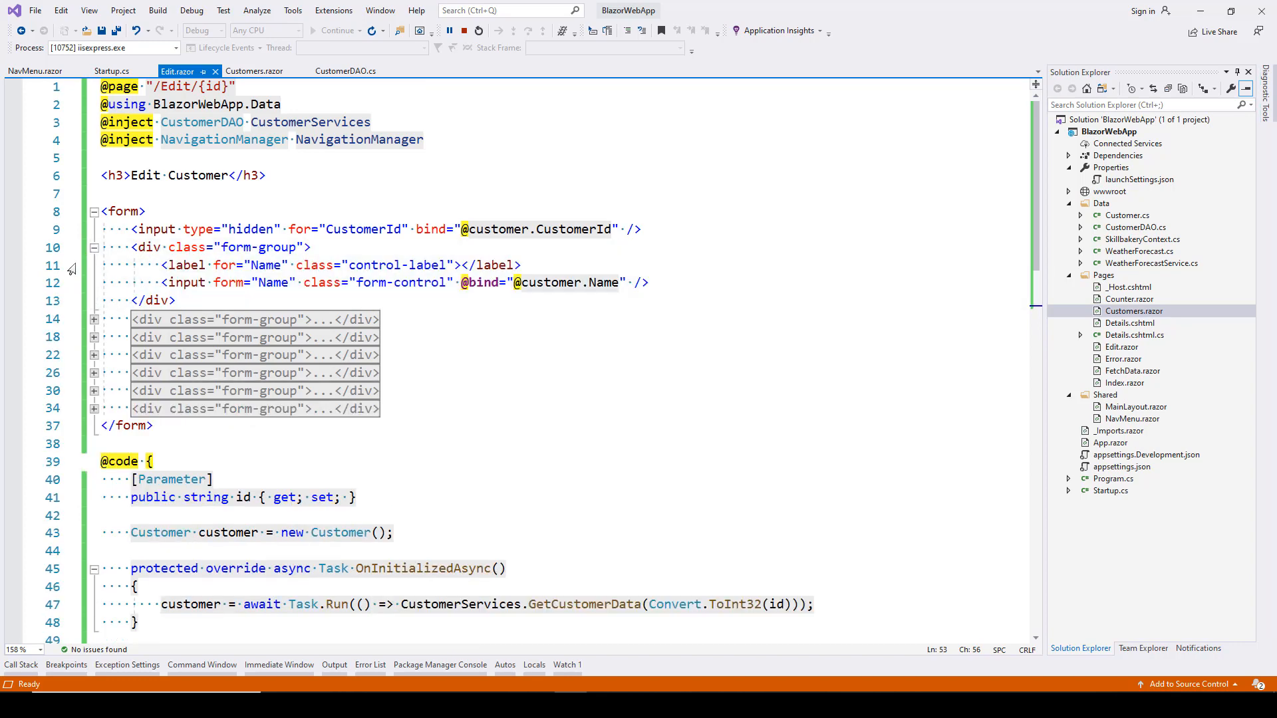
double_click(480, 282)
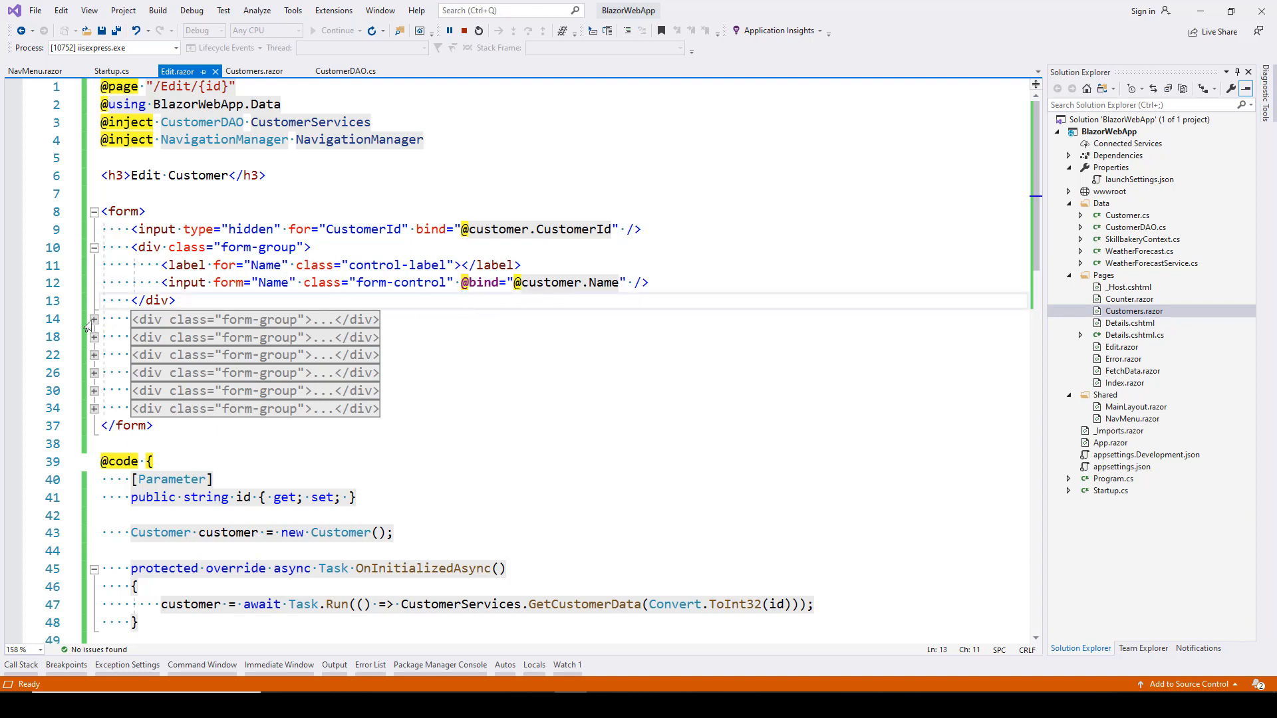
click(94, 411)
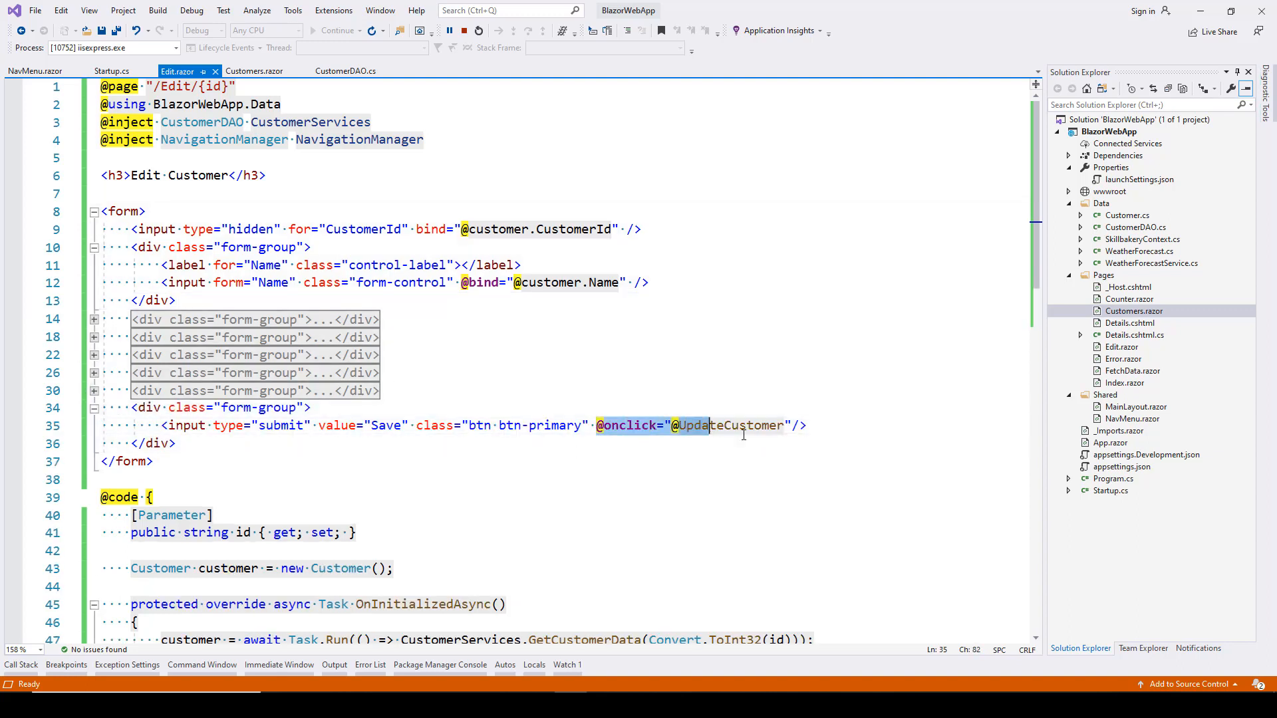
scroll(down, 3)
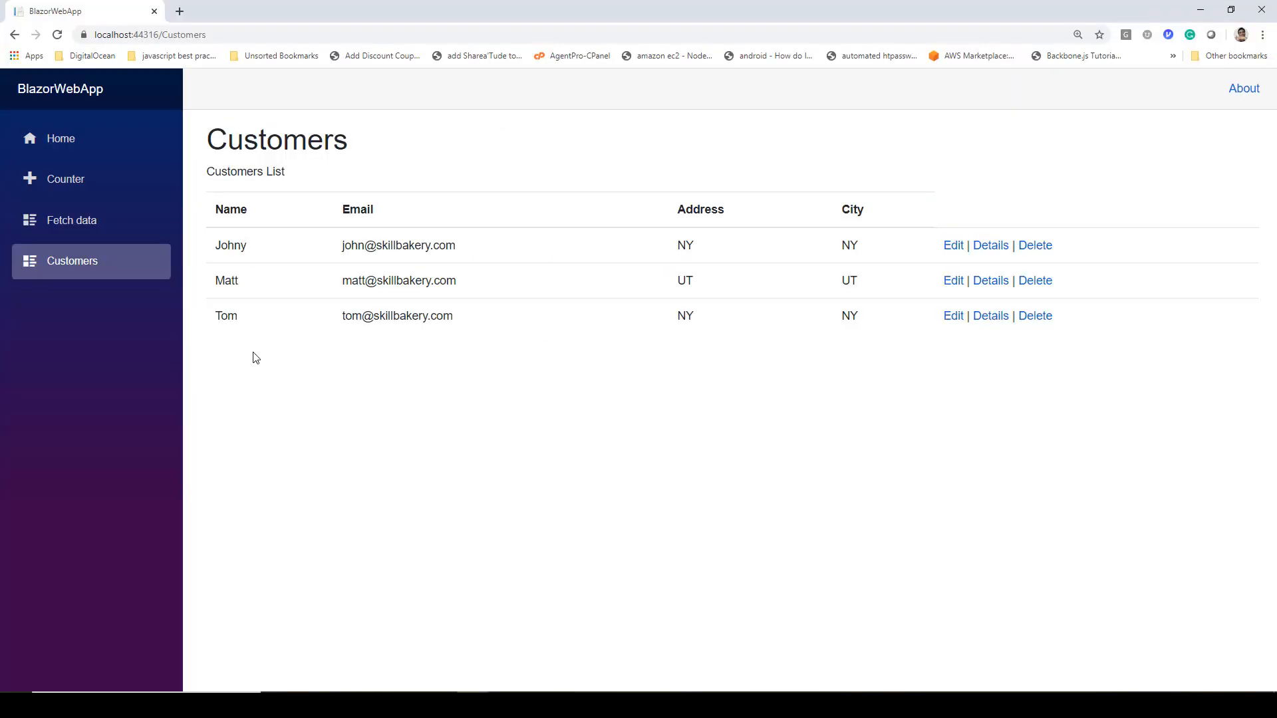
Step: Edit Johny to John, save, and confirm the Customers list now shows John
click(952, 245)
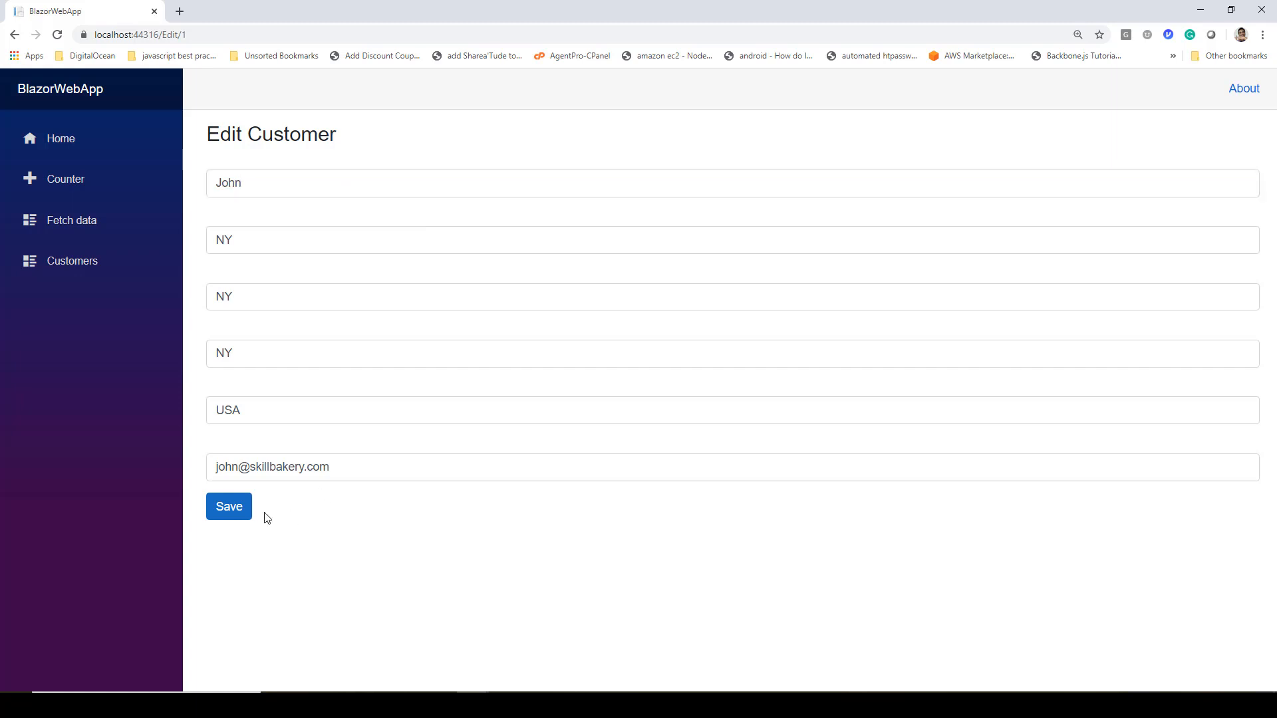
click(229, 506)
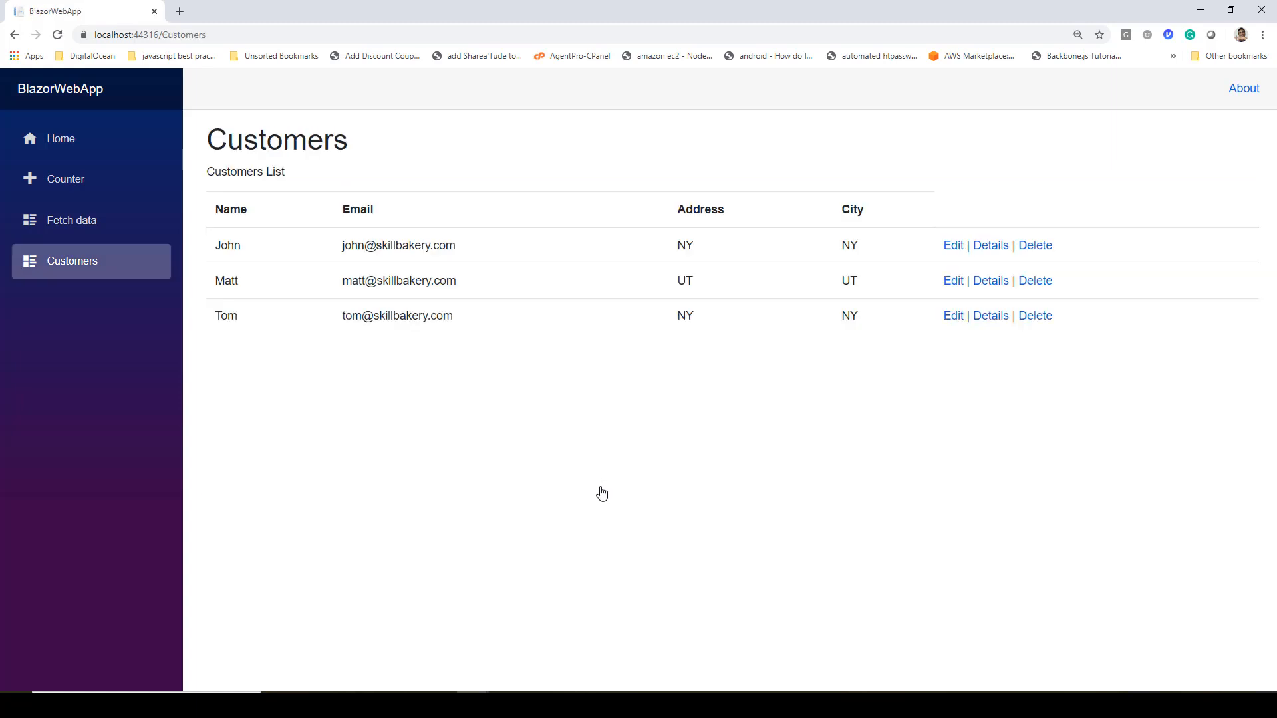
double_click(227, 245)
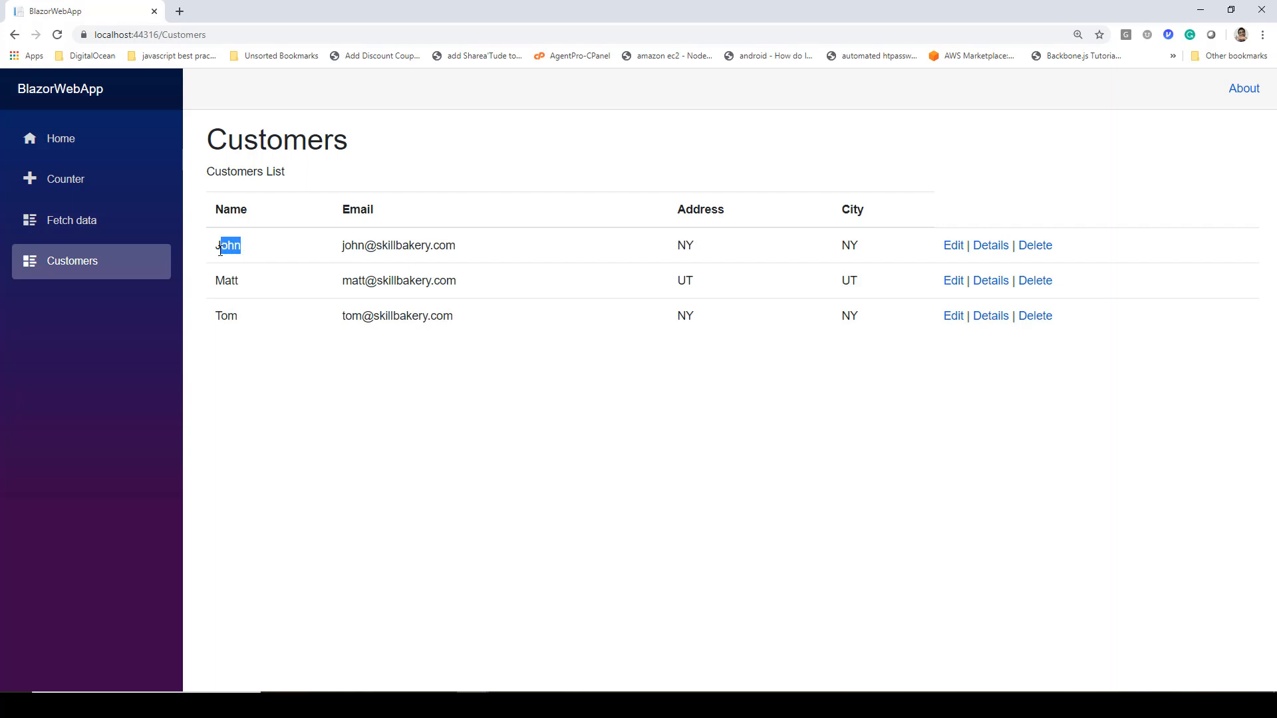